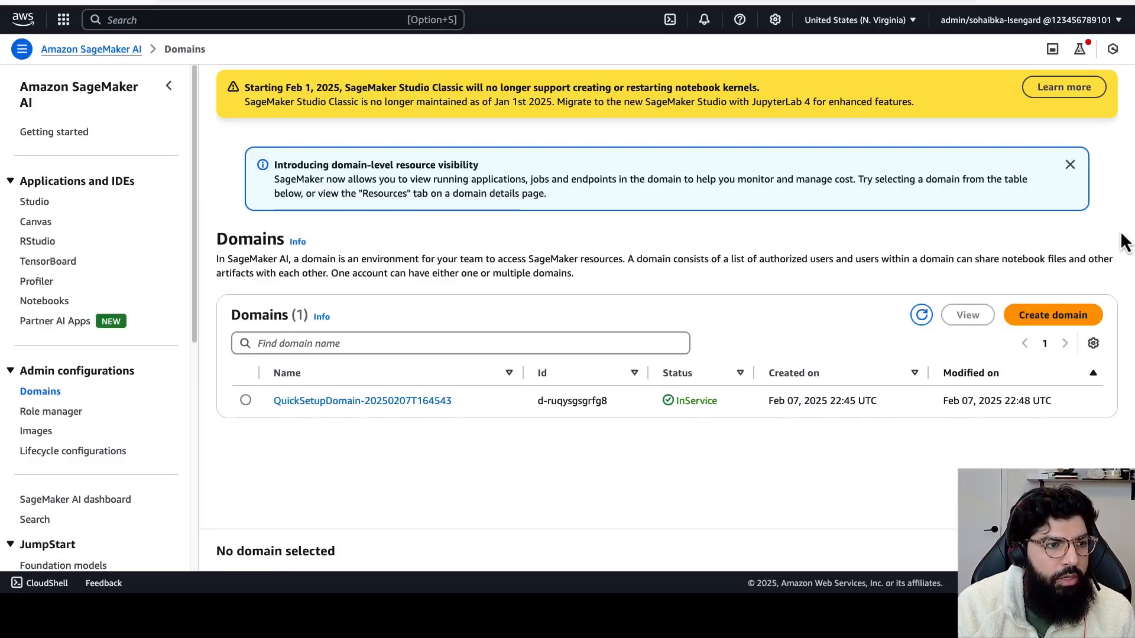
Open Amazon SageMaker AI, launch a quick-setup single-user domain, and return to the Domains list.
{"action": "type", "text": "amazon sageMaker"}
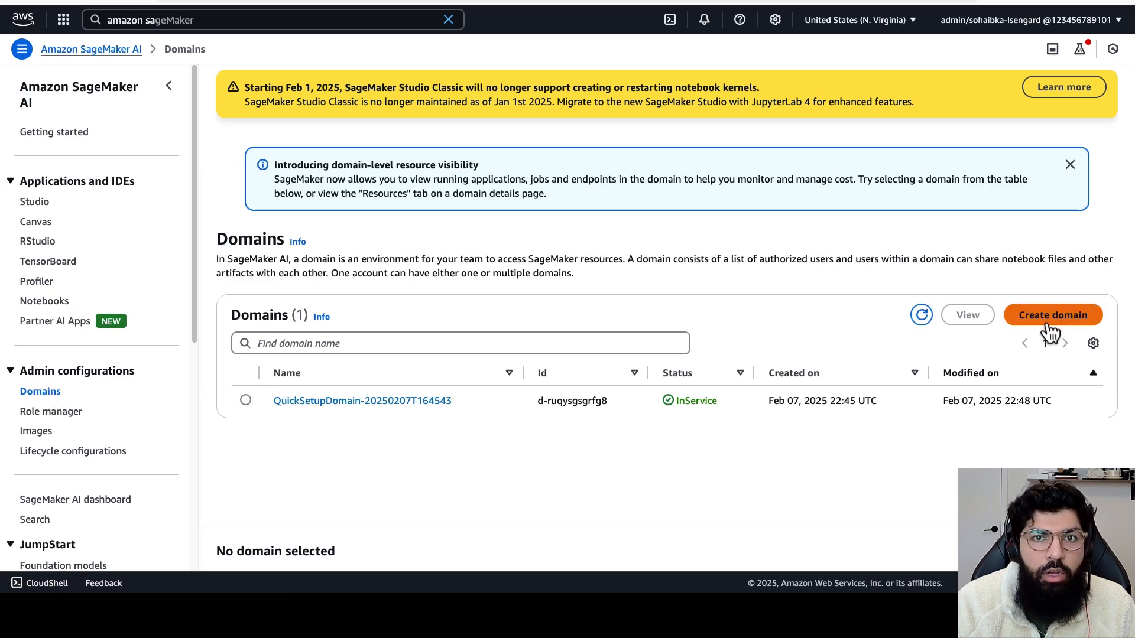
{"action": "left_click", "coordinate": [1051, 315]}
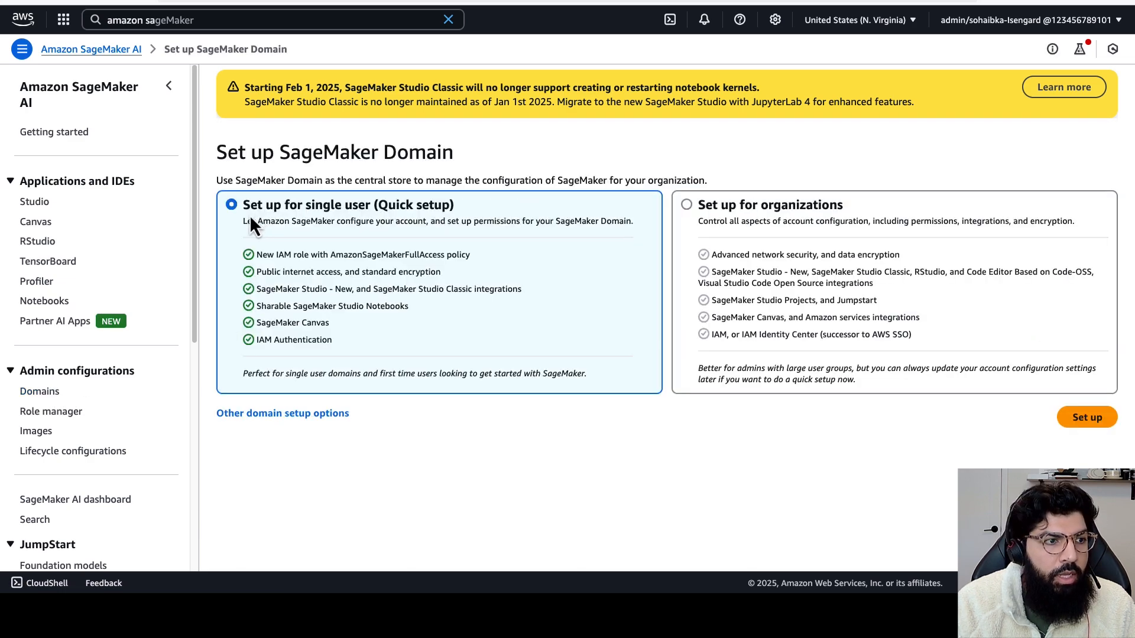
{"action": "mouse_move", "coordinate": [378, 222]}
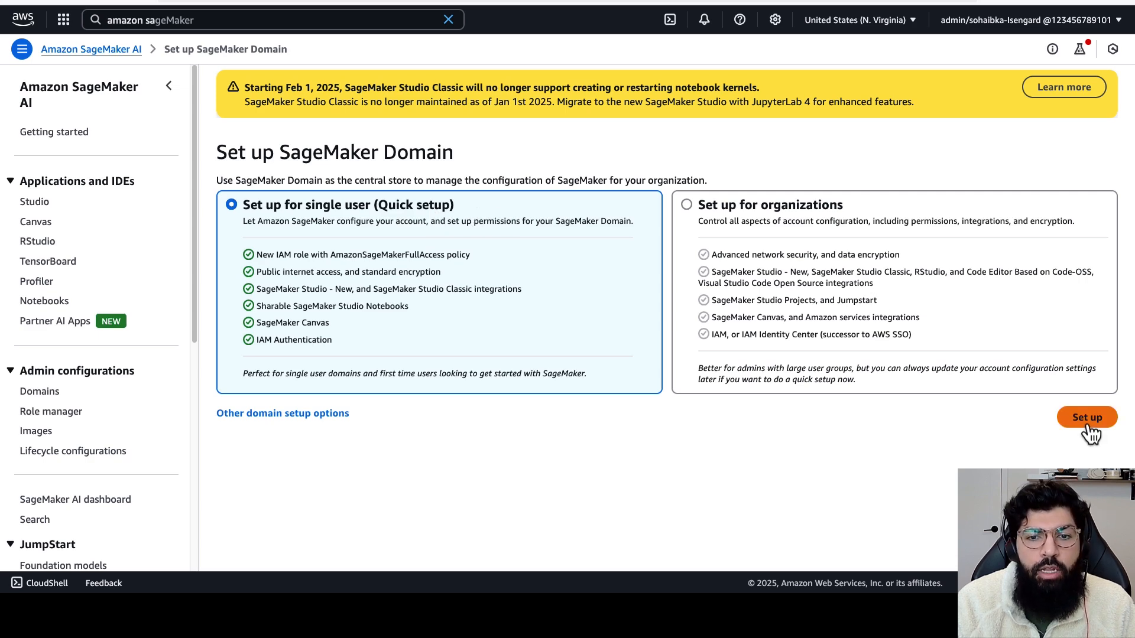
{"action": "left_click", "coordinate": [1086, 417]}
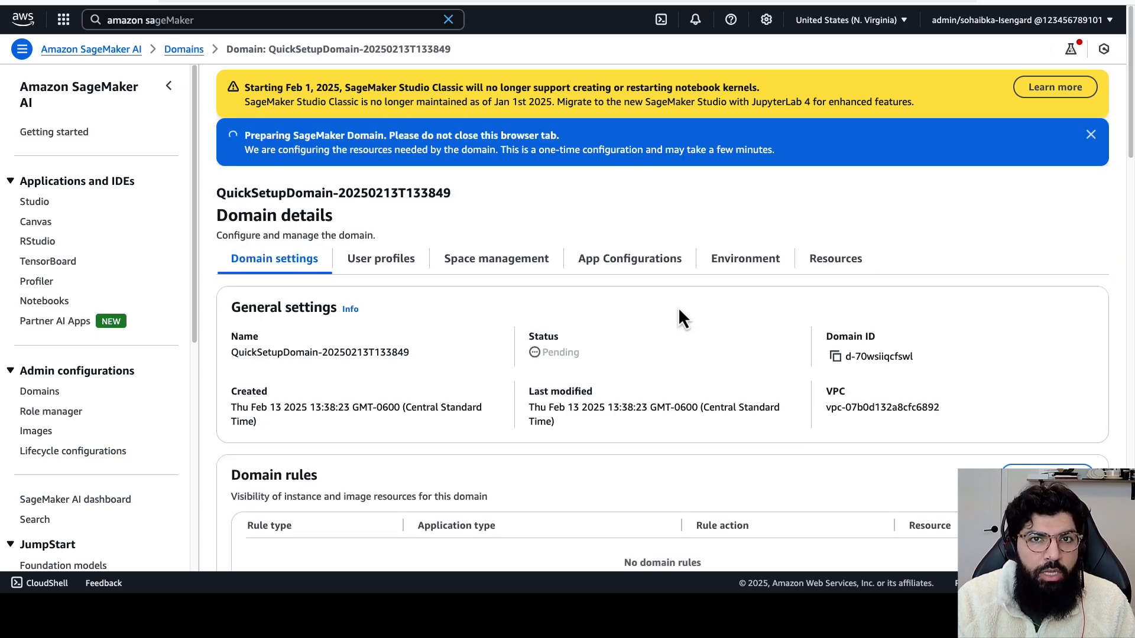
{"action": "left_click", "coordinate": [183, 49]}
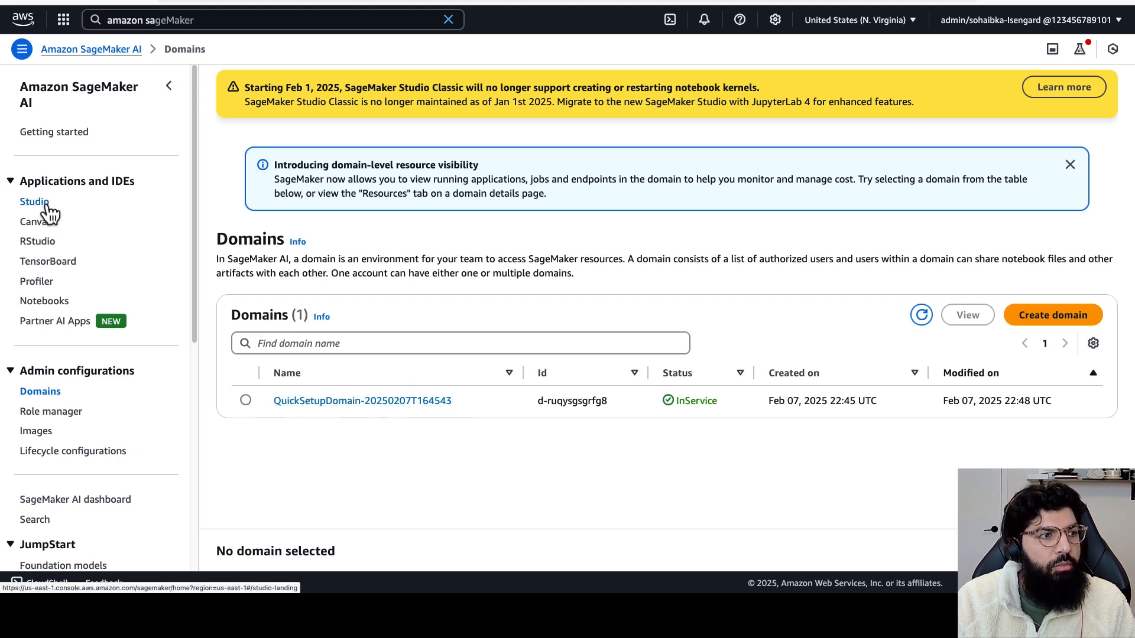
Launch SageMaker Studio from the in-service domain with its default user profile.
{"action": "left_click", "coordinate": [34, 203]}
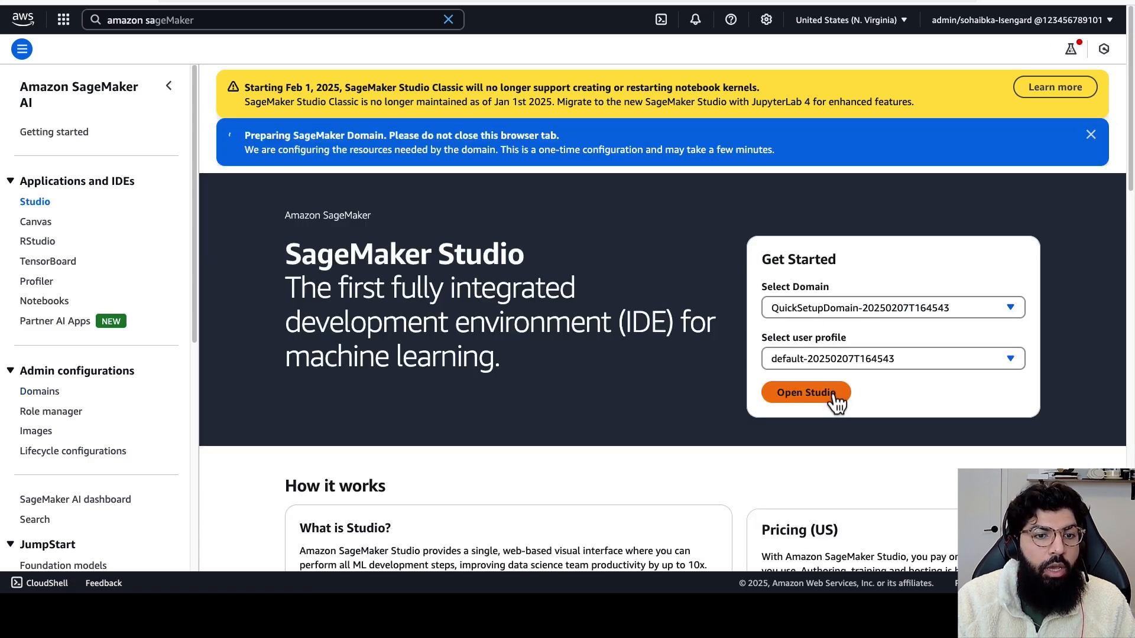
{"action": "left_click", "coordinate": [806, 392]}
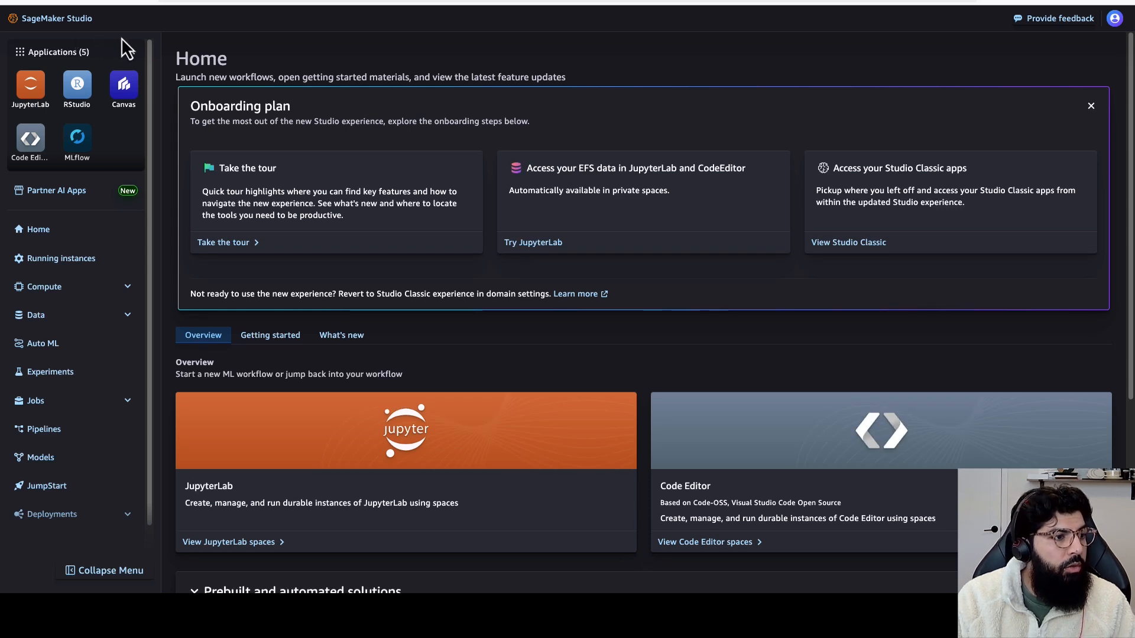
{"action": "mouse_move", "coordinate": [46, 485]}
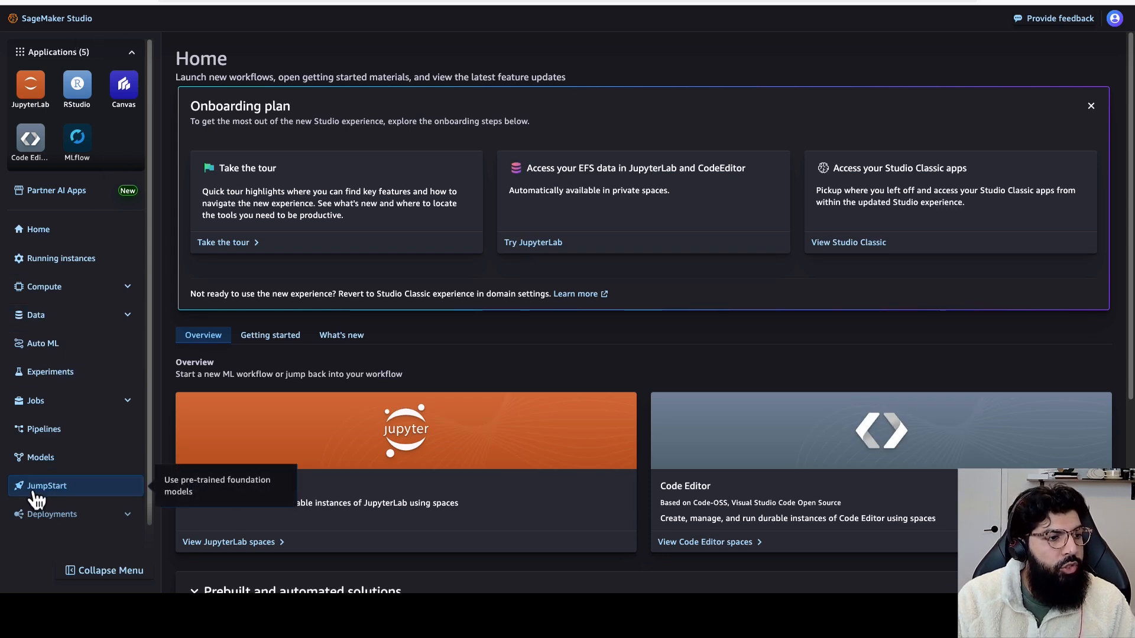
Open DeepSeek-R1-Distill-Qwen-14B in JumpStart and preview its sample deployment notebook.
{"action": "left_click", "coordinate": [46, 486]}
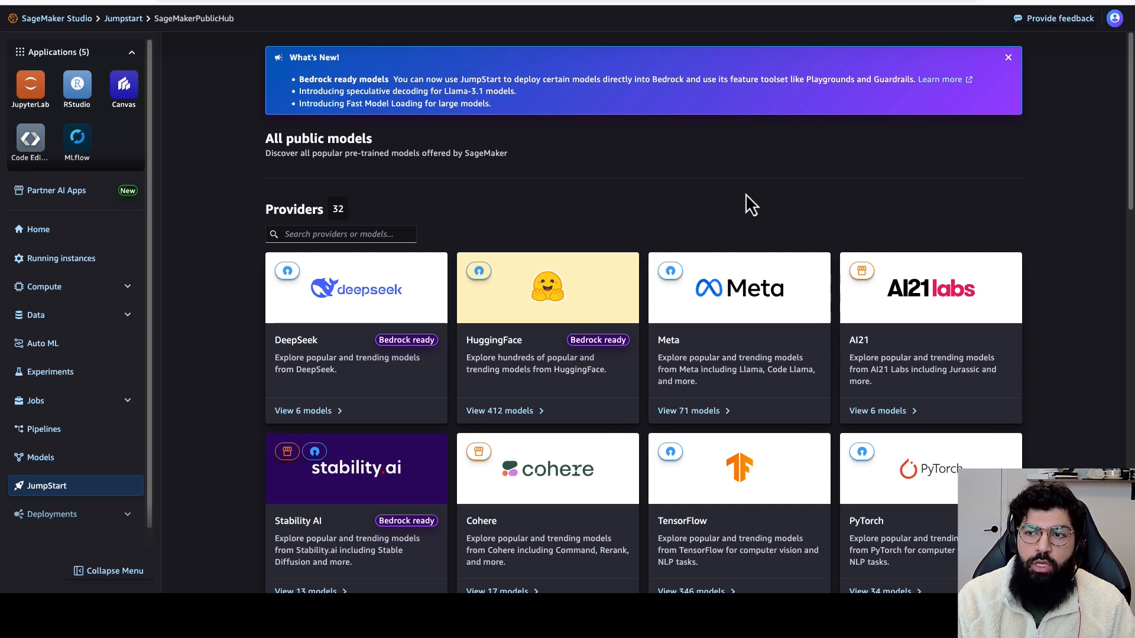
{"action": "mouse_move", "coordinate": [369, 300]}
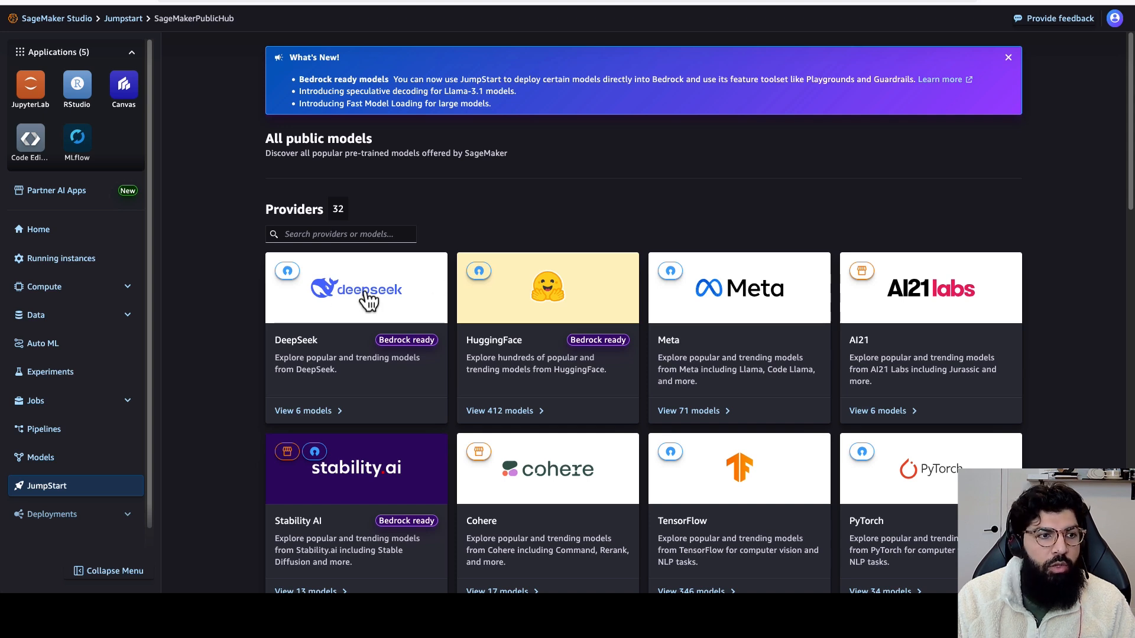
{"action": "mouse_move", "coordinate": [325, 312]}
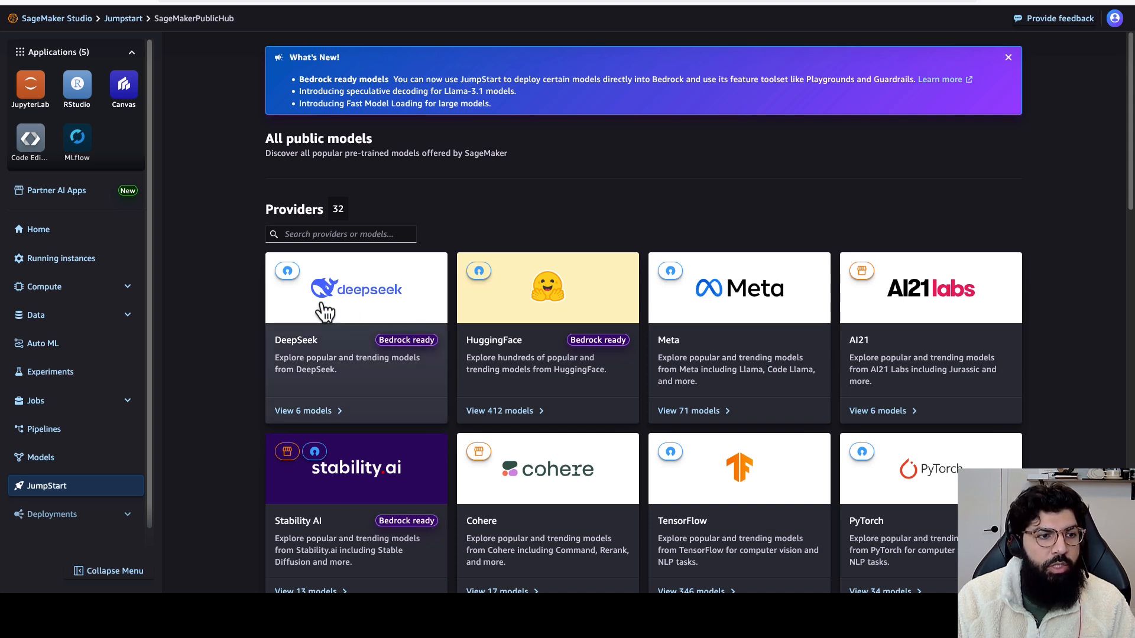
{"action": "mouse_move", "coordinate": [362, 366]}
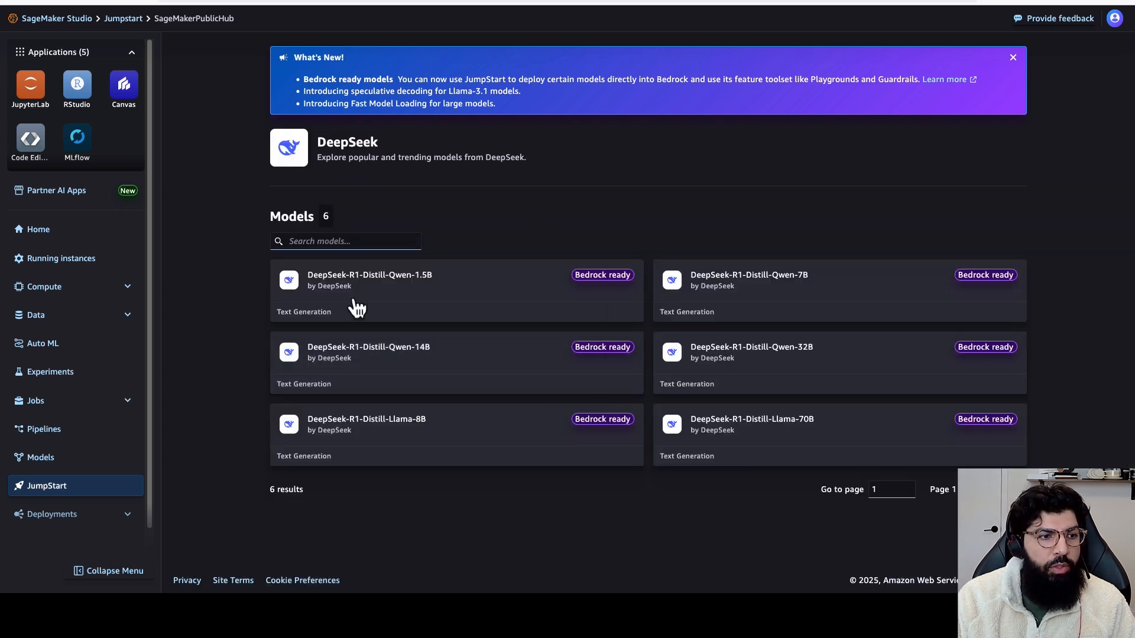
{"action": "mouse_move", "coordinate": [400, 360]}
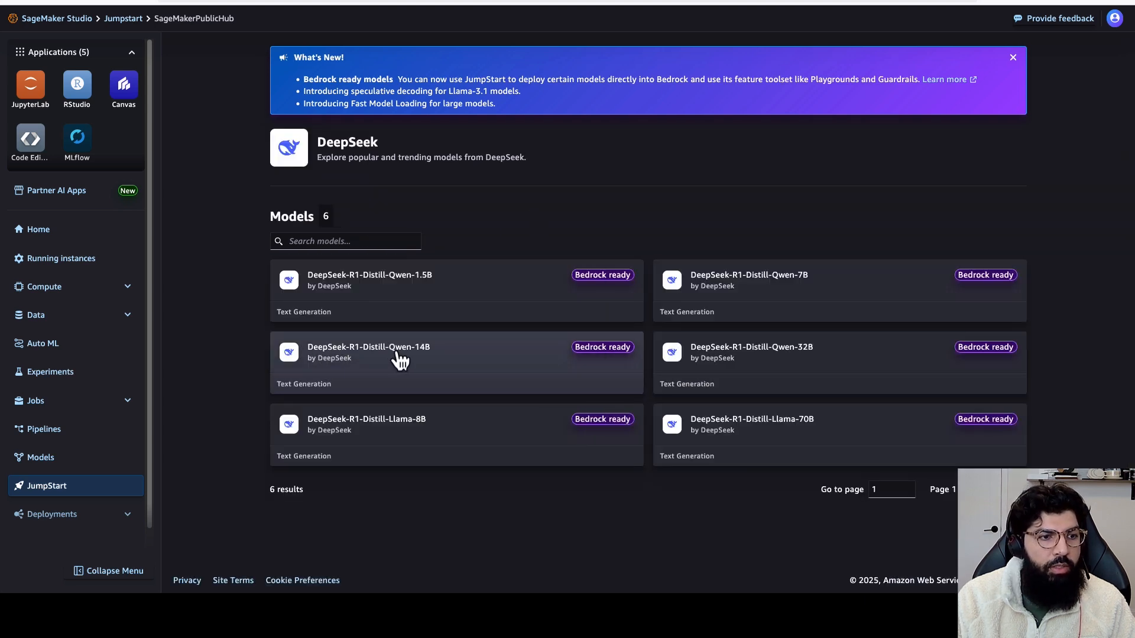
{"action": "left_click", "coordinate": [368, 352]}
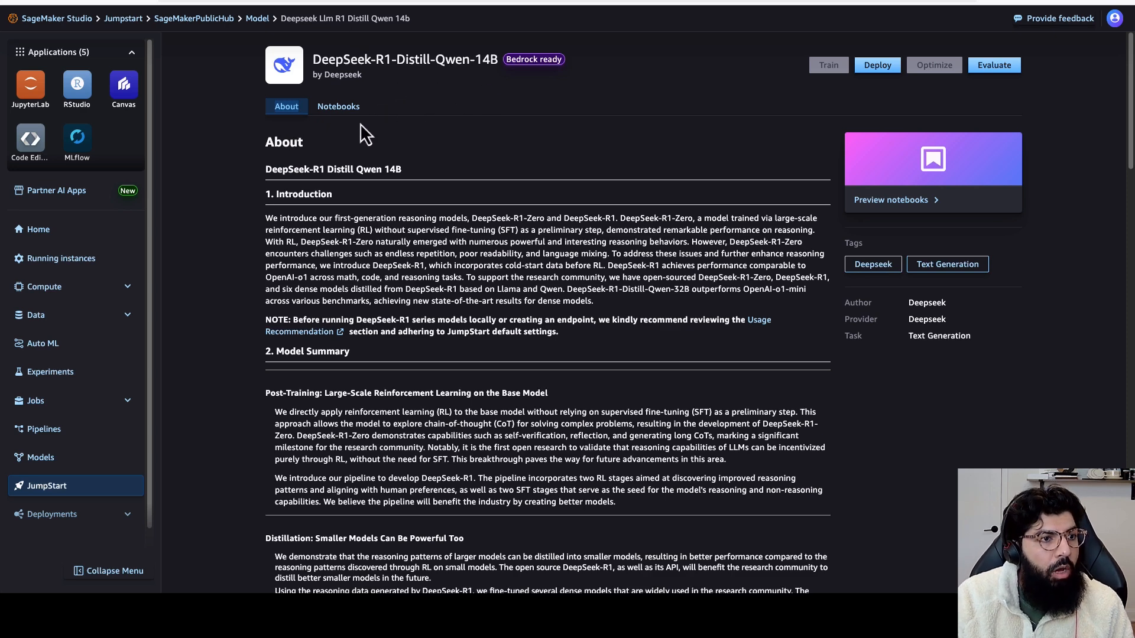
{"action": "left_click", "coordinate": [338, 106]}
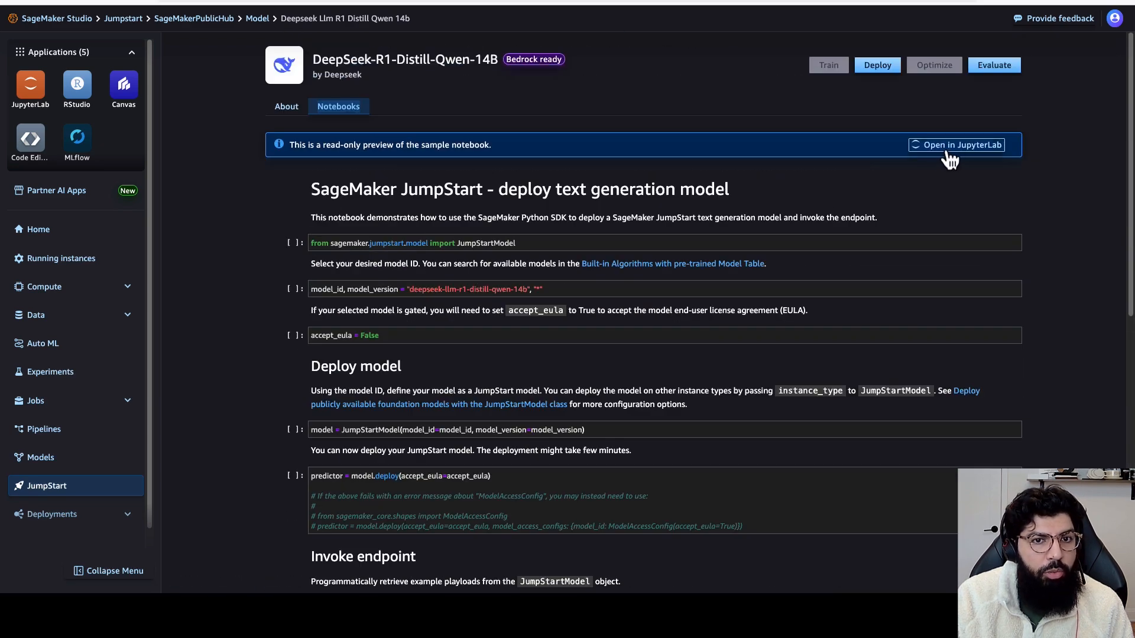
Open the DeepSeek sample notebook in JupyterLab using the existing deepseek-demo space.
{"action": "left_click", "coordinate": [956, 145]}
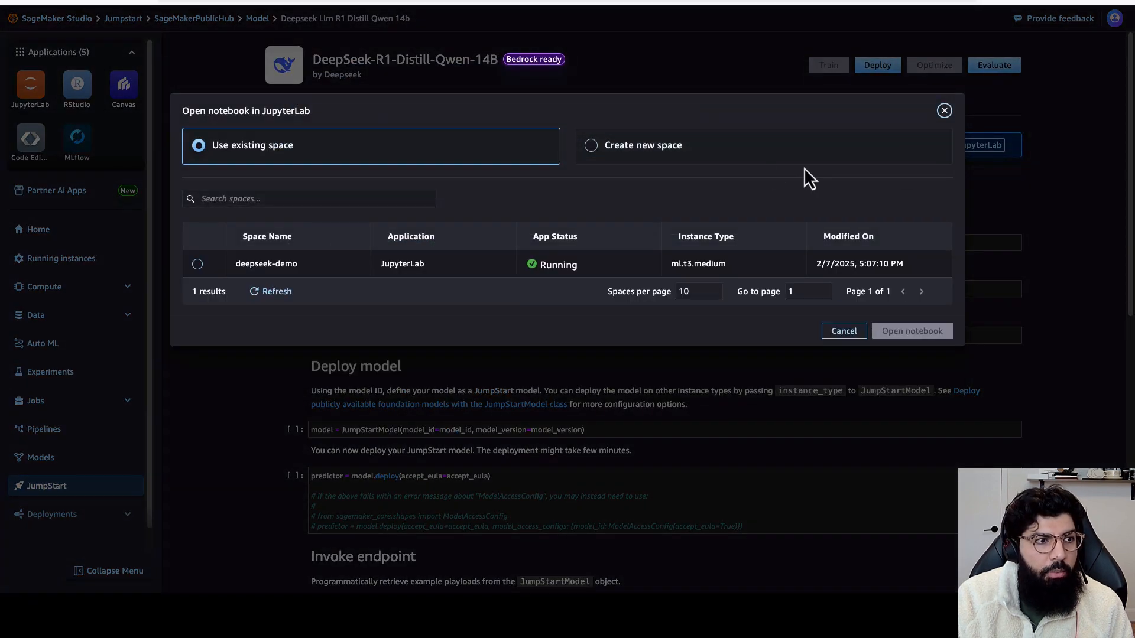
{"action": "left_click", "coordinate": [591, 144]}
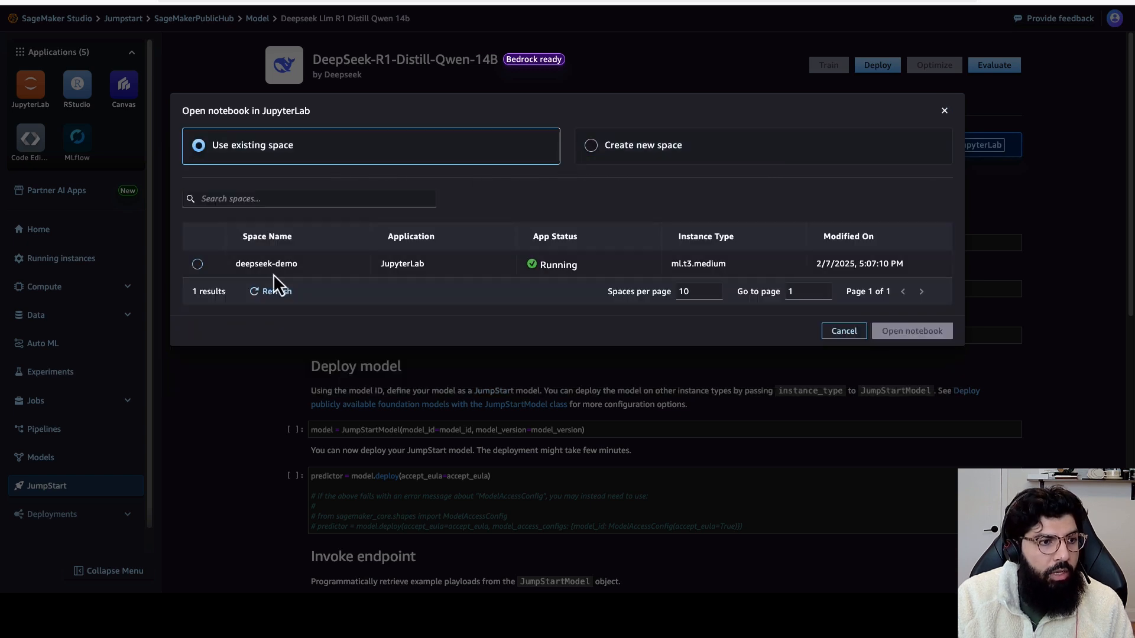
{"action": "mouse_move", "coordinate": [343, 271]}
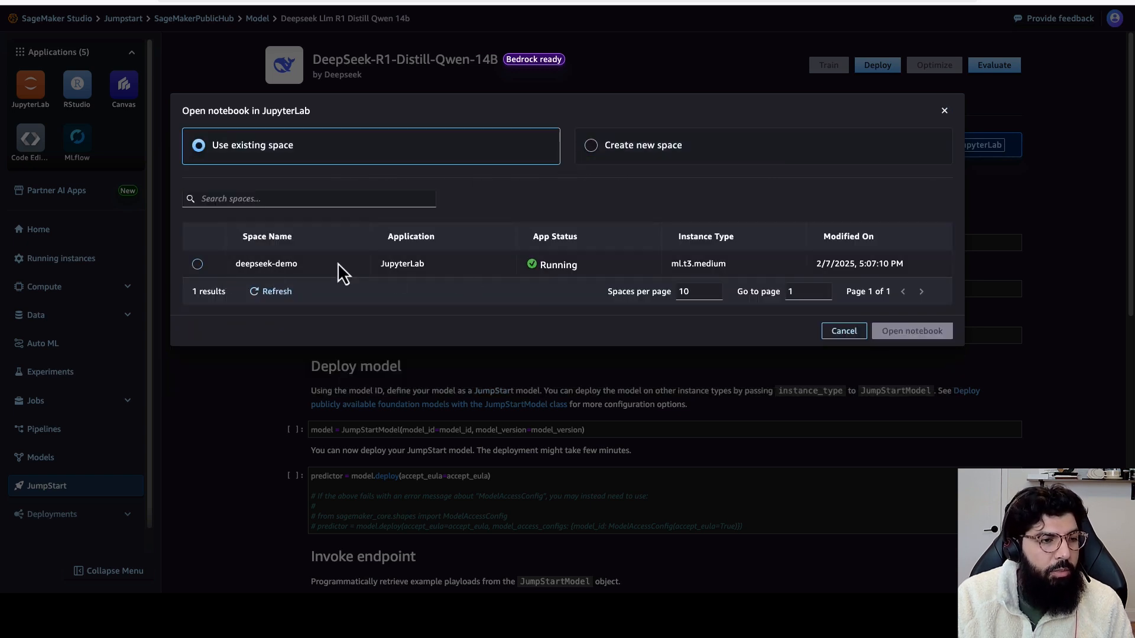
{"action": "left_click", "coordinate": [197, 264]}
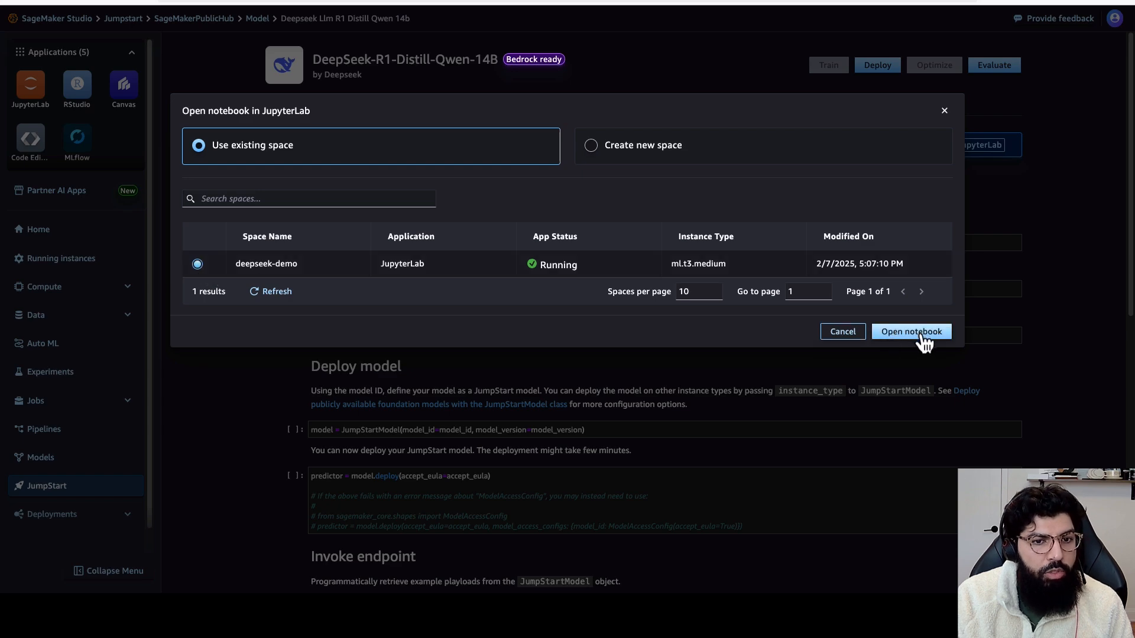
{"action": "left_click", "coordinate": [910, 331]}
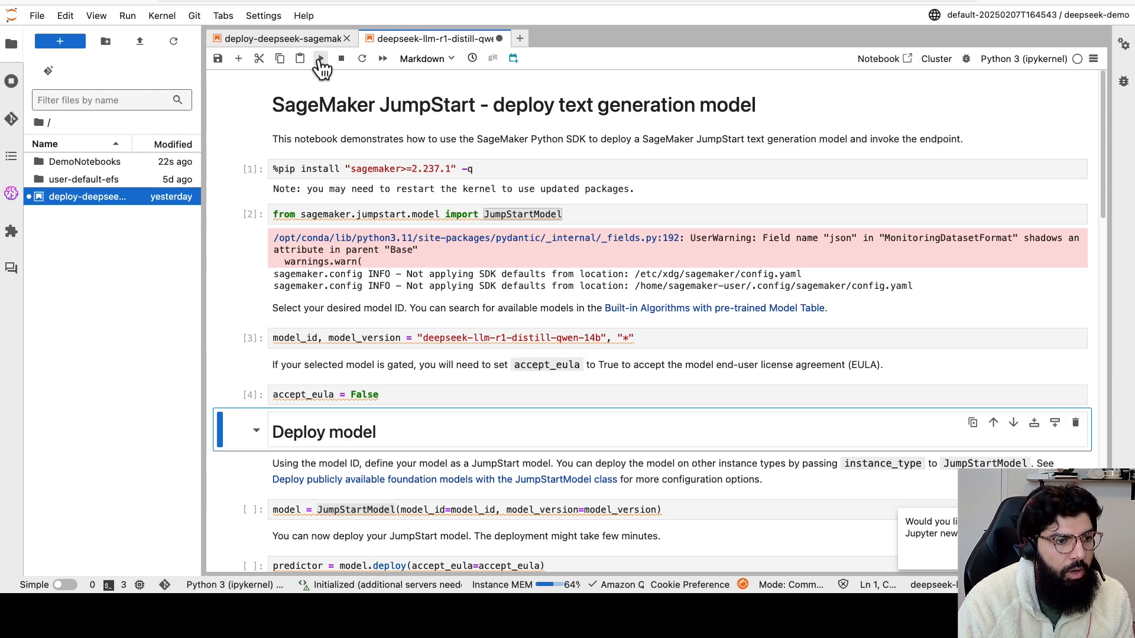
Run the notebook cells to deploy the model to an ml.g5.12xlarge endpoint.
{"action": "left_click", "coordinate": [320, 58]}
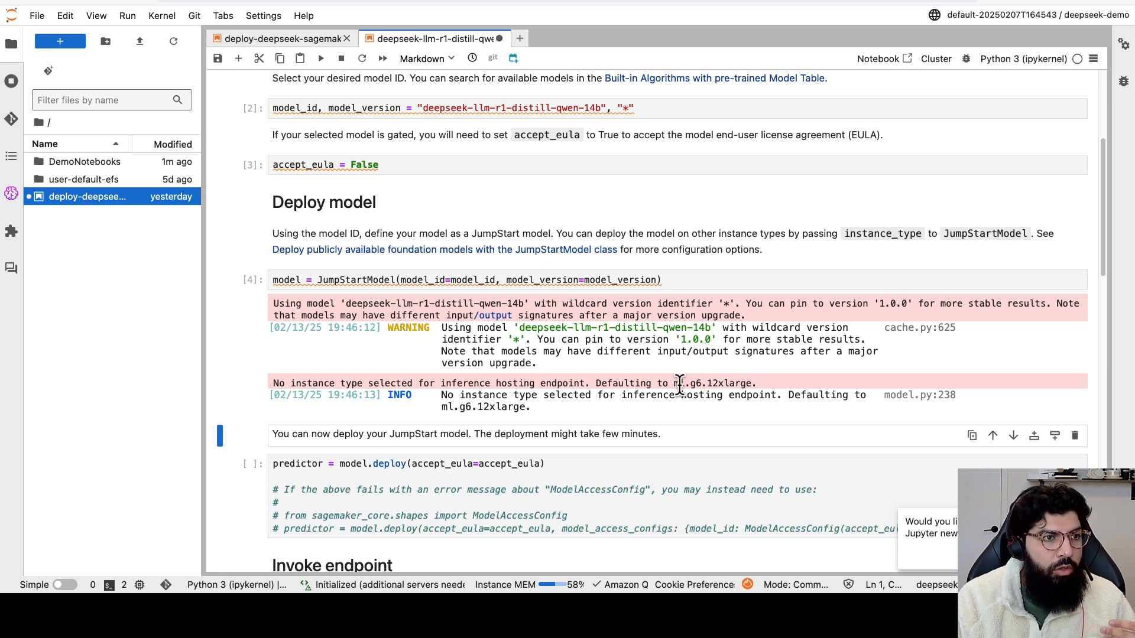
{"action": "left_click", "coordinate": [322, 59]}
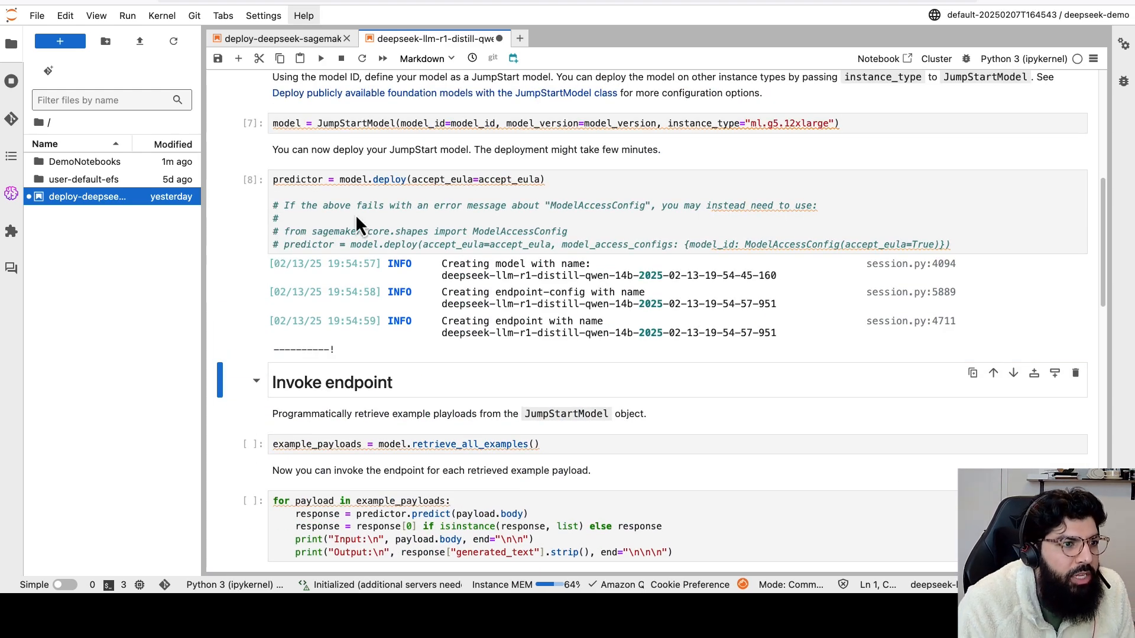
{"action": "mouse_move", "coordinate": [416, 398]}
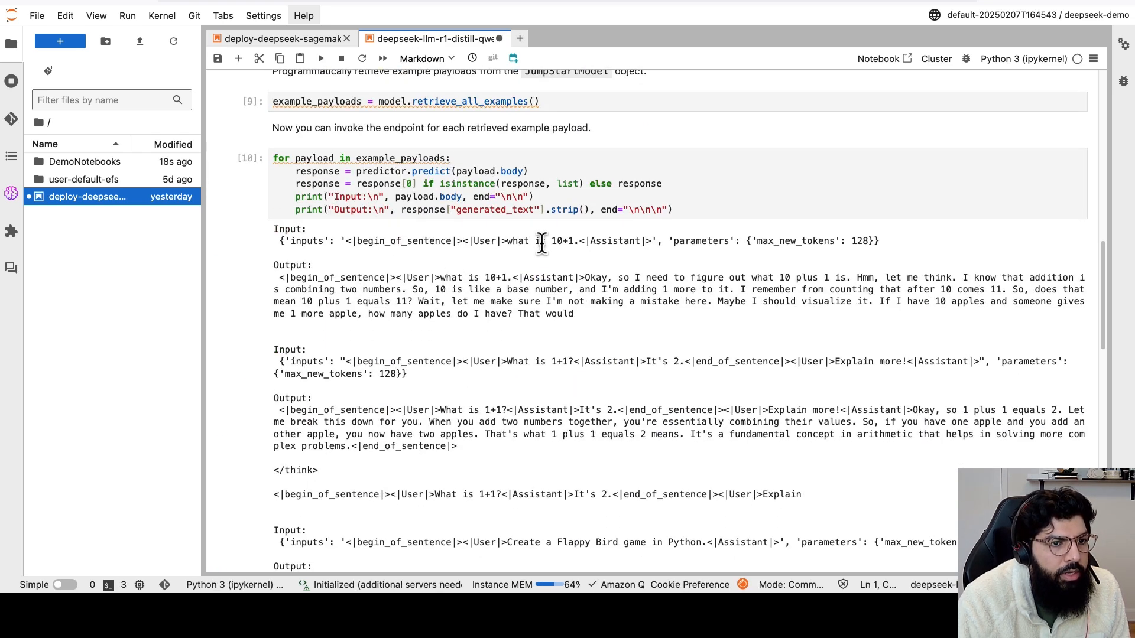
{"action": "mouse_move", "coordinate": [584, 278]}
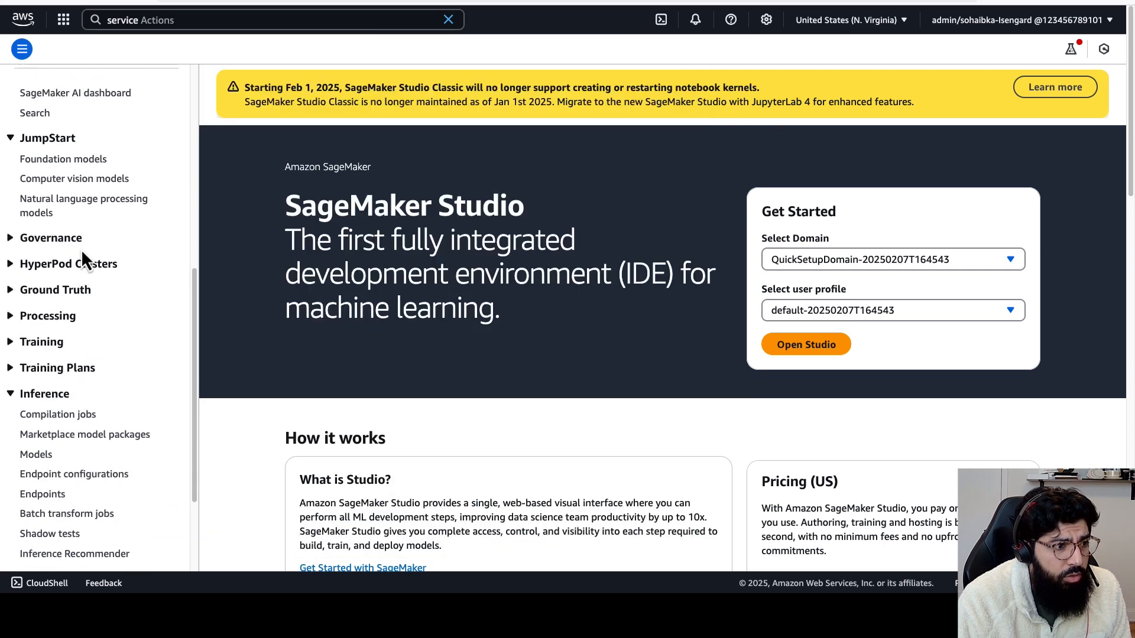
Open the in-service DeepSeek endpoint's details and select its invocation URL for copying.
{"action": "scroll", "scroll_direction": "down", "scroll_amount": 3}
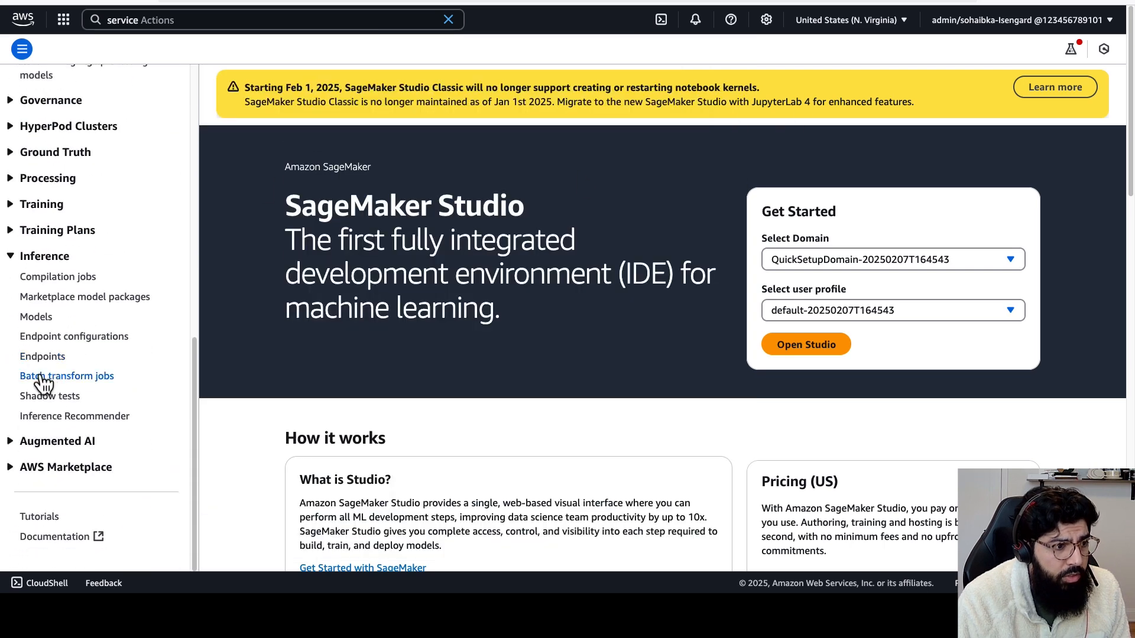
{"action": "left_click", "coordinate": [43, 356]}
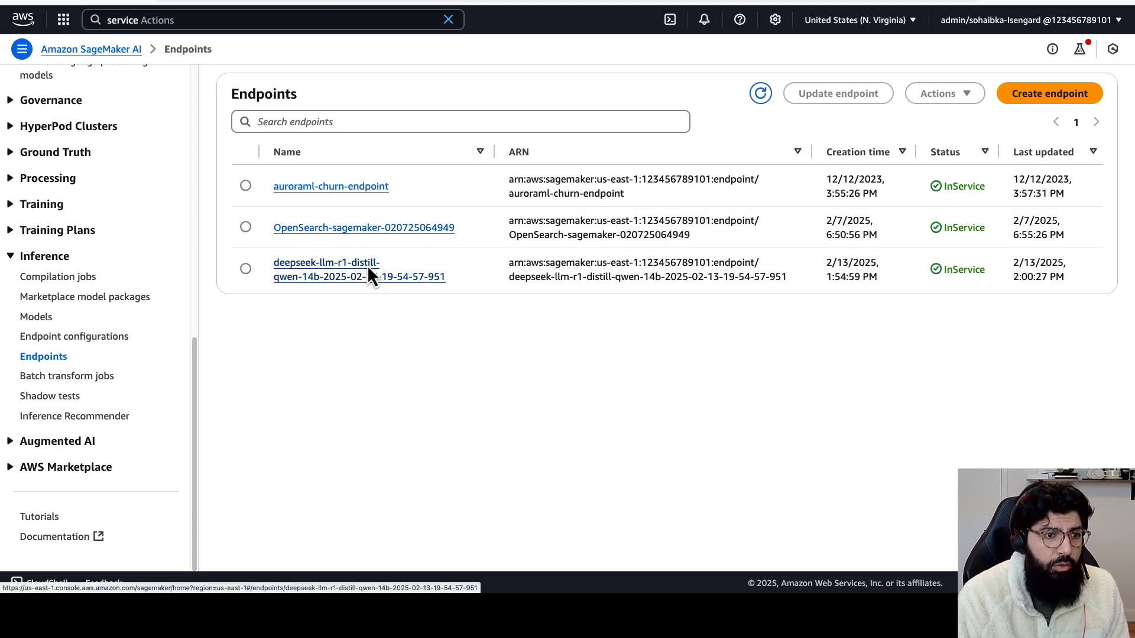
{"action": "left_click", "coordinate": [326, 262]}
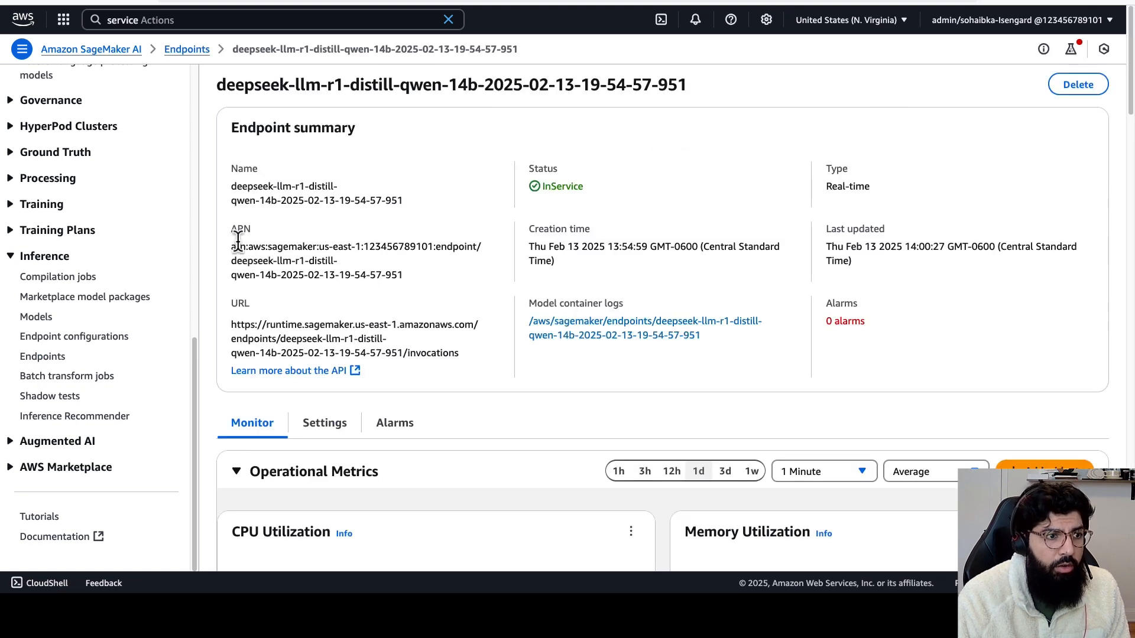
{"action": "left_click_drag", "start_coordinate": [231, 245], "coordinate": [332, 261]}
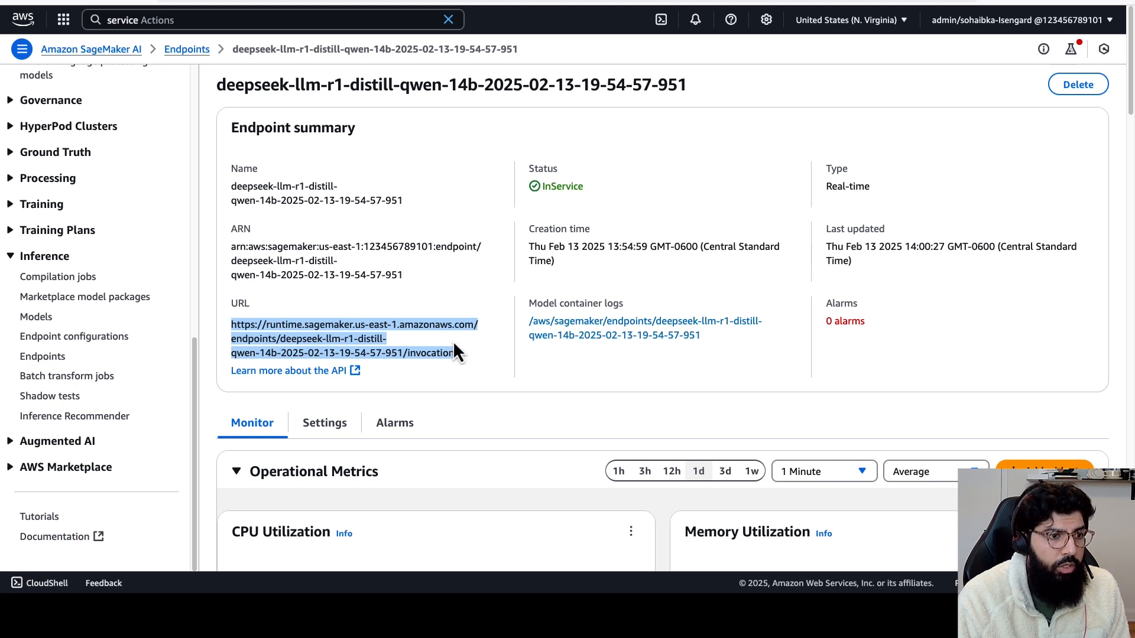
{"action": "mouse_move", "coordinate": [774, 242]}
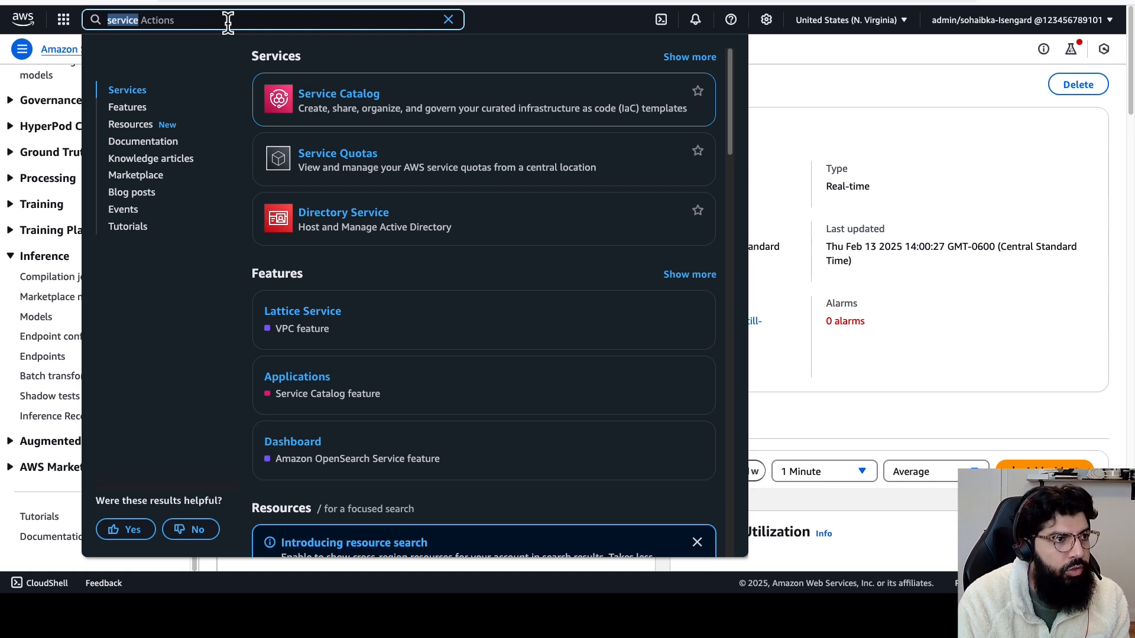
View the opensearchservi-xrcnxcbzum5m domain's details in Amazon OpenSearch Service.
{"action": "type", "text": "opensearch"}
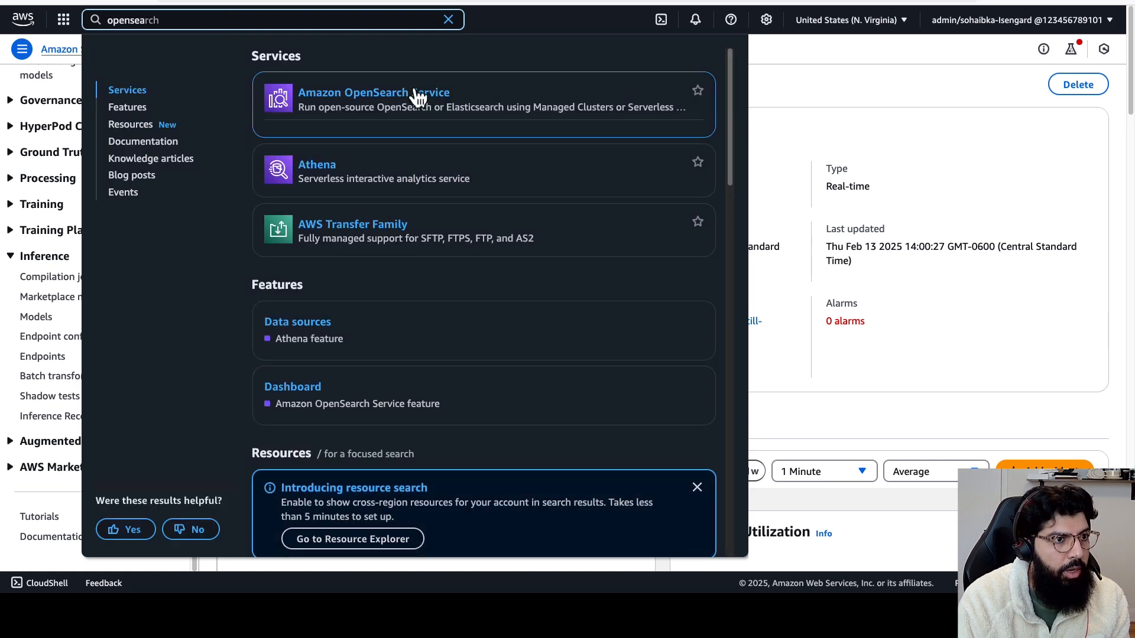
{"action": "left_click", "coordinate": [372, 92]}
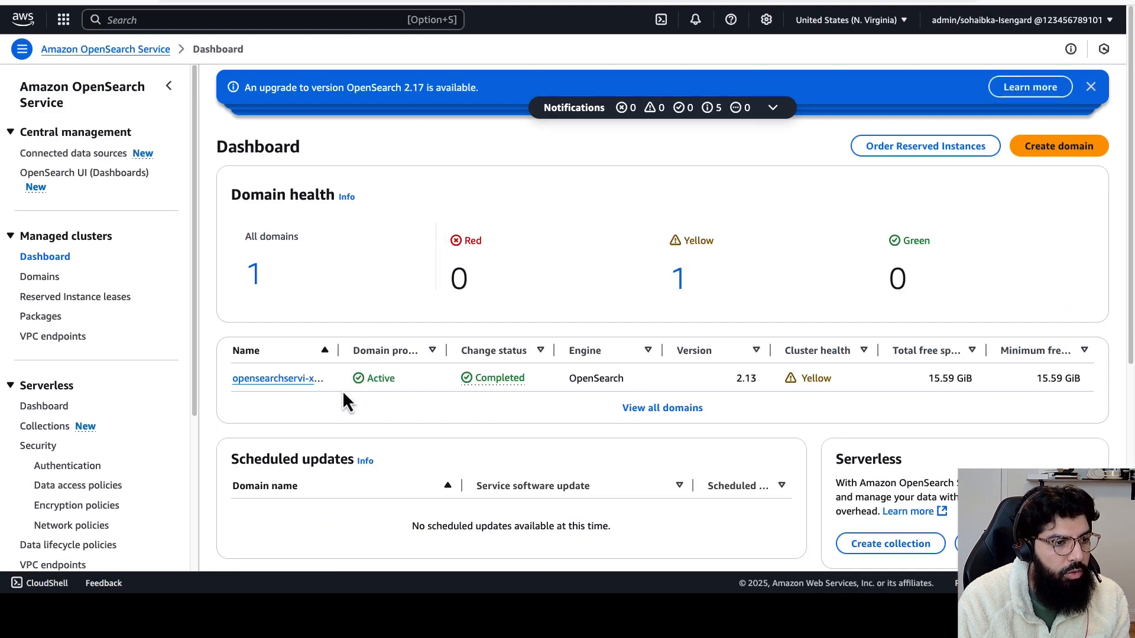
{"action": "mouse_move", "coordinate": [278, 379]}
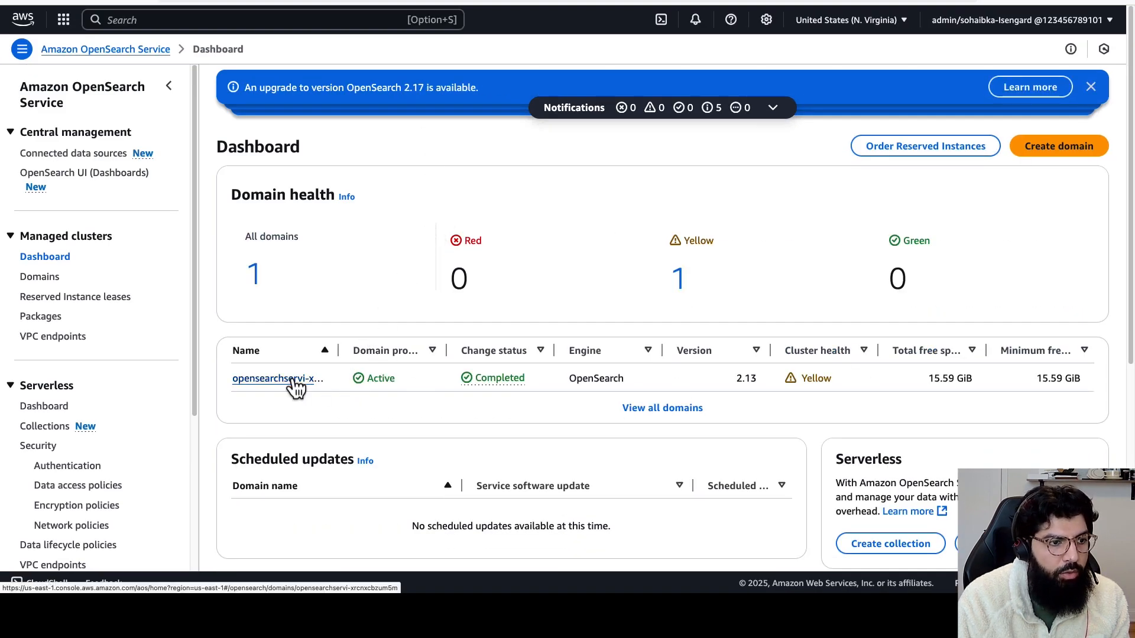
{"action": "left_click", "coordinate": [277, 378]}
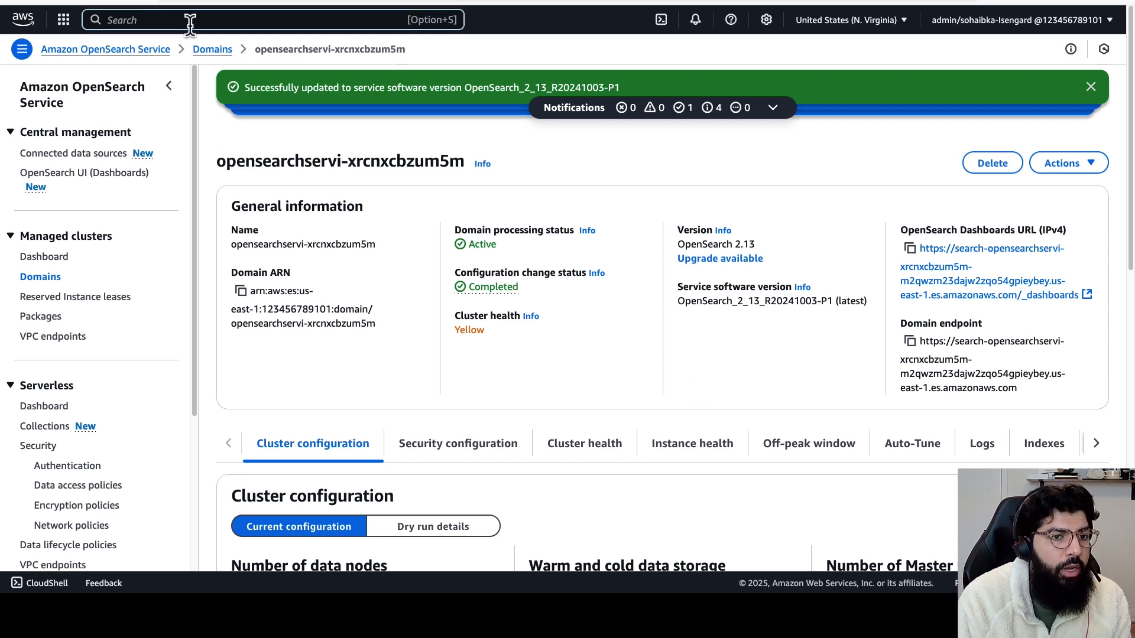
{"action": "mouse_move", "coordinate": [381, 20]}
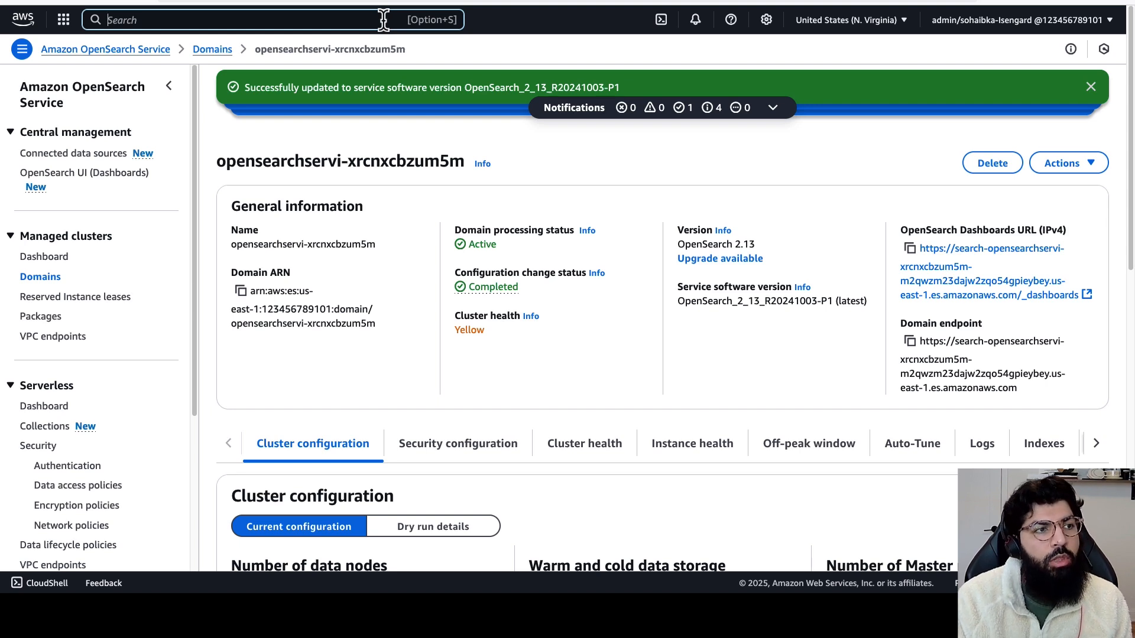
Open AWS CloudShell in a new browser tab from the console search.
{"action": "type", "text": "cloud WAN"}
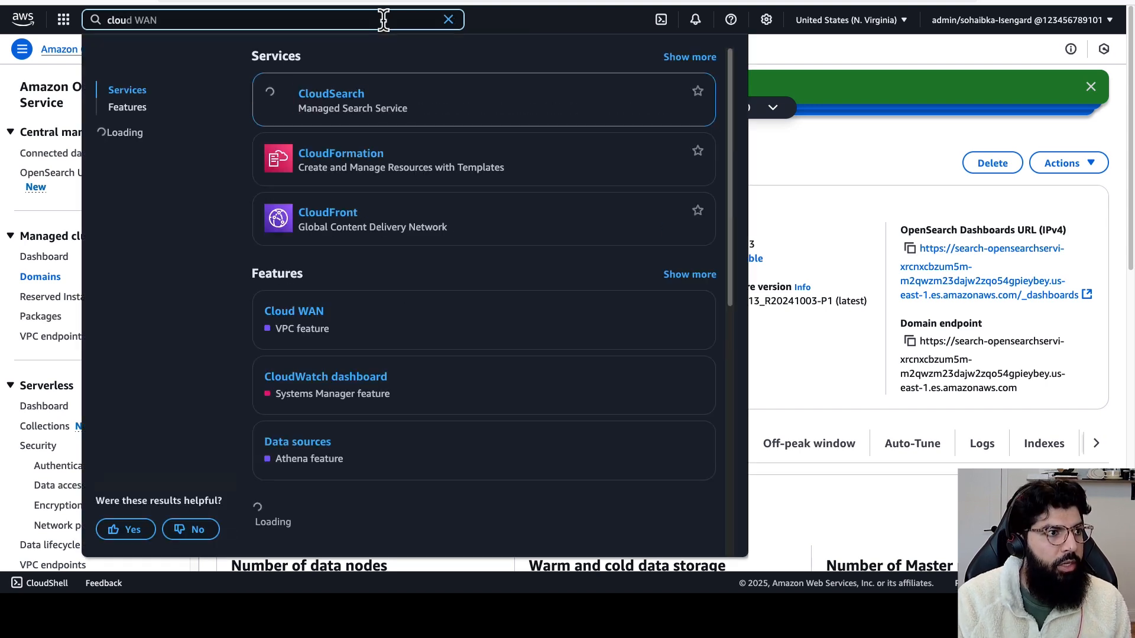
{"action": "right_click", "coordinate": [348, 153]}
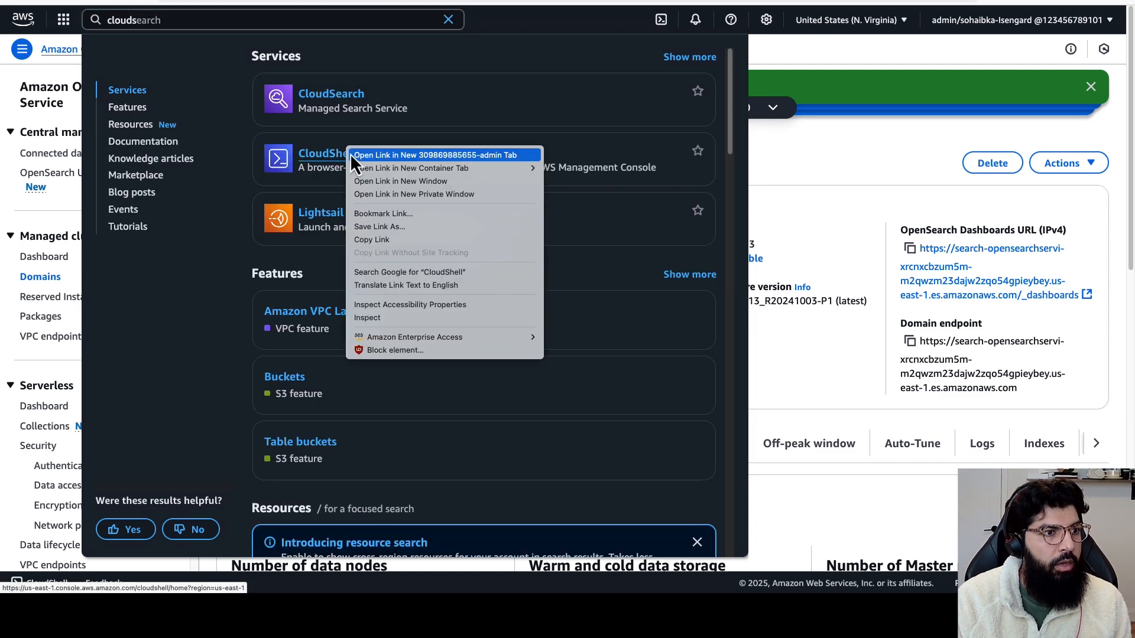
{"action": "left_click", "coordinate": [435, 154]}
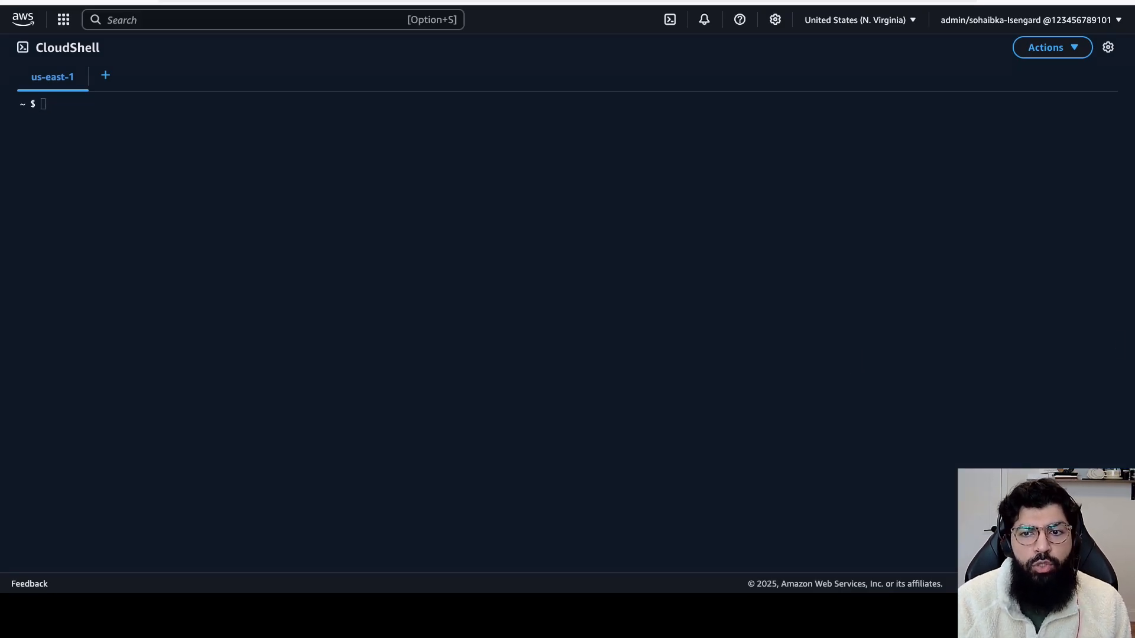
Clone opensearch-examples, install requirements.txt, and export DEEPSEEK_AWS_REGION='us-east-1' in CloudShell.
{"action": "type", "text": "git clone https://github.com/Jon-AtAWS/opensearch-examples.git"}
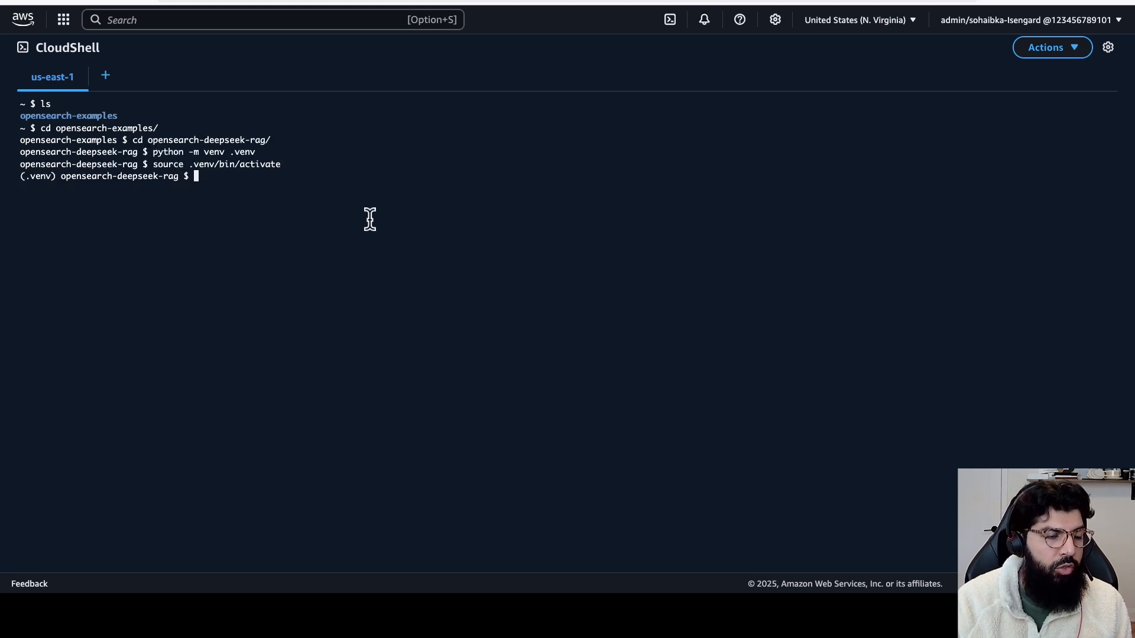
{"action": "type", "text": "pip install -r requirements.txt"}
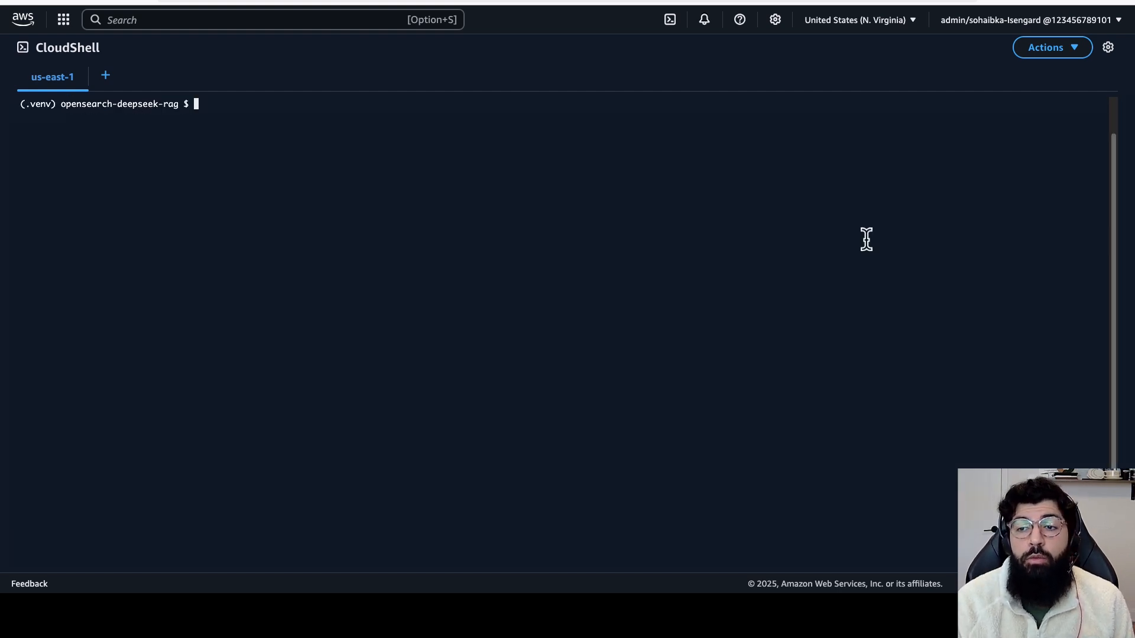
{"action": "type", "text": "export DEEPSEEK_AWS_REGION='us-east-1'"}
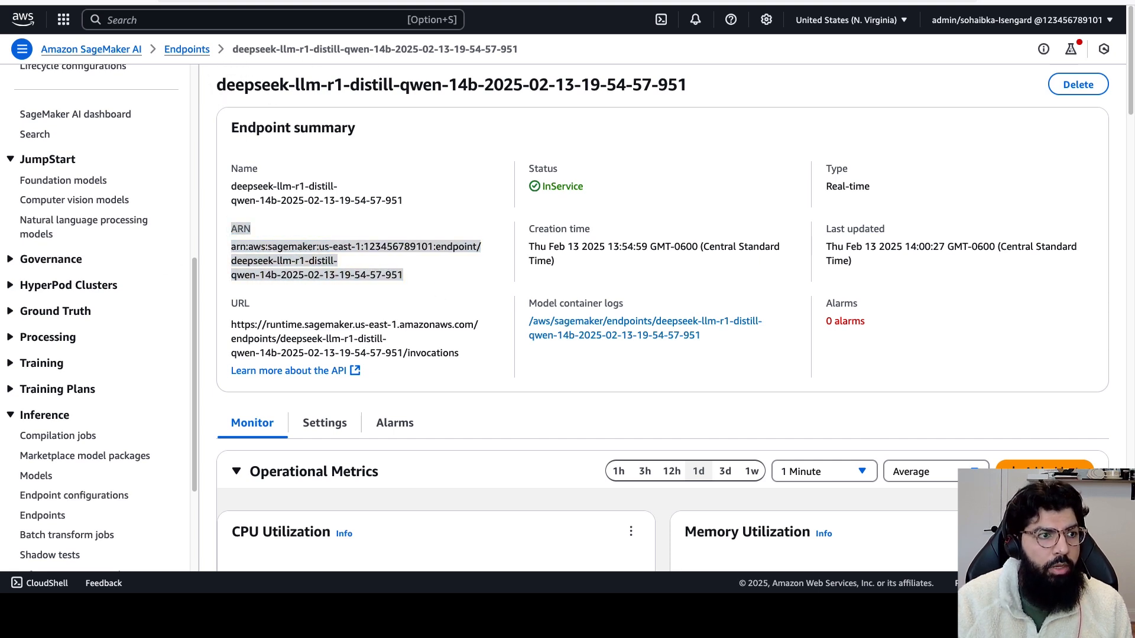
{"action": "left_click", "coordinate": [661, 19]}
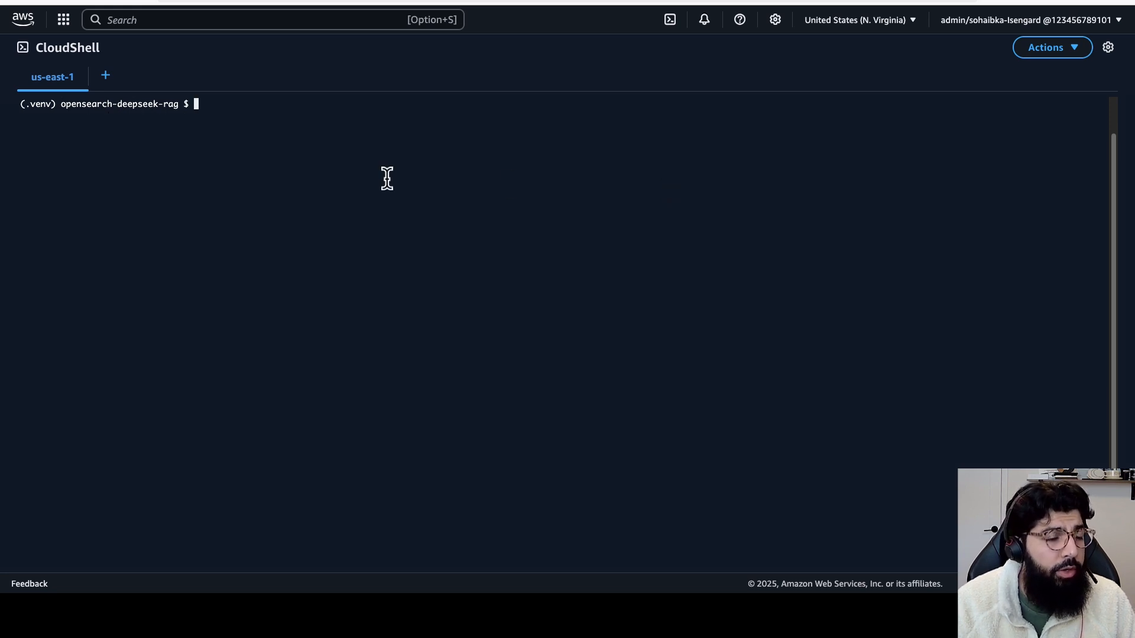
Run create_invoke_role.py, then review invoke_deepseek_role's trust relationships and permissions policy JSON.
{"action": "type", "text": "python create_invoke_role.py"}
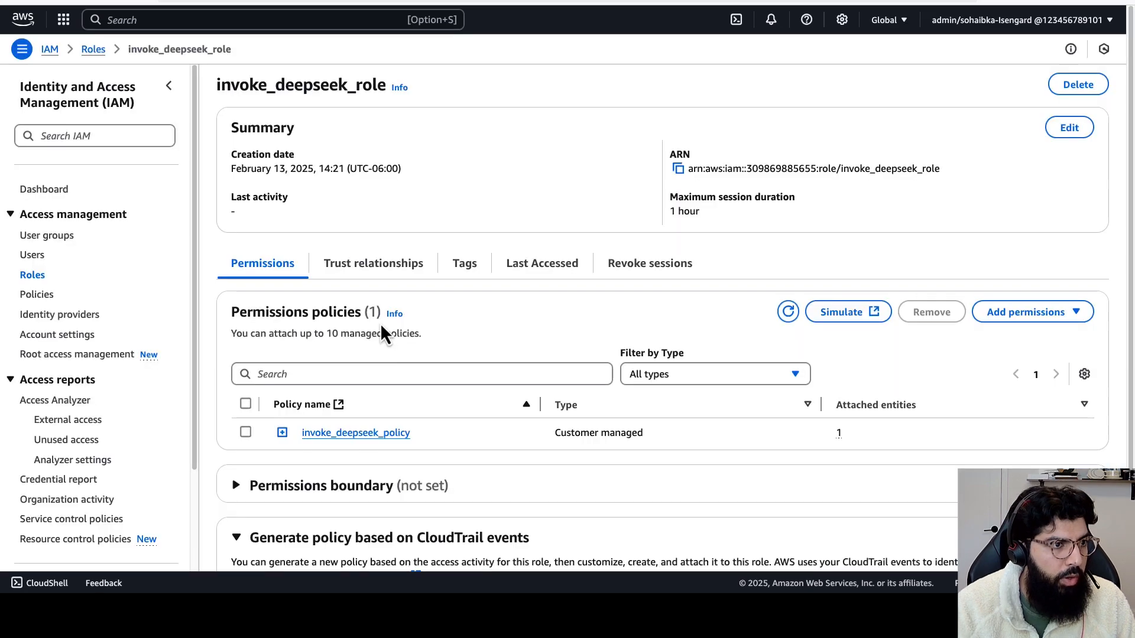
{"action": "mouse_move", "coordinate": [394, 14]}
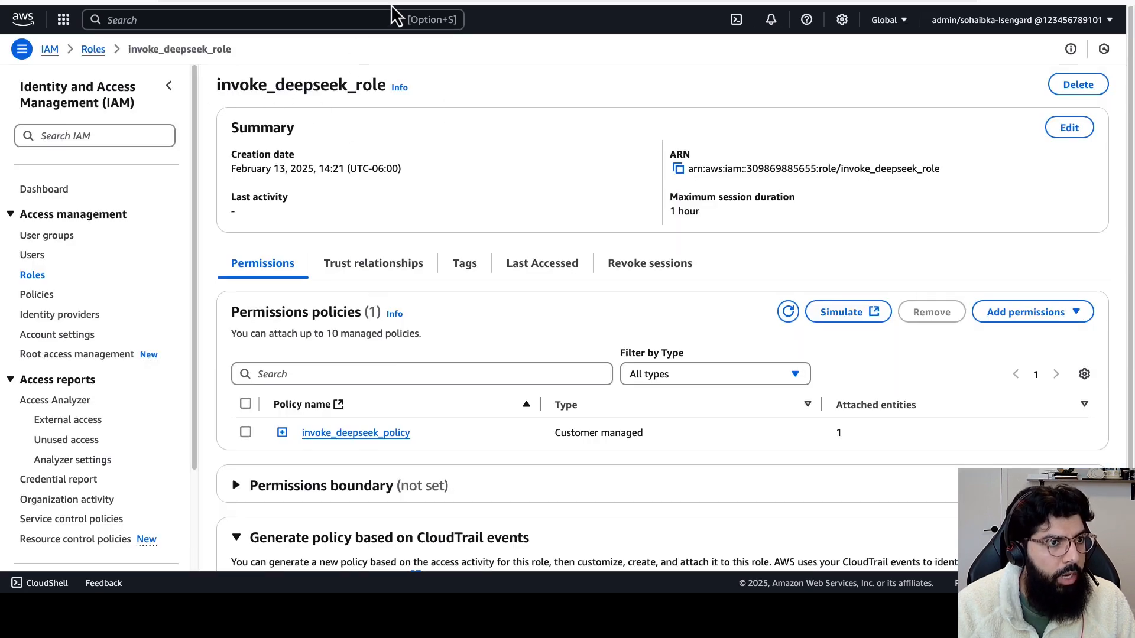
{"action": "left_click", "coordinate": [372, 262]}
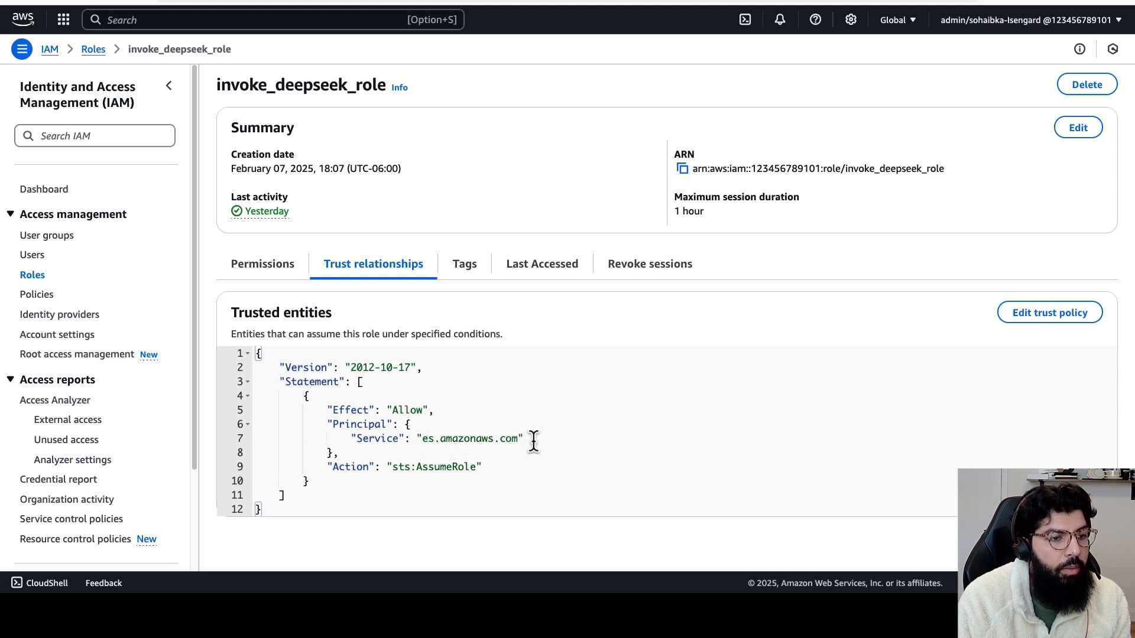
{"action": "left_click", "coordinate": [262, 264]}
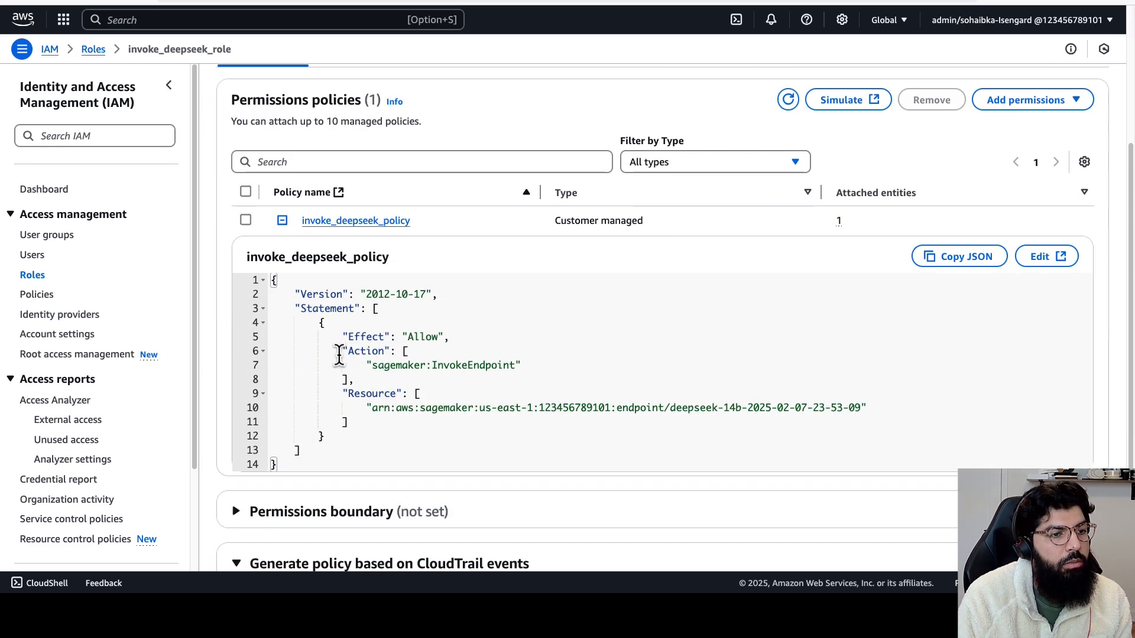
{"action": "mouse_move", "coordinate": [513, 366]}
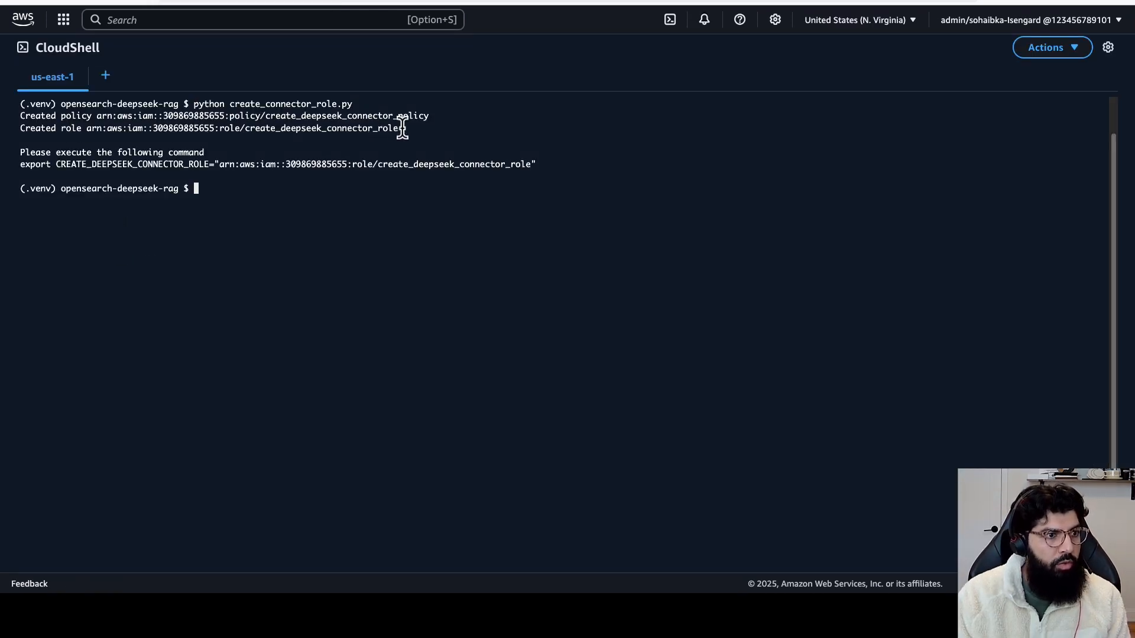
Export the connector role's ARN as CREATE_DEEPSEEK_CONNECTOR_ROLE.
{"action": "type", "text": "export CREATE_DEEPSEEK_CONNECTOR_ROLE=\"arn:aws:iam::309869885655:role/create_deepseek_connector_role\""}
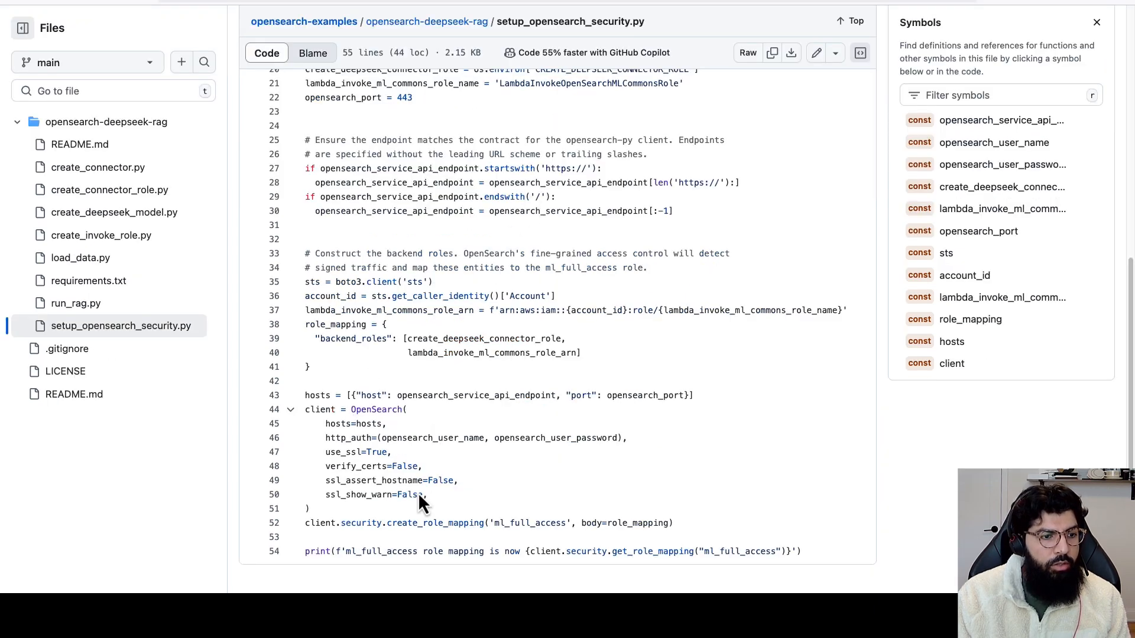
{"action": "mouse_move", "coordinate": [509, 539]}
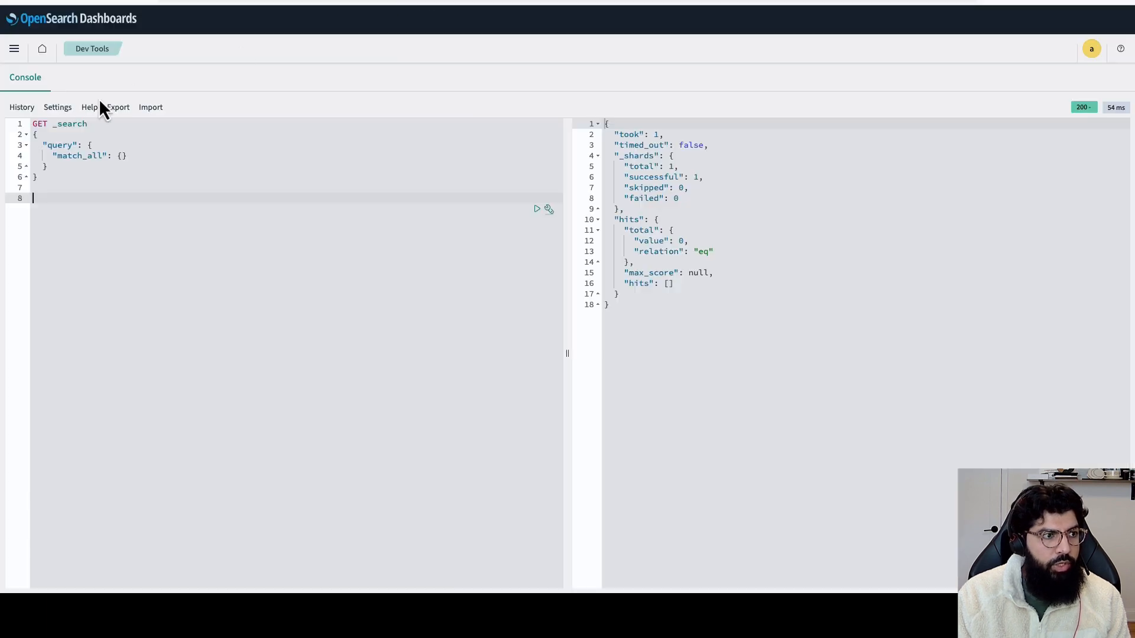
Filter Security roles by 'ml' and view ml_full_access's mapped IAM backend roles.
{"action": "left_click", "coordinate": [13, 49]}
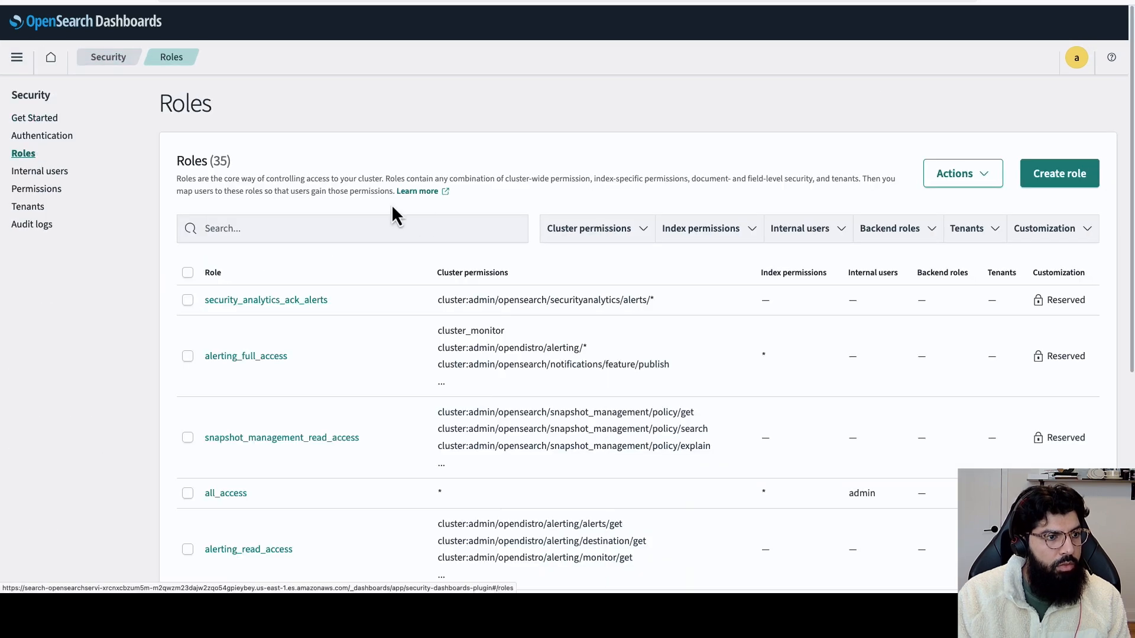
{"action": "type", "text": "ml"}
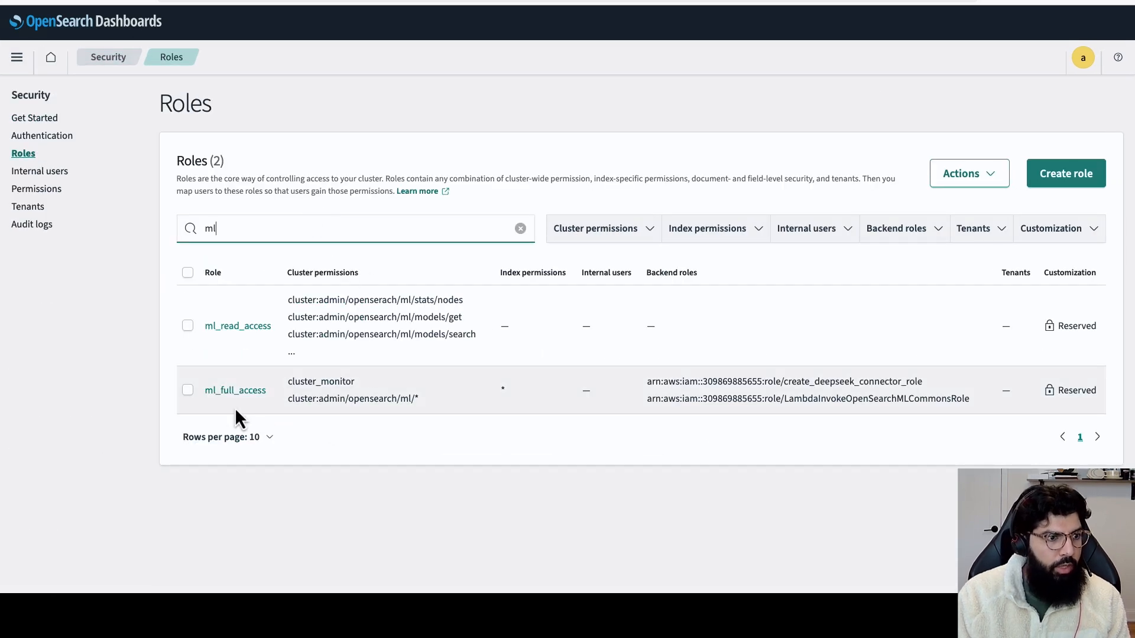
{"action": "left_click", "coordinate": [233, 390]}
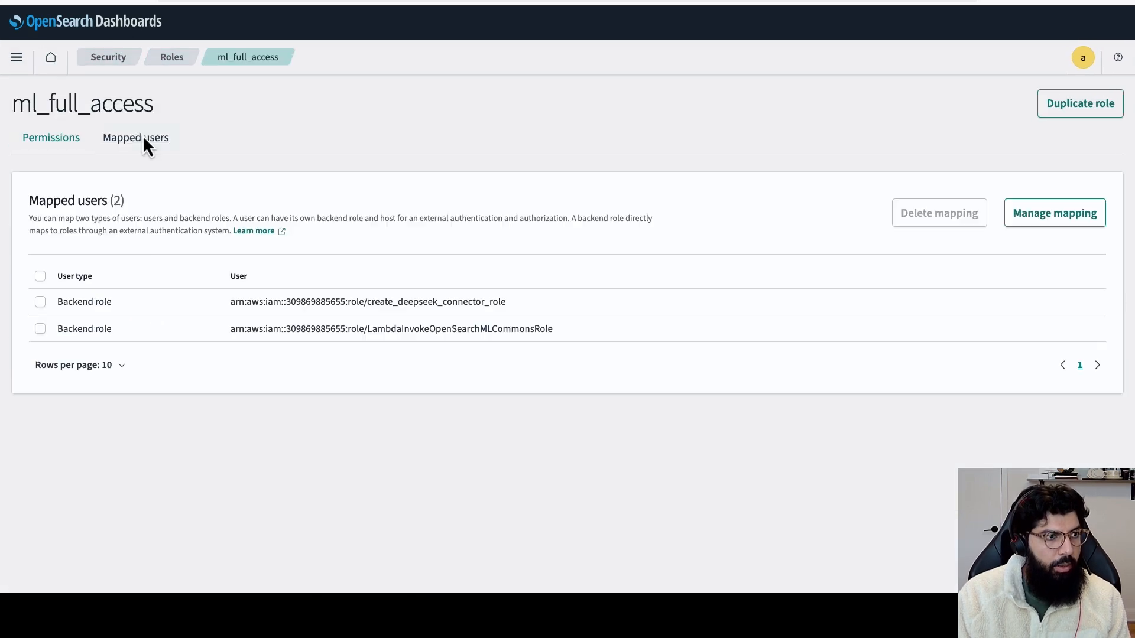
{"action": "left_click", "coordinate": [136, 137]}
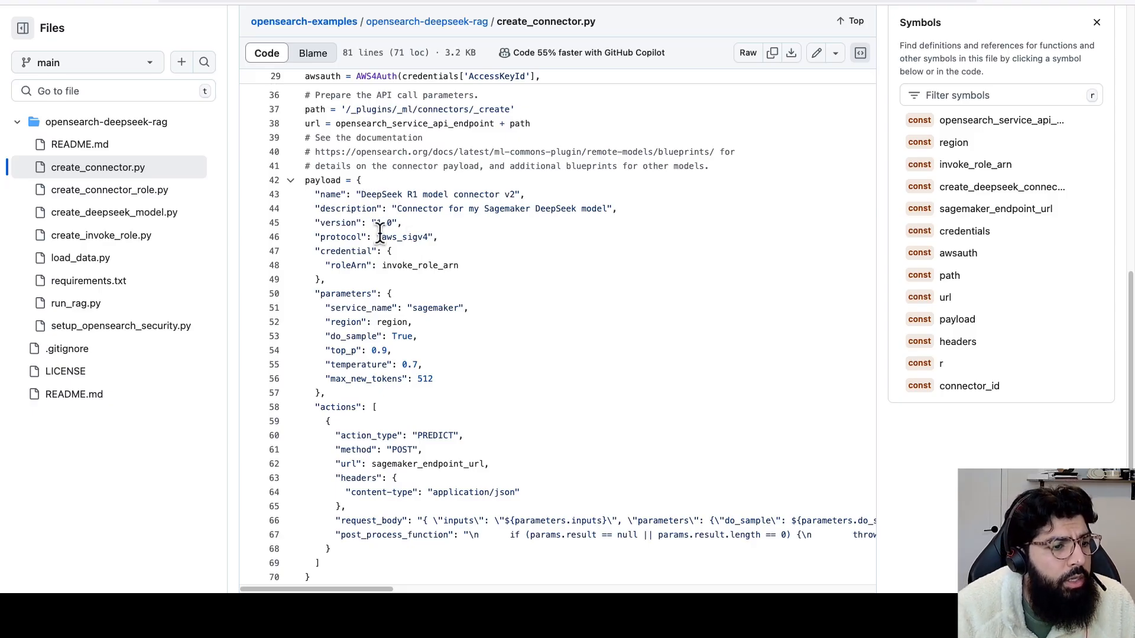
Scroll create_connector.py and highlight the sagemaker_endpoint_url used by the predict action.
{"action": "scroll", "scroll_direction": "down", "scroll_amount": 3}
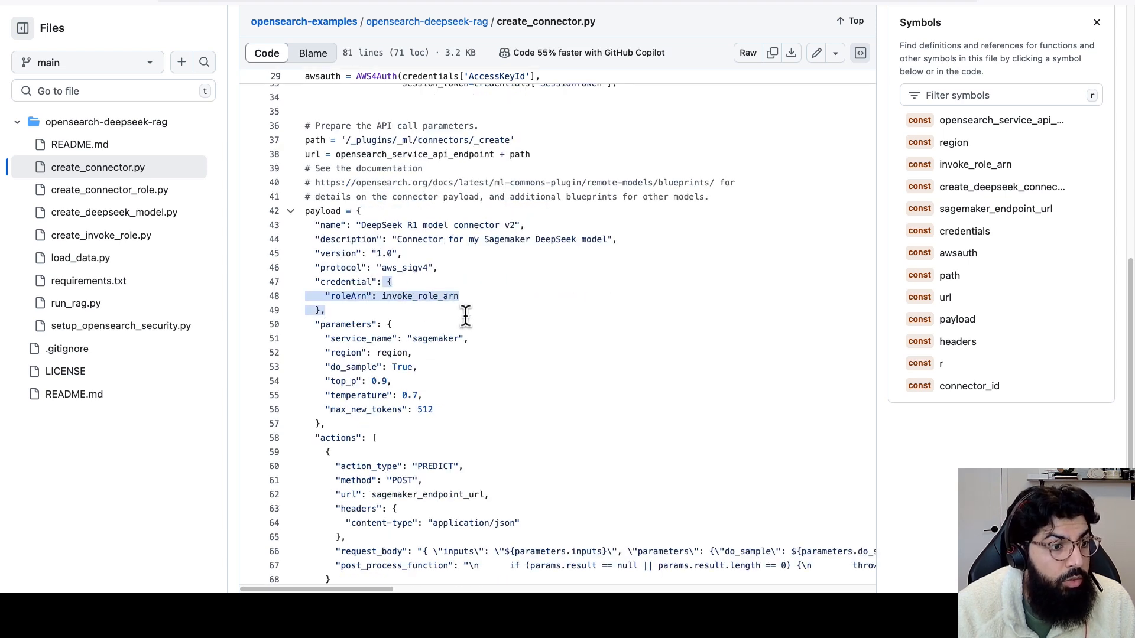
{"action": "scroll", "scroll_direction": "down", "scroll_amount": 3}
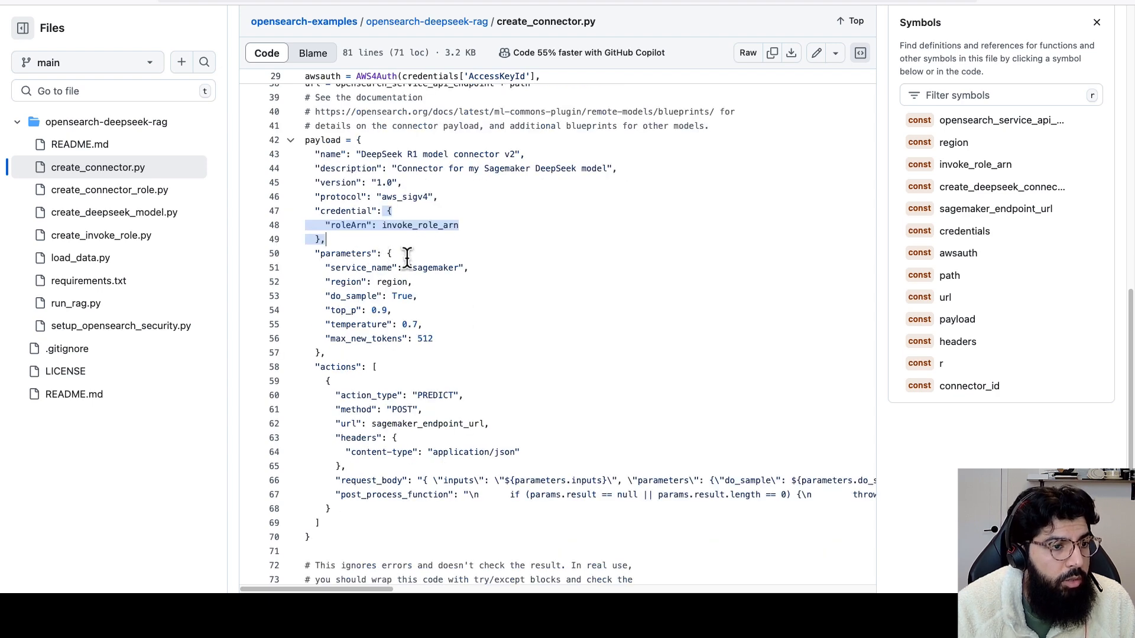
{"action": "double_click", "coordinate": [436, 267]}
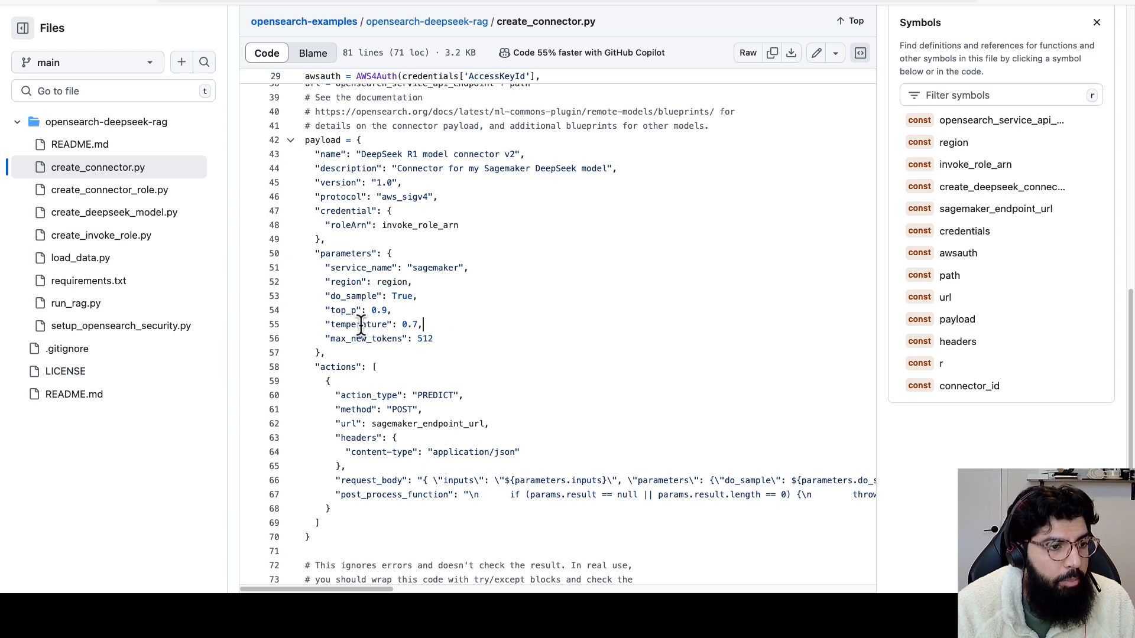
{"action": "scroll", "scroll_direction": "down", "scroll_amount": 3}
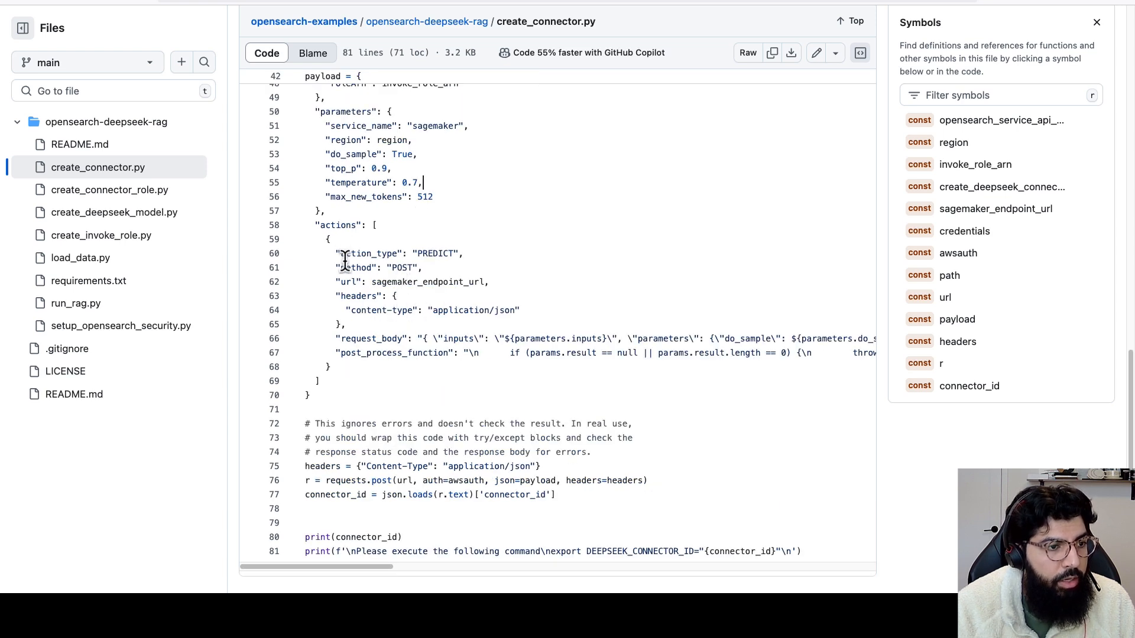
{"action": "double_click", "coordinate": [371, 253]}
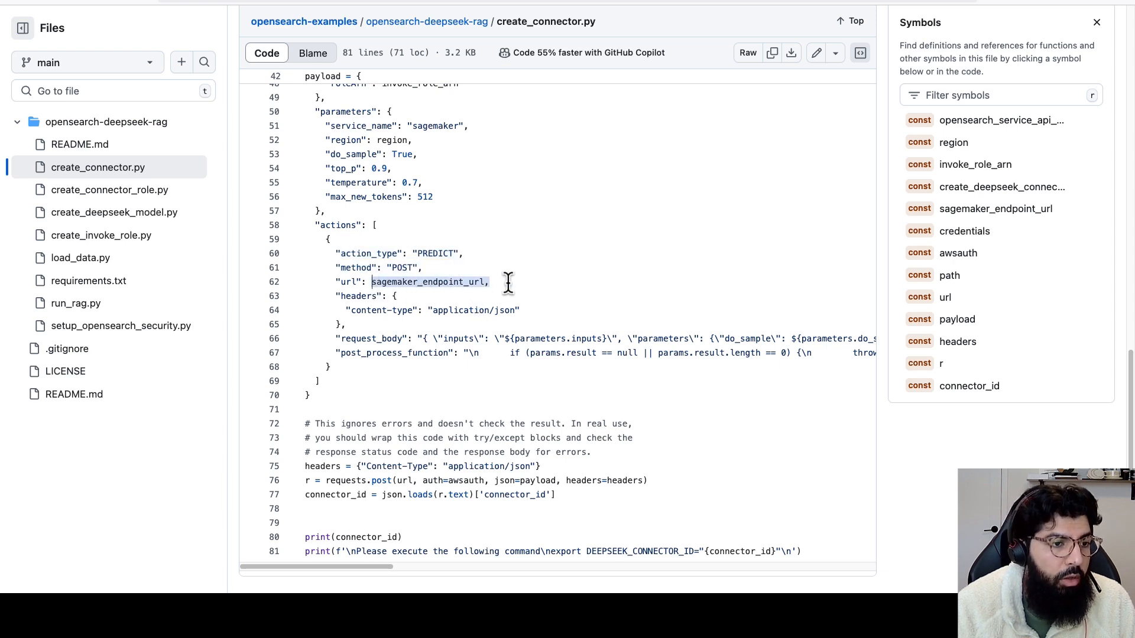
{"action": "scroll", "scroll_direction": "down", "scroll_amount": 3}
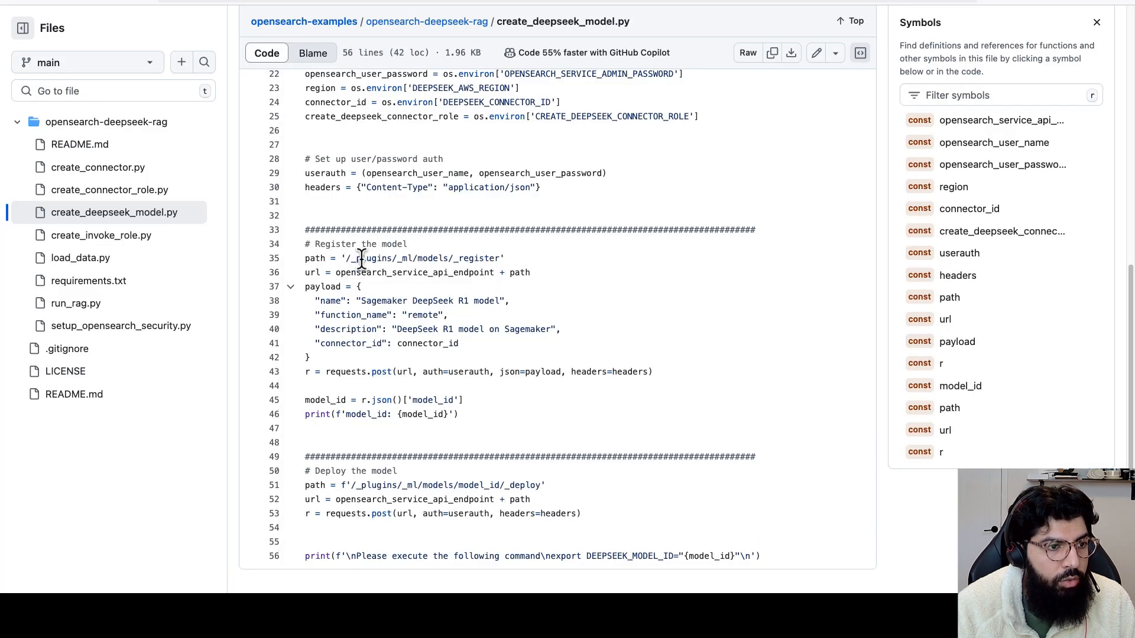
Open create_deepseek_model.py and review its register and deploy sections.
{"action": "double_click", "coordinate": [434, 258]}
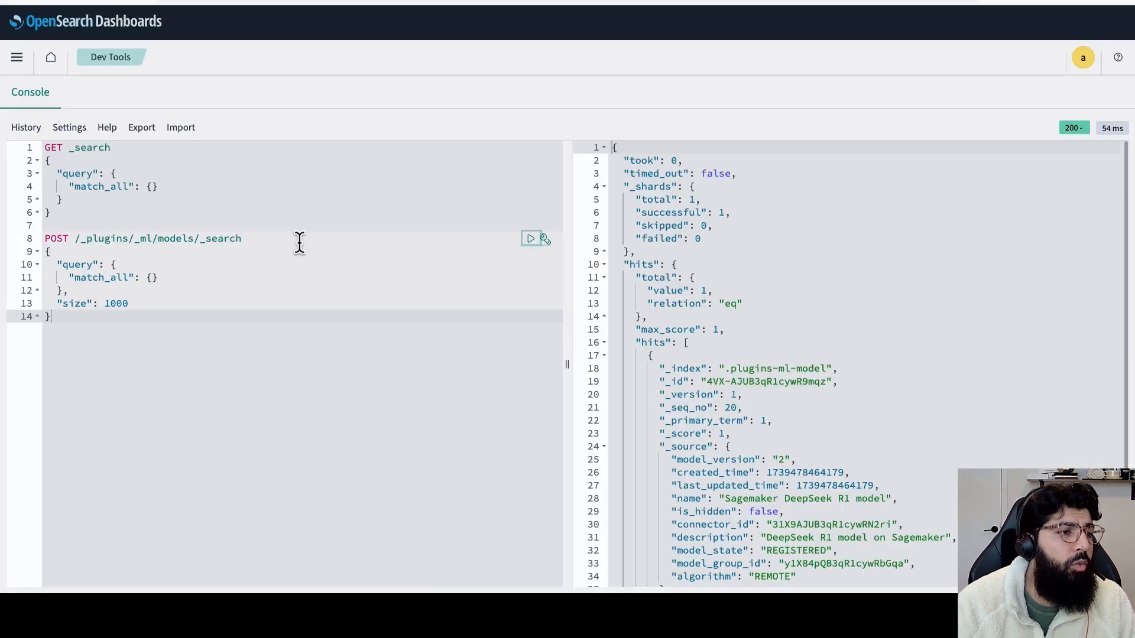
{"action": "mouse_move", "coordinate": [208, 237]}
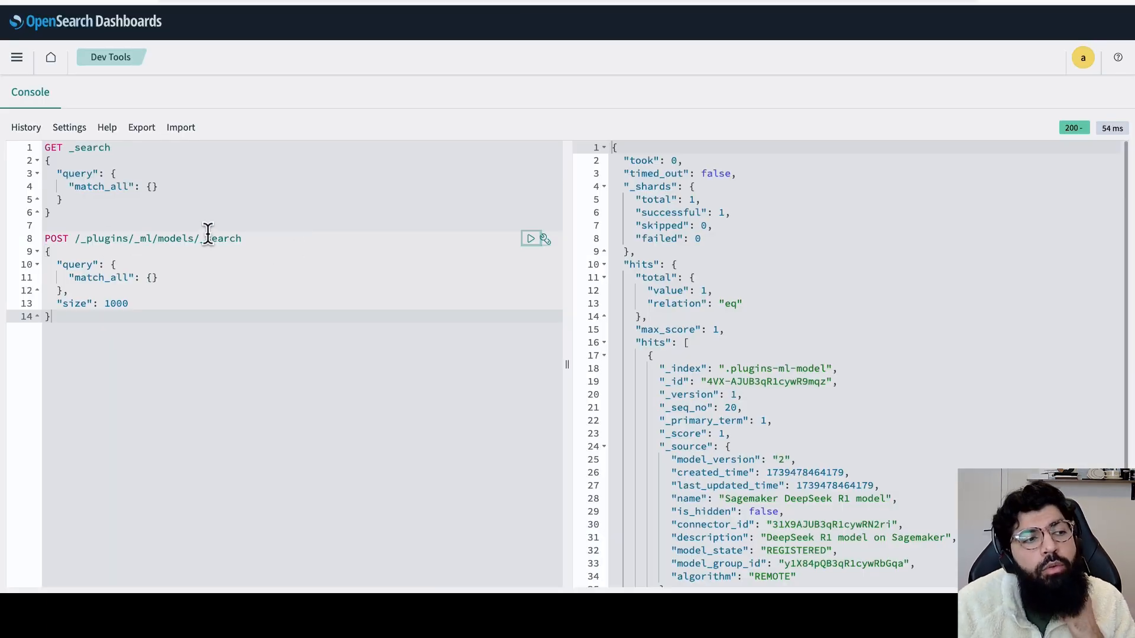
{"action": "mouse_move", "coordinate": [400, 268]}
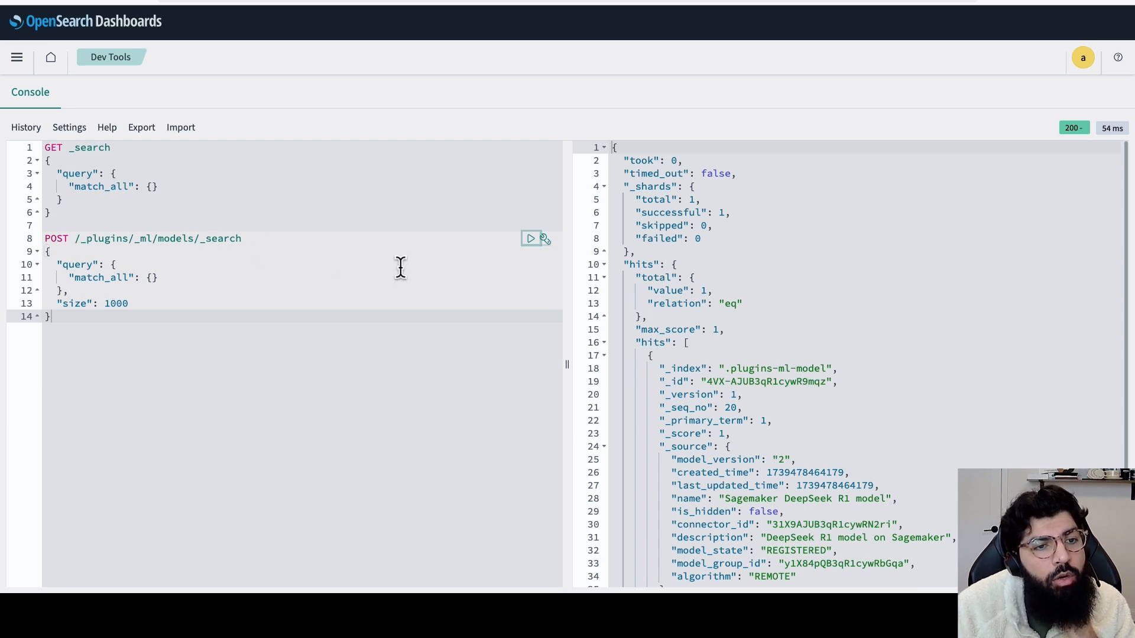
Run the models search and the _predict request with the Canada capital prompt.
{"action": "scroll", "scroll_direction": "down", "scroll_amount": 3}
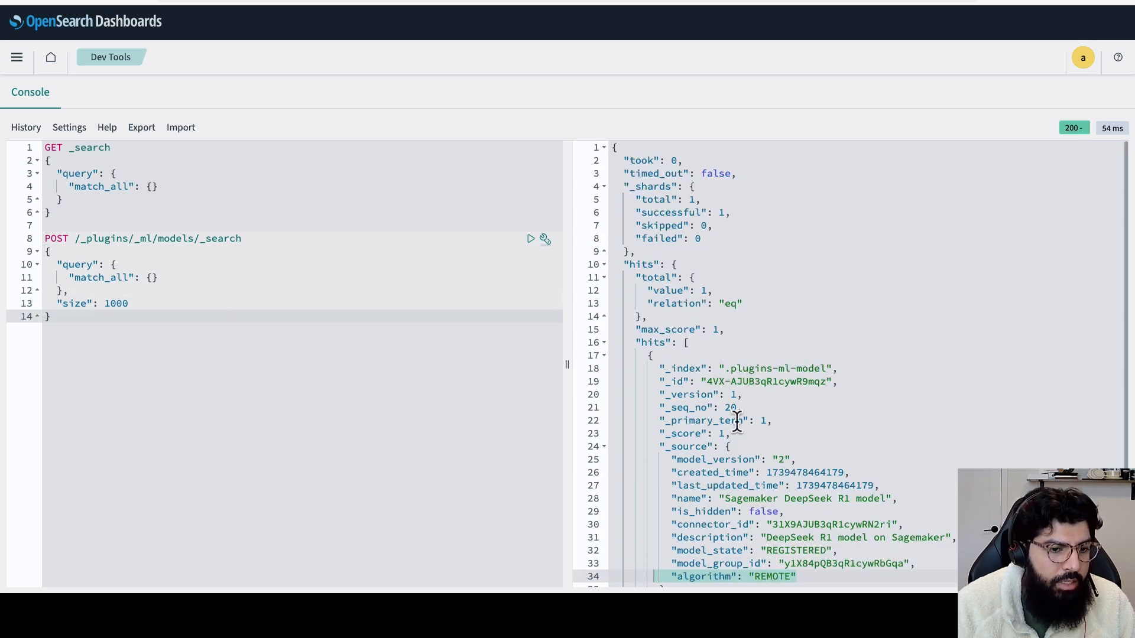
{"action": "scroll", "scroll_direction": "down", "scroll_amount": 3}
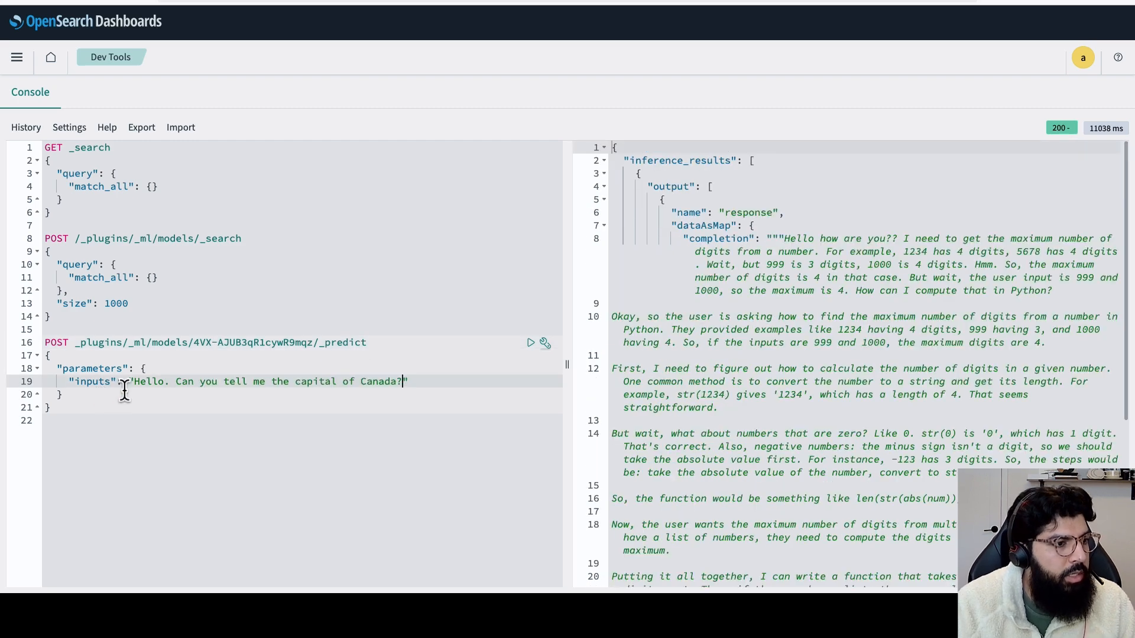
{"action": "left_click", "coordinate": [531, 342]}
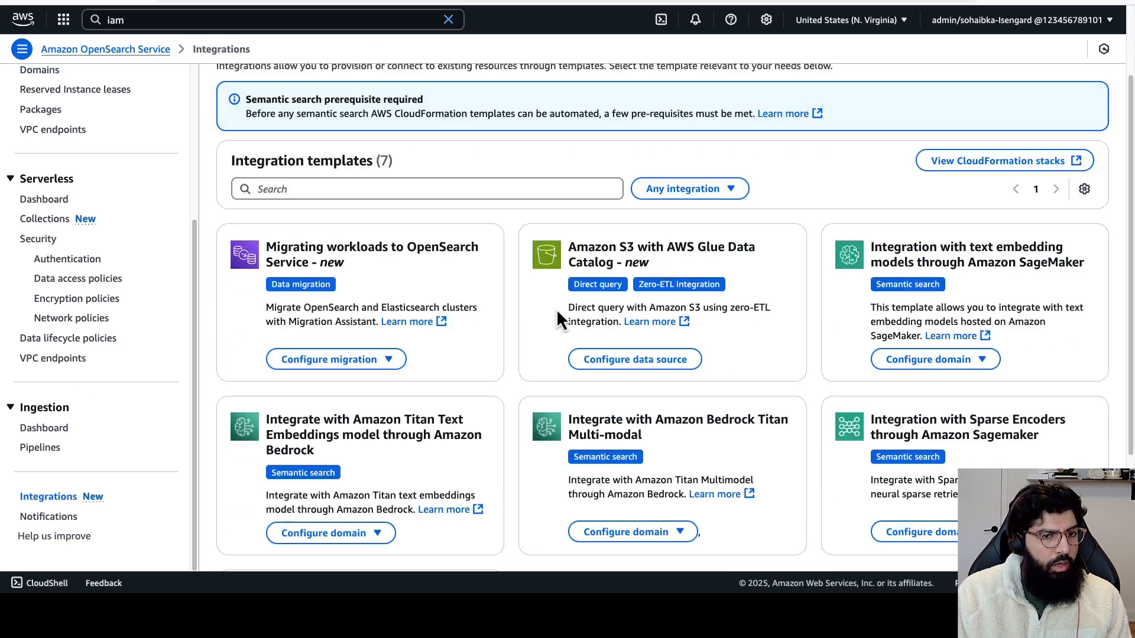
Choose Configure public domain on the SageMaker text embedding integration card.
{"action": "scroll", "scroll_direction": "down", "scroll_amount": 3}
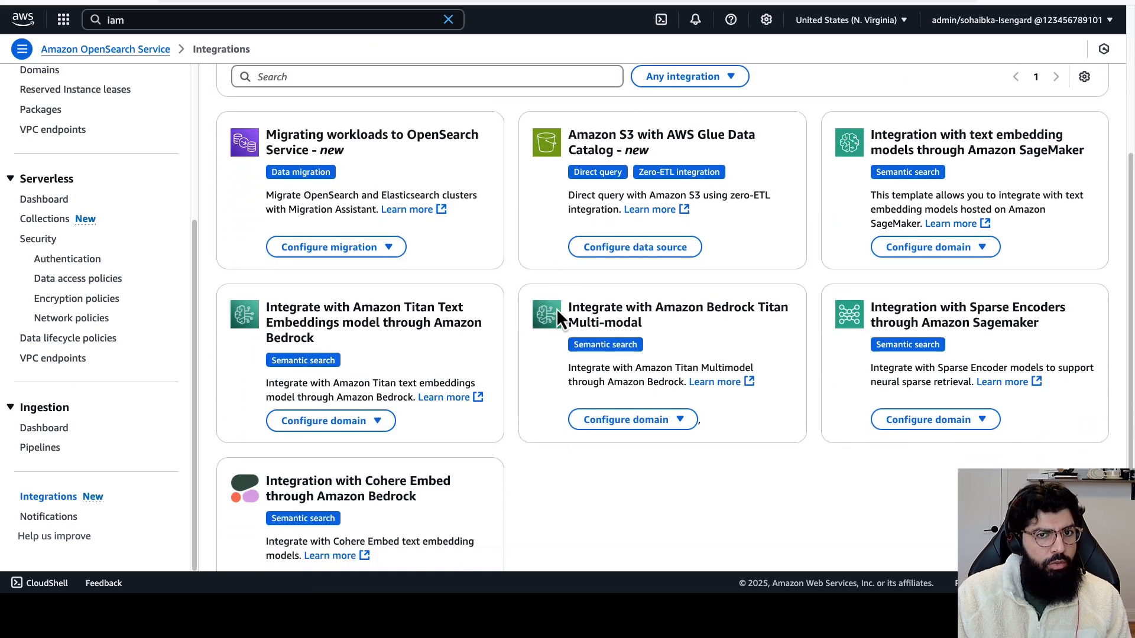
{"action": "mouse_move", "coordinate": [1063, 145]}
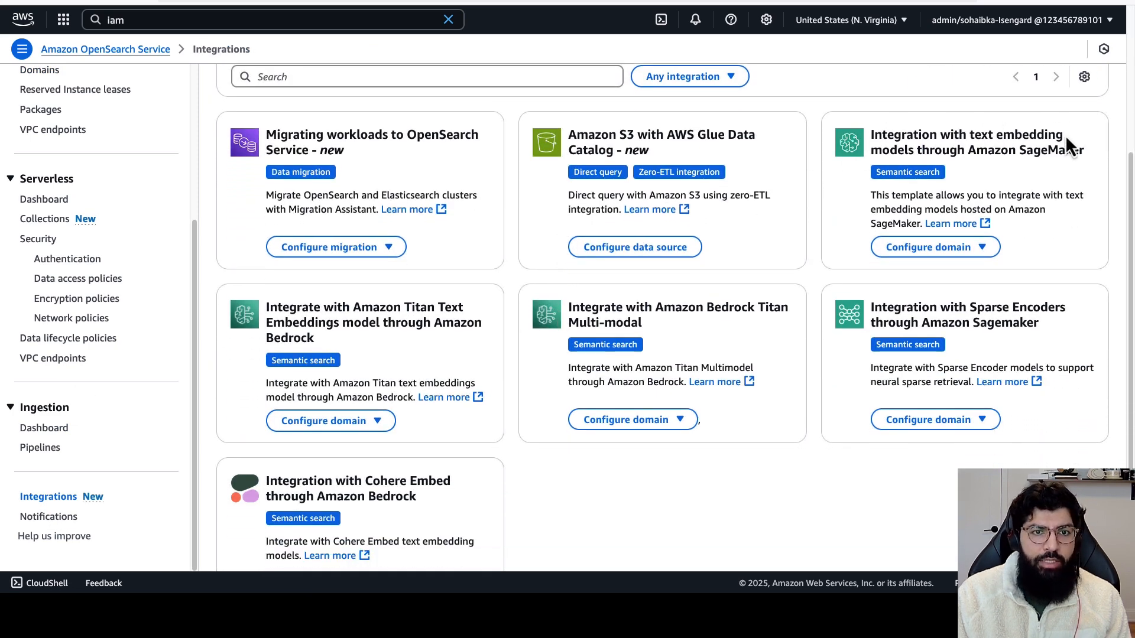
{"action": "left_click", "coordinate": [935, 247]}
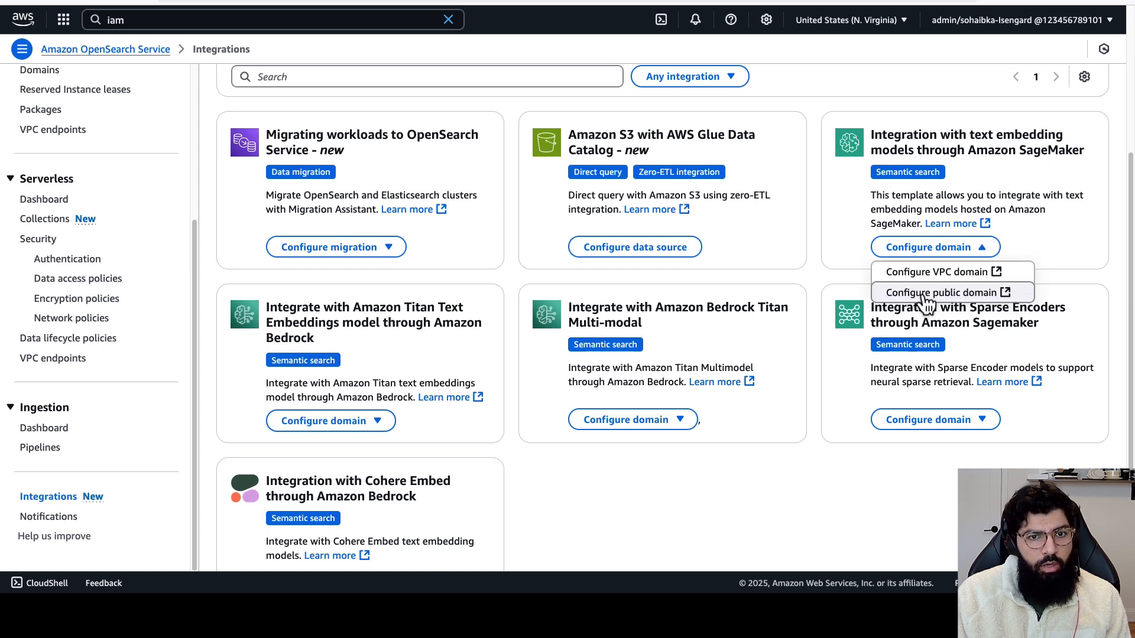
{"action": "mouse_move", "coordinate": [973, 297]}
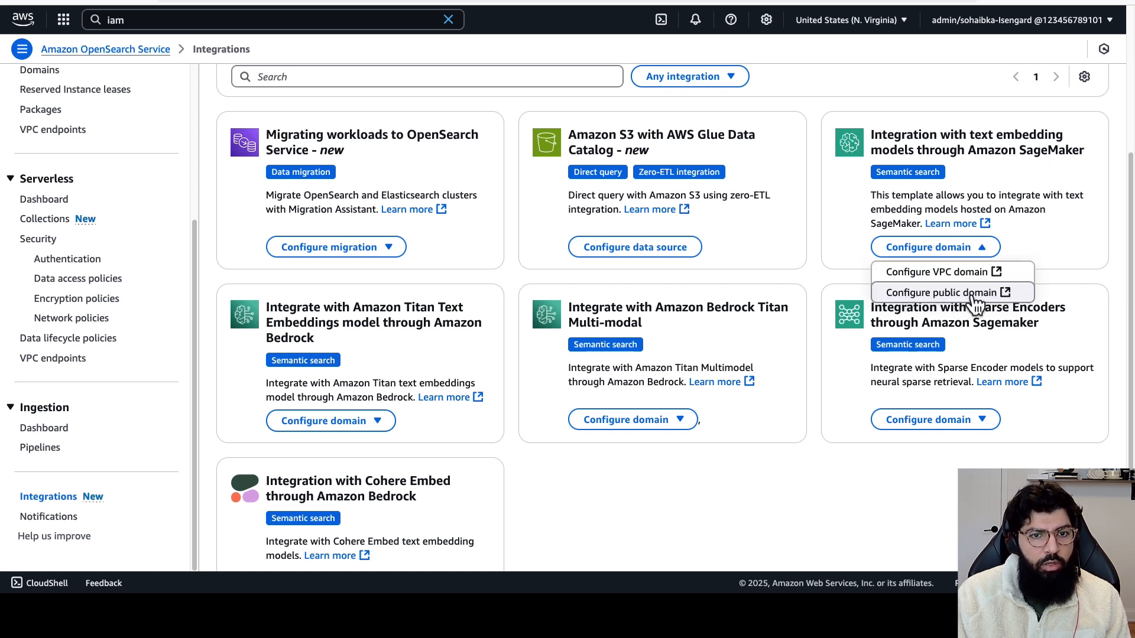
{"action": "left_click", "coordinate": [942, 292]}
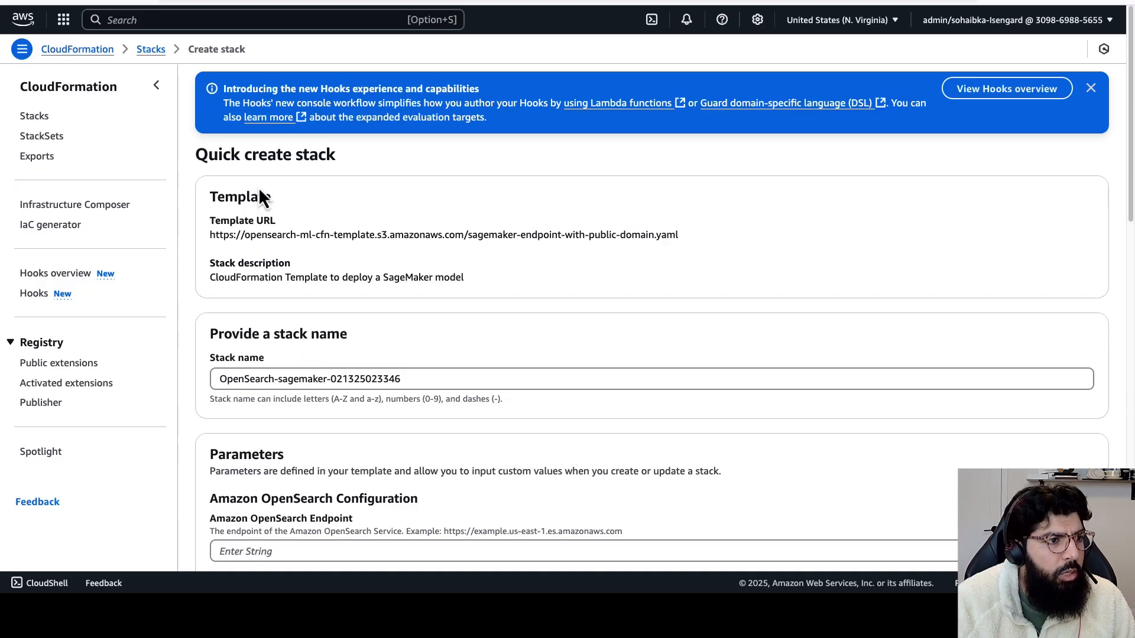
{"action": "mouse_move", "coordinate": [300, 181]}
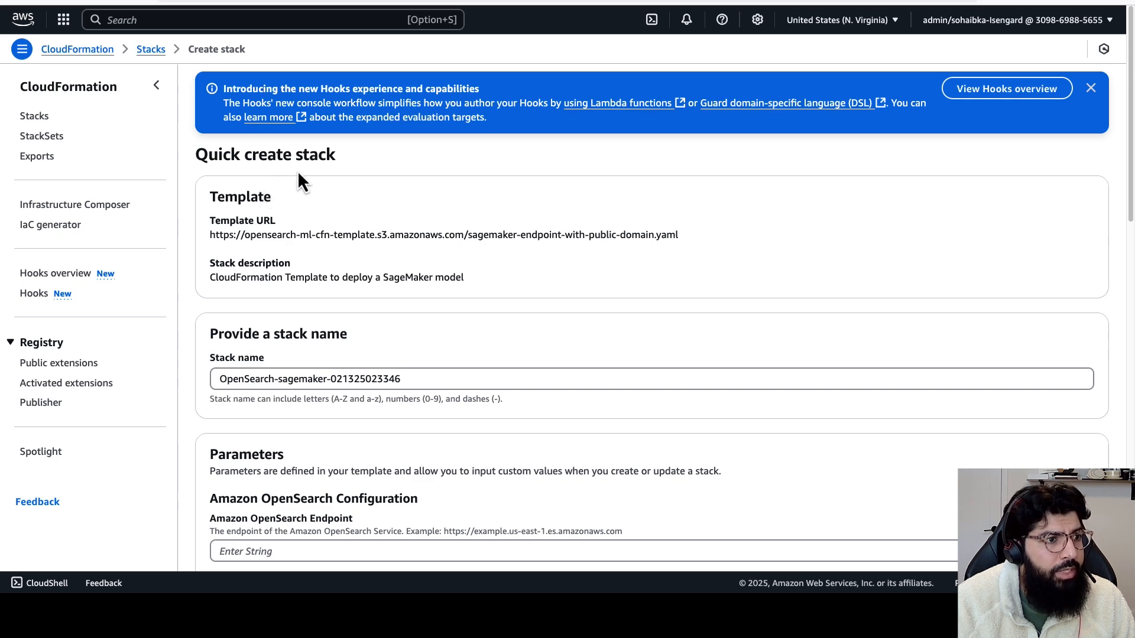
Fill in the Quick create form with the OpenSearch endpoint and create the stack.
{"action": "scroll", "scroll_direction": "down", "scroll_amount": 3}
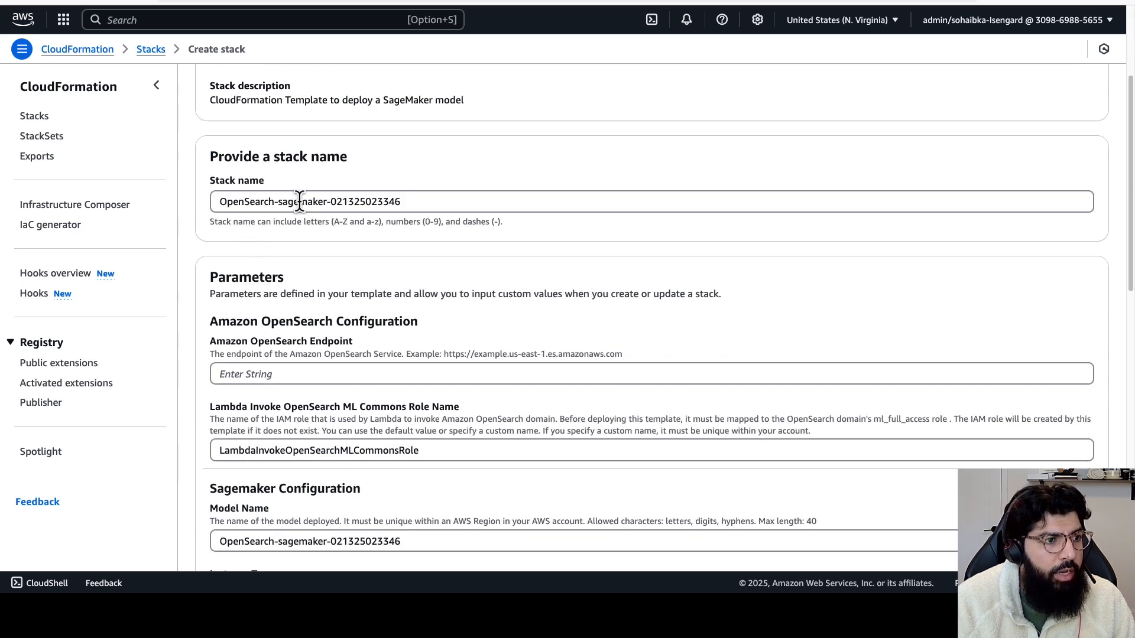
{"action": "scroll", "scroll_direction": "down", "scroll_amount": 3}
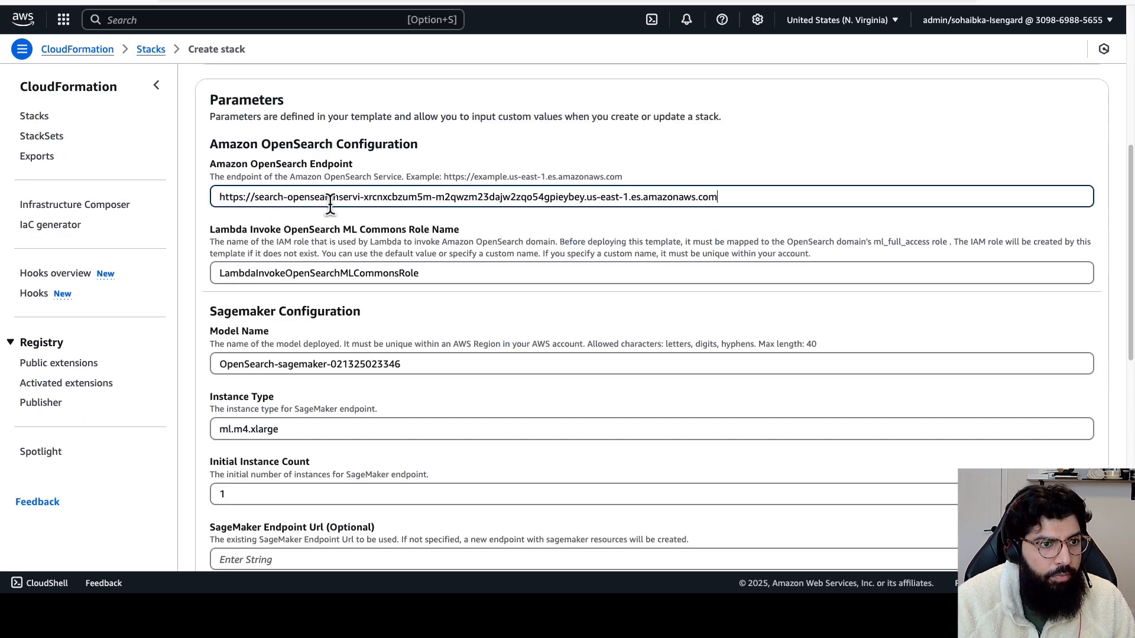
{"action": "scroll", "scroll_direction": "down", "scroll_amount": 3}
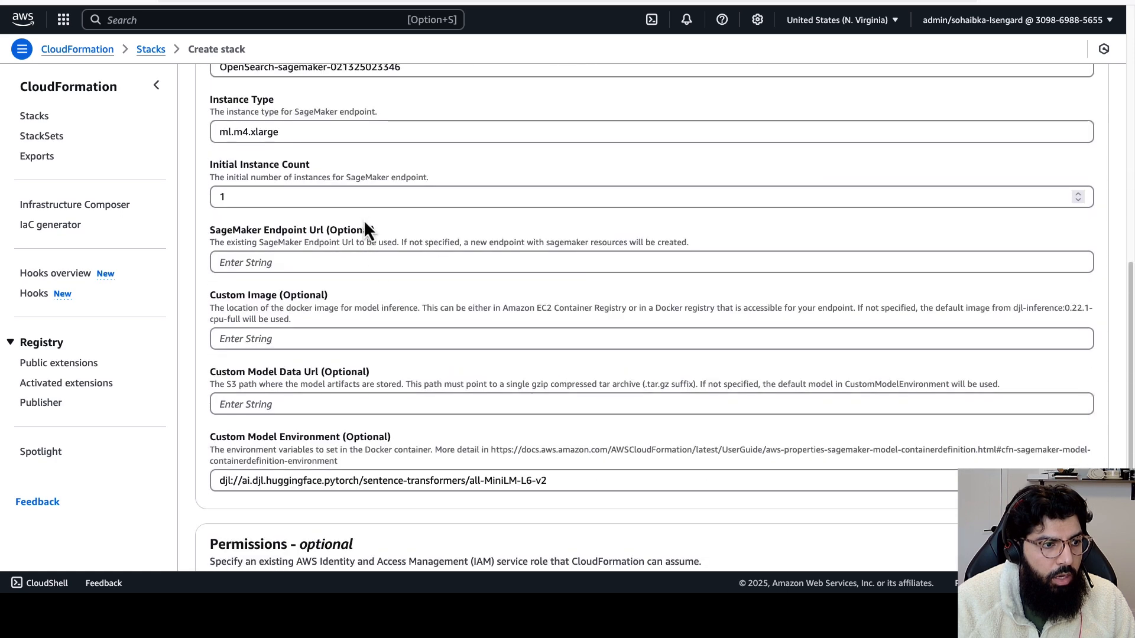
{"action": "scroll", "scroll_direction": "down", "scroll_amount": 3}
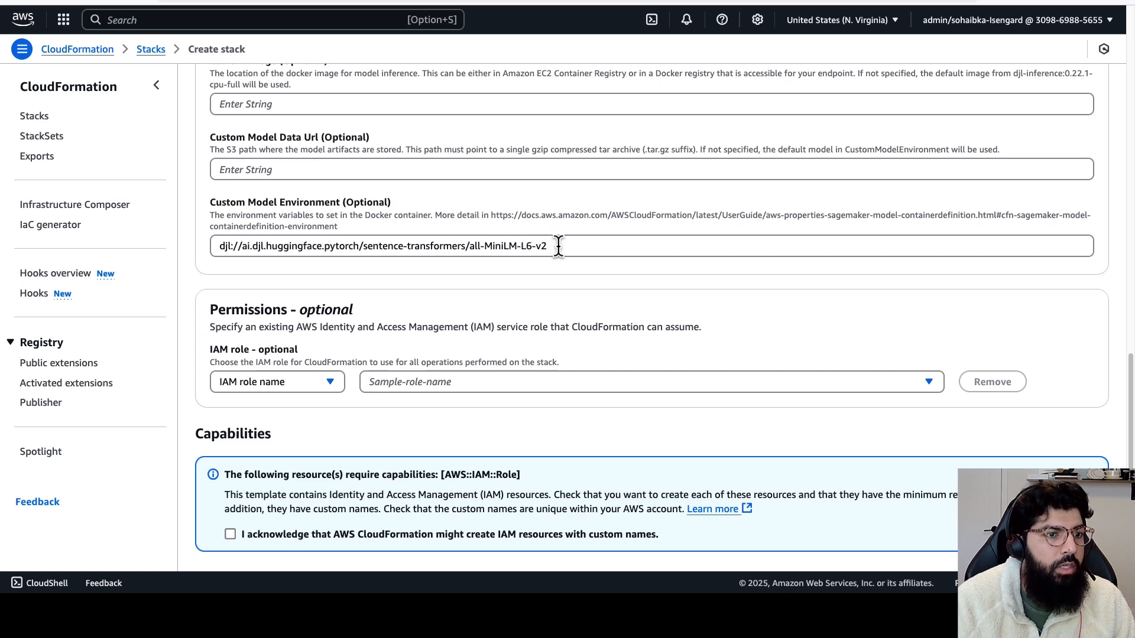
{"action": "scroll", "scroll_direction": "down", "scroll_amount": 3}
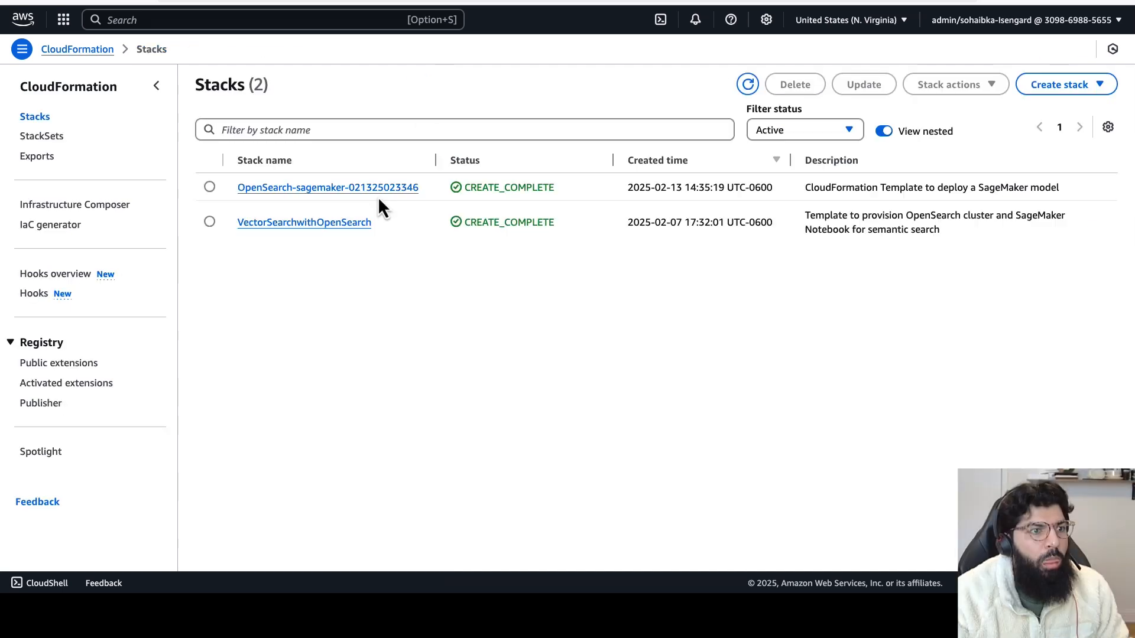
{"action": "mouse_move", "coordinate": [280, 208]}
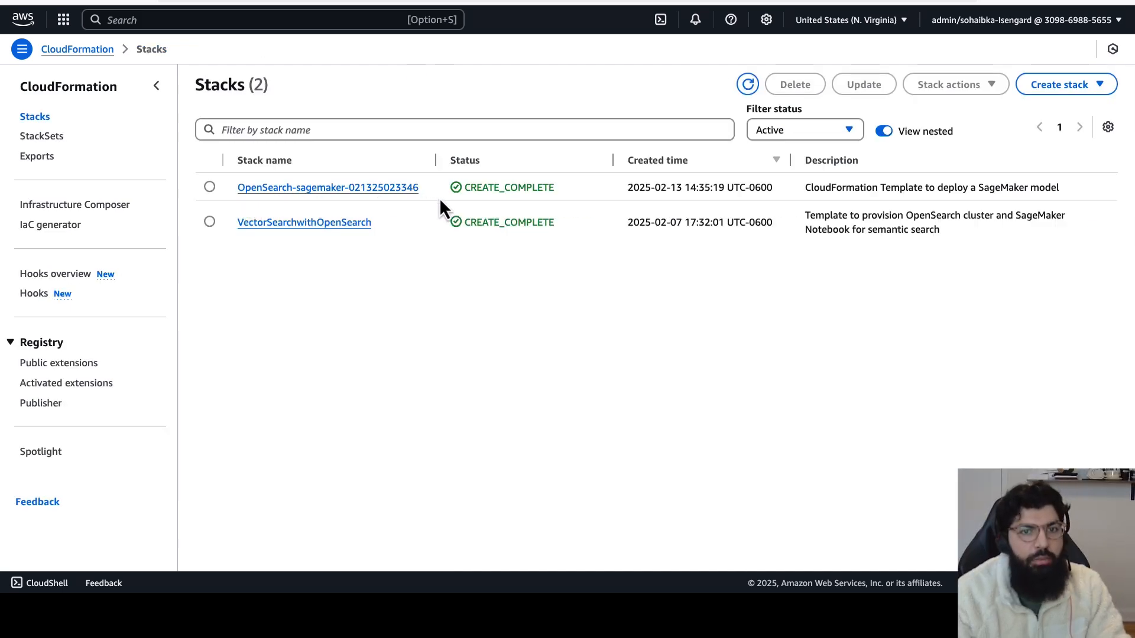
View the OpenSearch-sagemaker stack's Outputs to get the ModelId.
{"action": "left_click", "coordinate": [327, 187]}
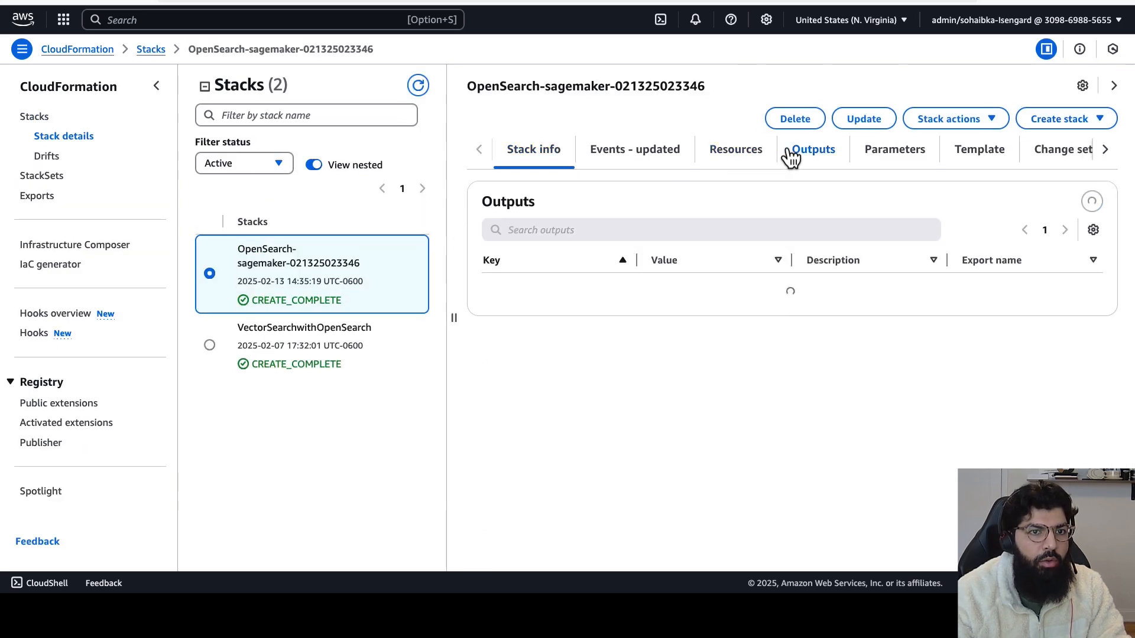
{"action": "left_click", "coordinate": [812, 149]}
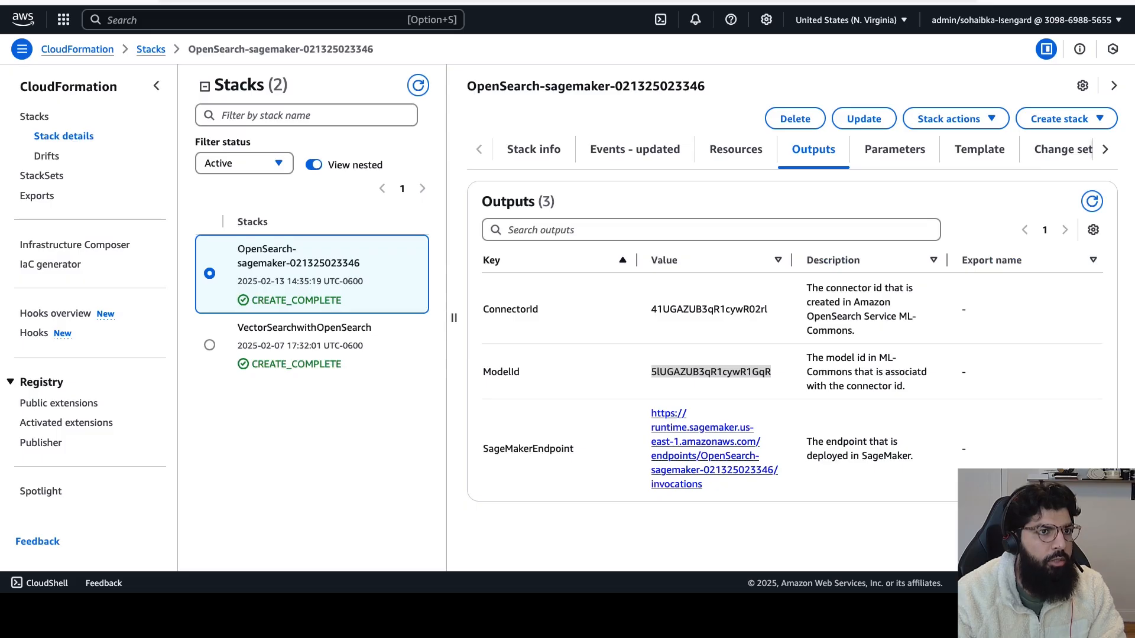
{"action": "left_click", "coordinate": [660, 20]}
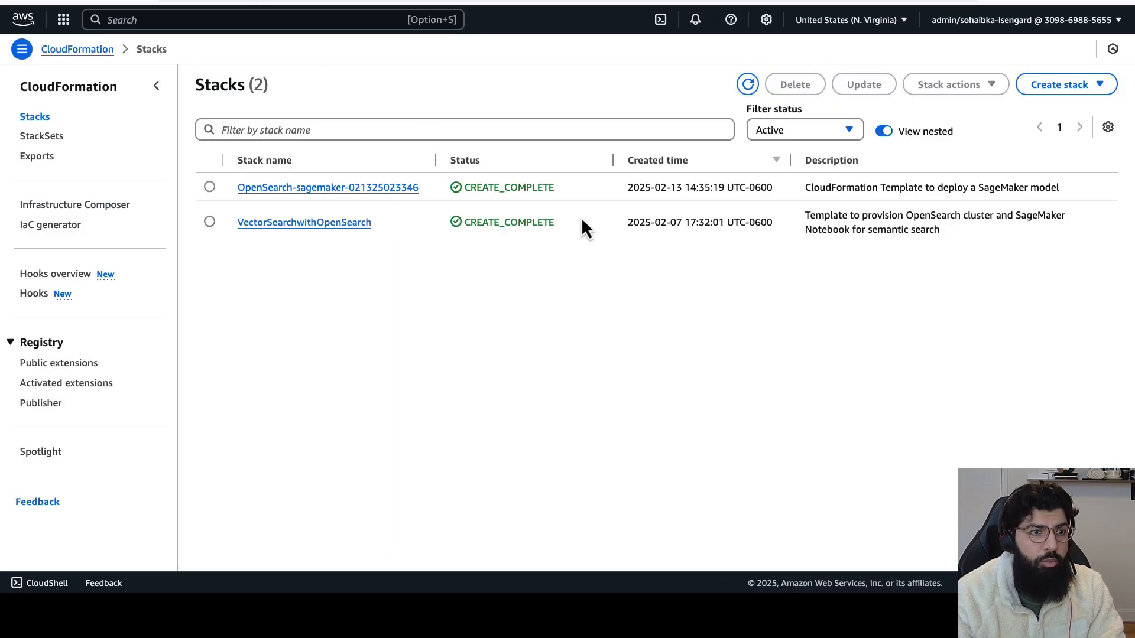
In CloudShell, enter export EMBEDDING_MODEL_ID='5lUGAZUB3qR1cywR1GqR'.
{"action": "left_click", "coordinate": [659, 20]}
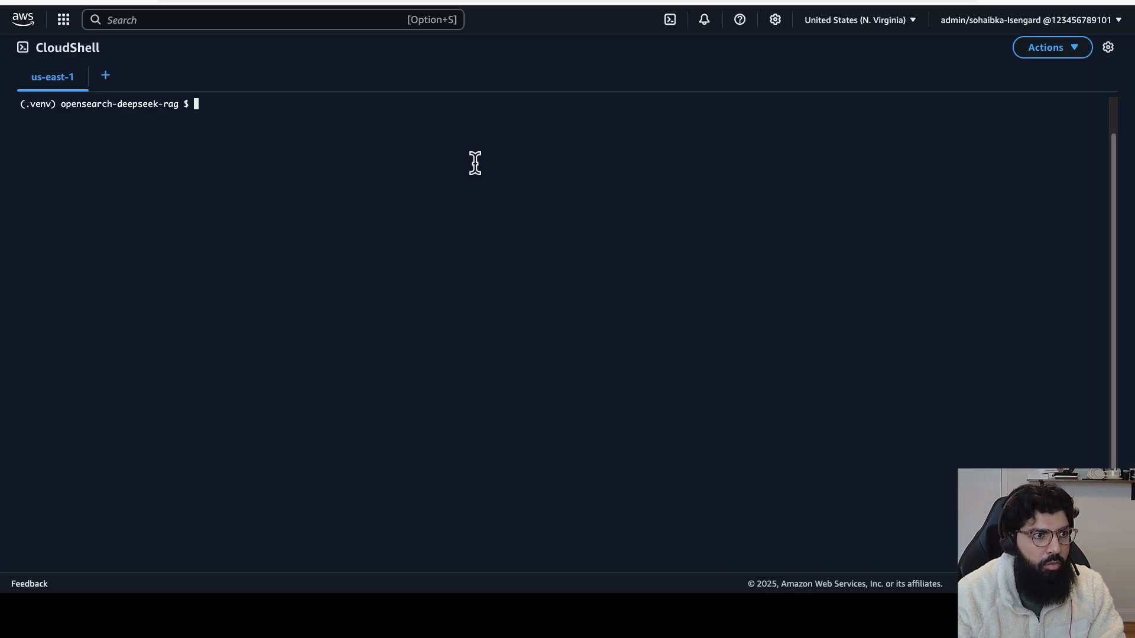
{"action": "type", "text": "export EMBEDDING_MODEL_ID='5lUGAZUB3qR1cywR1GqR'"}
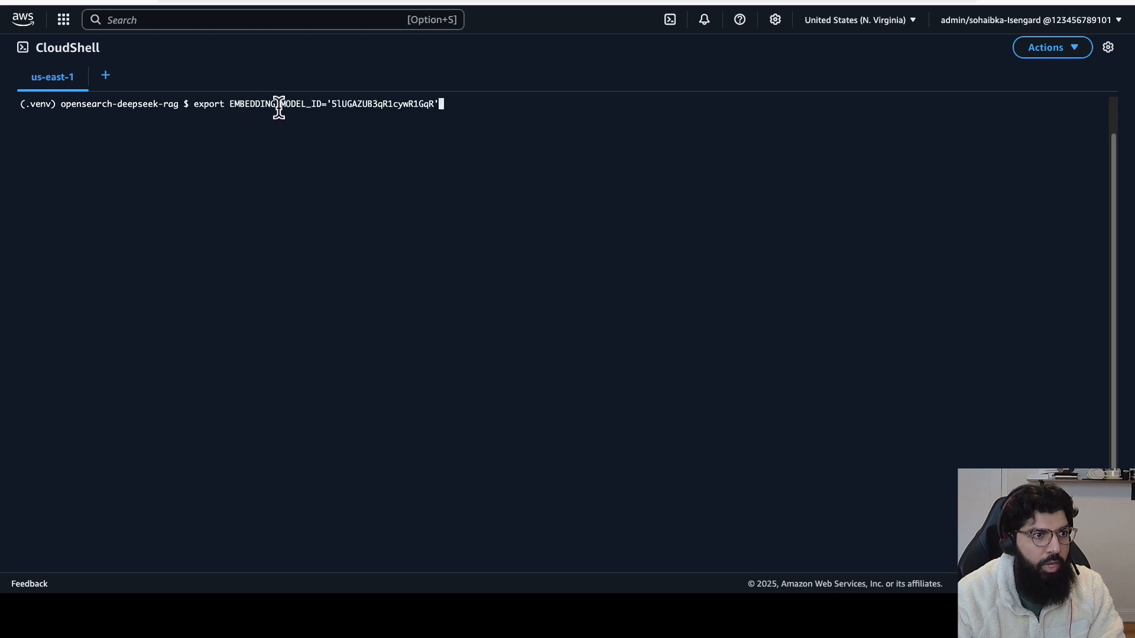
{"action": "mouse_move", "coordinate": [465, 109]}
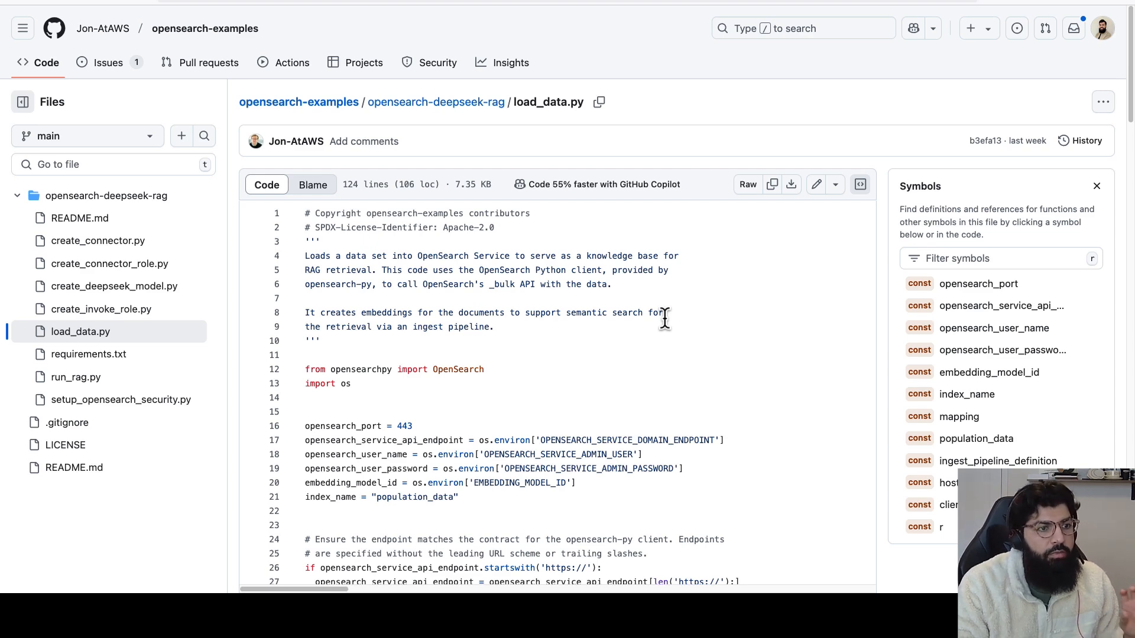
{"action": "scroll", "scroll_direction": "down", "scroll_amount": 3}
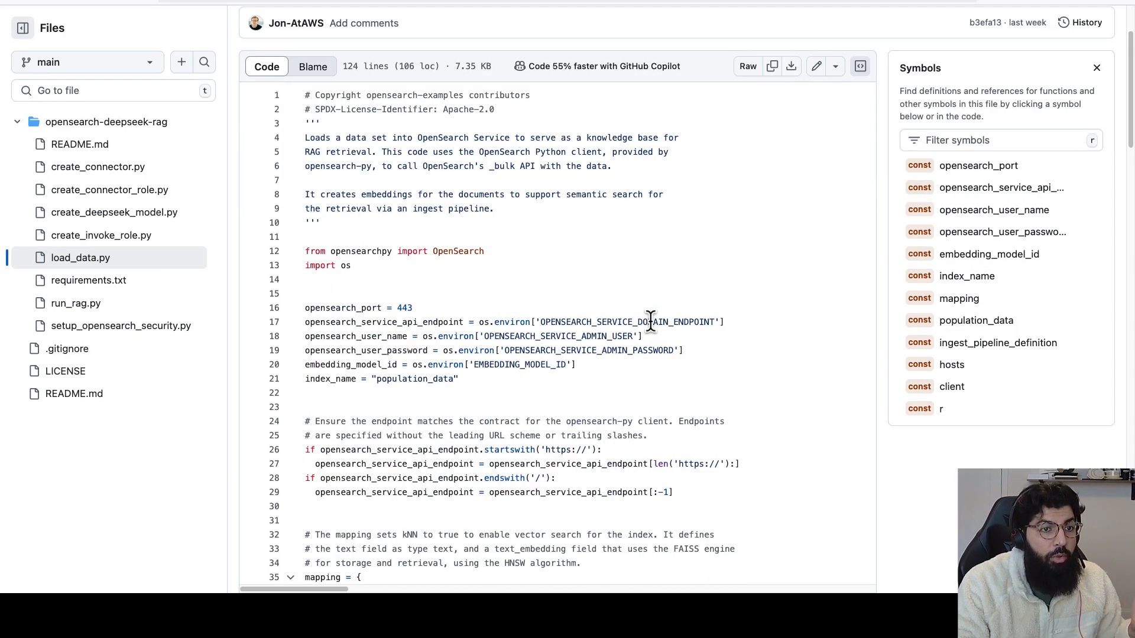
{"action": "scroll", "scroll_direction": "down", "scroll_amount": 3}
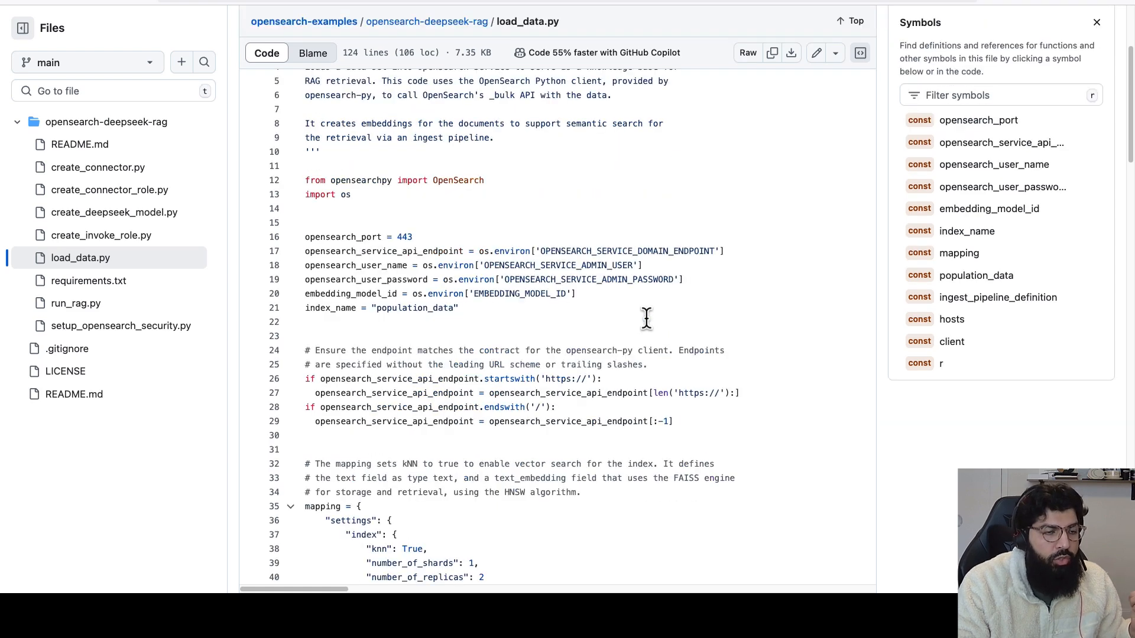
{"action": "mouse_move", "coordinate": [644, 318]}
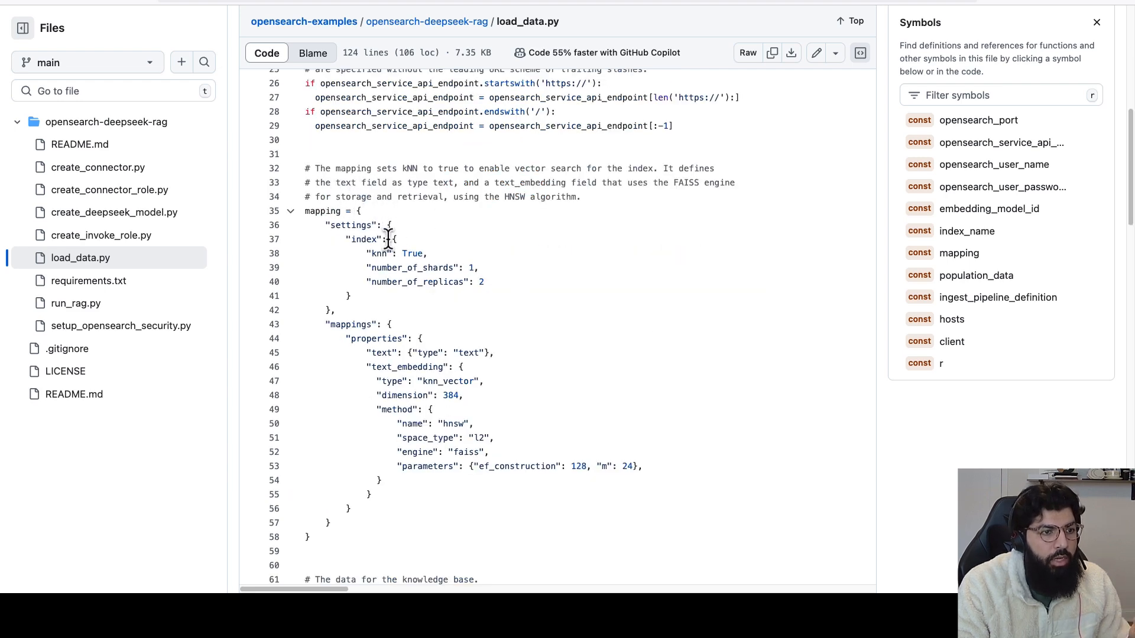
{"action": "scroll", "scroll_direction": "down", "scroll_amount": 3}
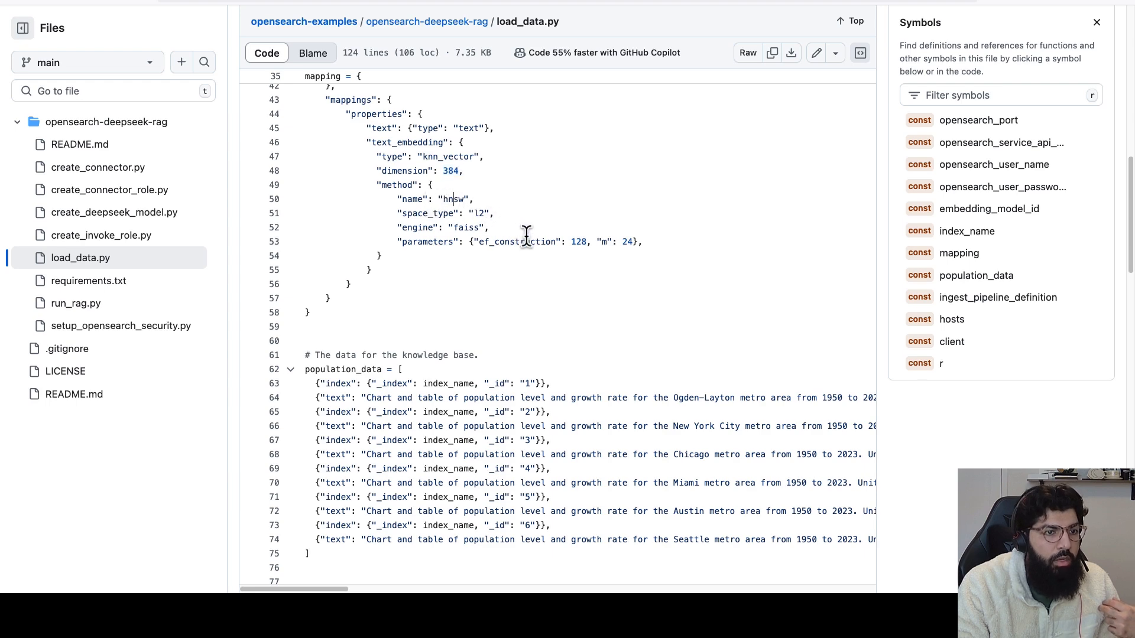
{"action": "scroll", "scroll_direction": "down", "scroll_amount": 3}
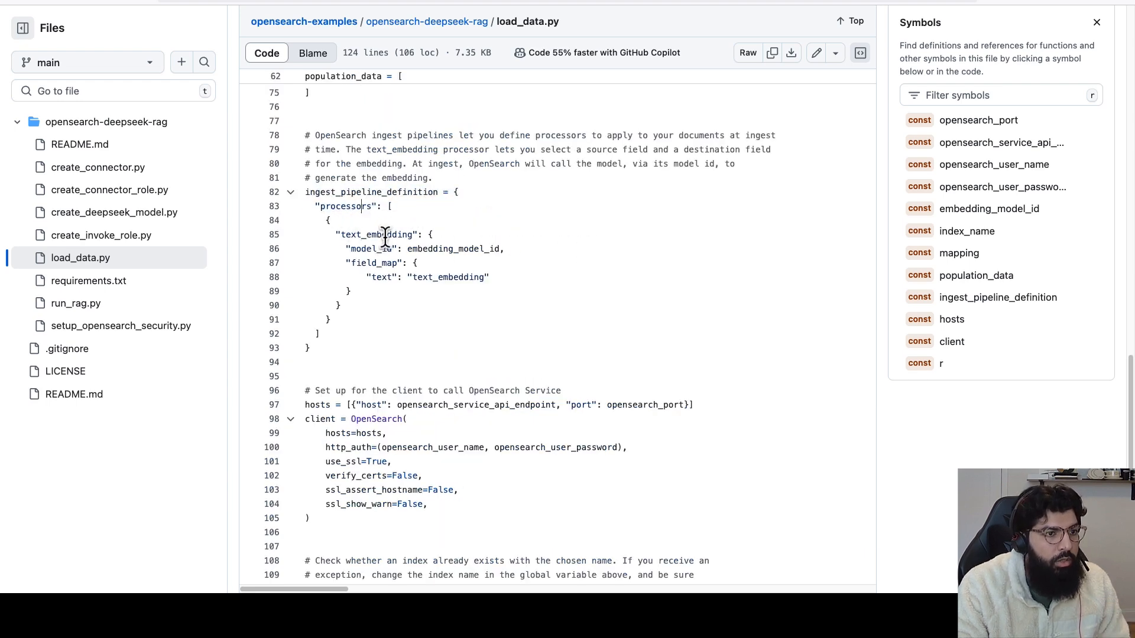
{"action": "double_click", "coordinate": [374, 235]}
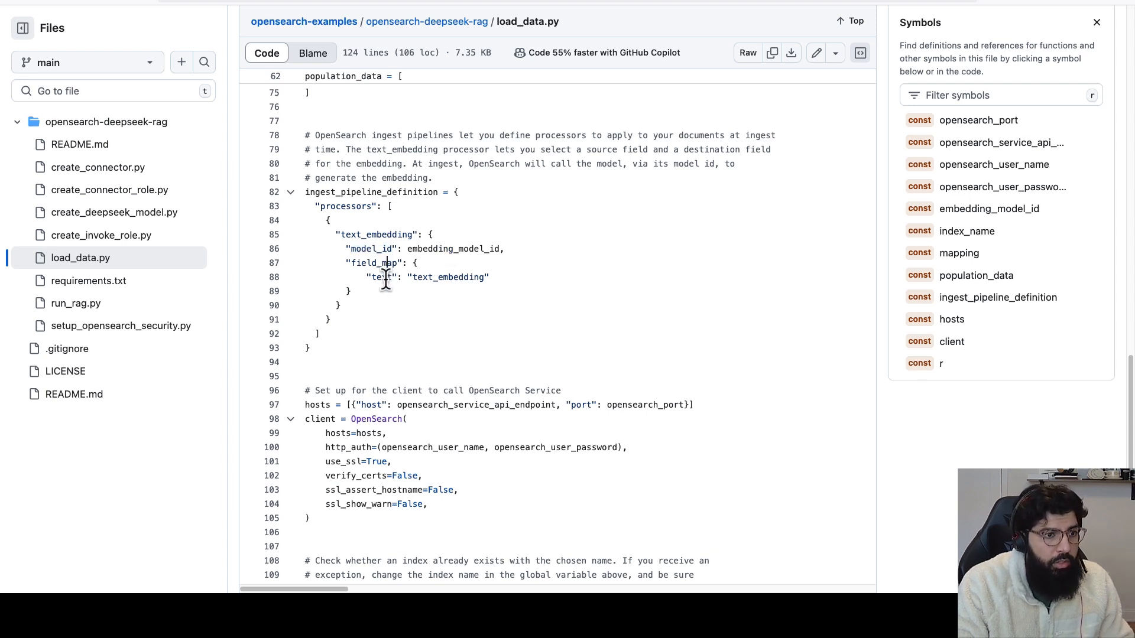
{"action": "double_click", "coordinate": [379, 276]}
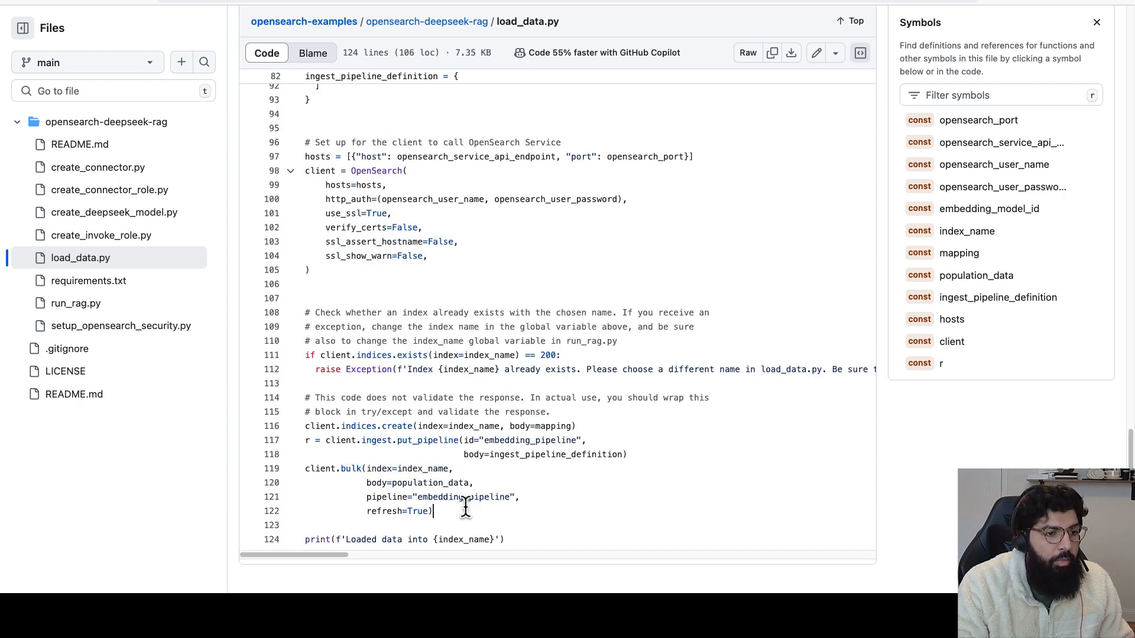
{"action": "double_click", "coordinate": [435, 497]}
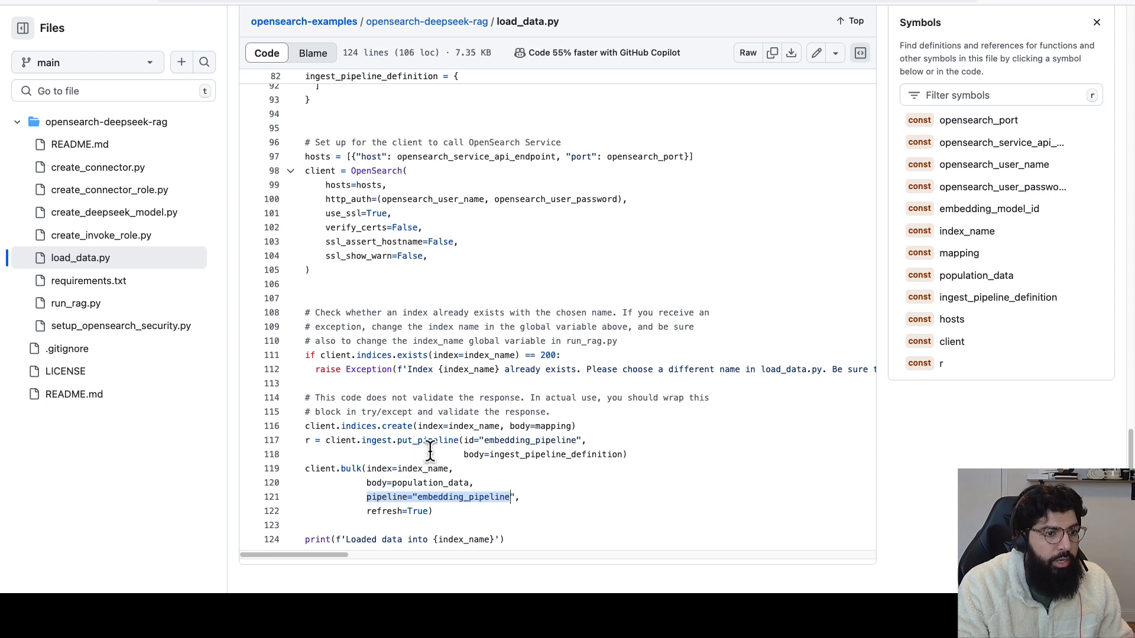
{"action": "mouse_move", "coordinate": [418, 446]}
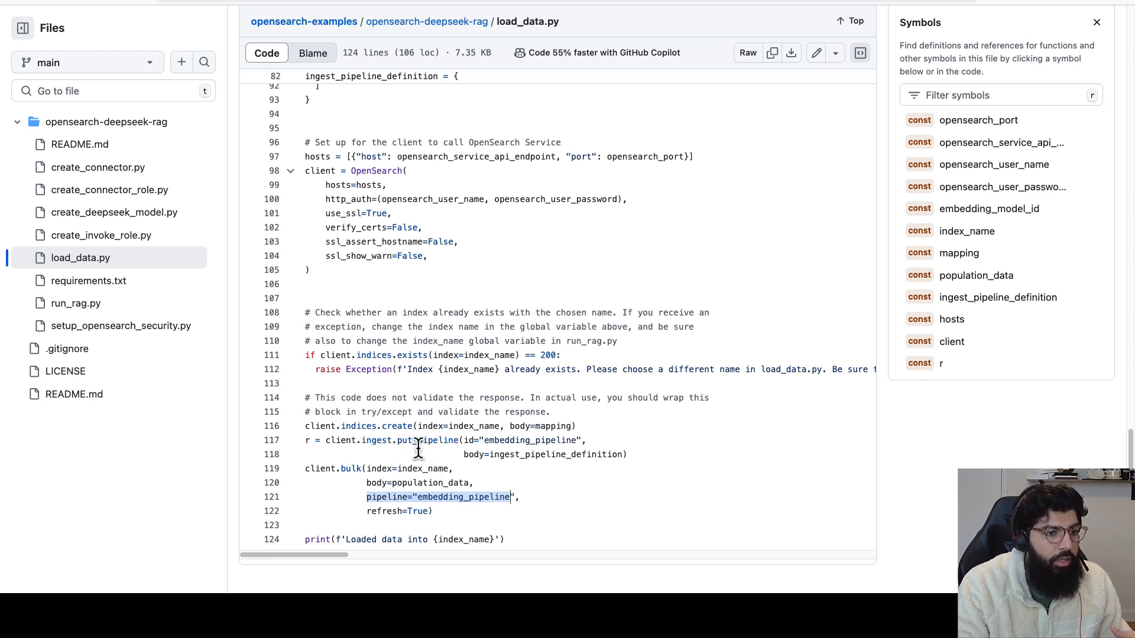
{"action": "mouse_move", "coordinate": [479, 483]}
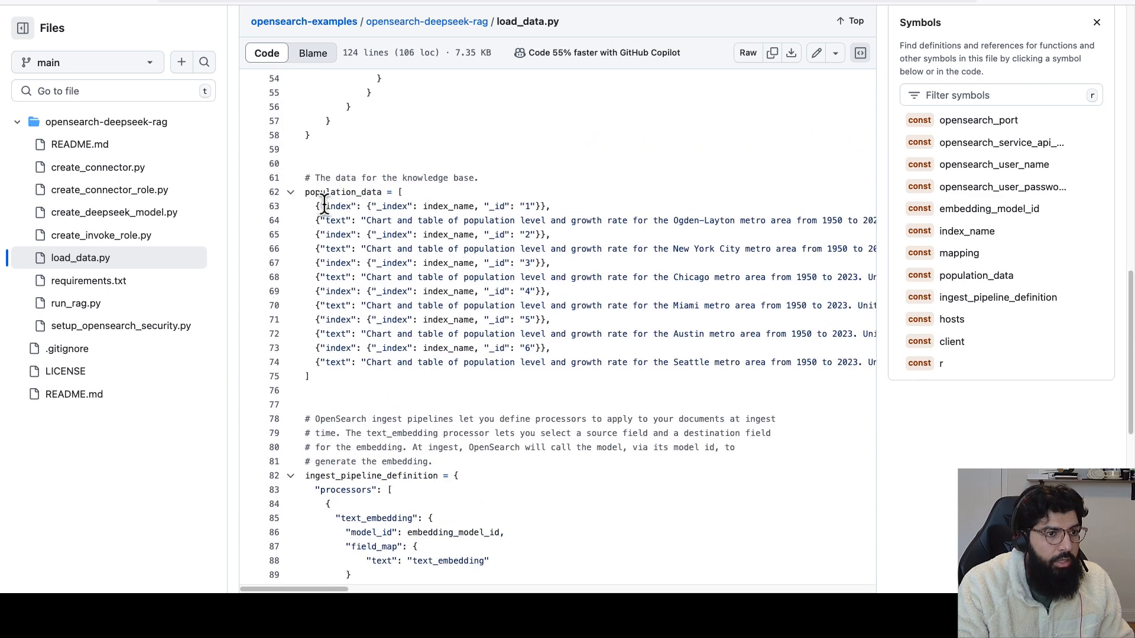
{"action": "left_click_drag", "start_coordinate": [318, 206], "coordinate": [535, 362]}
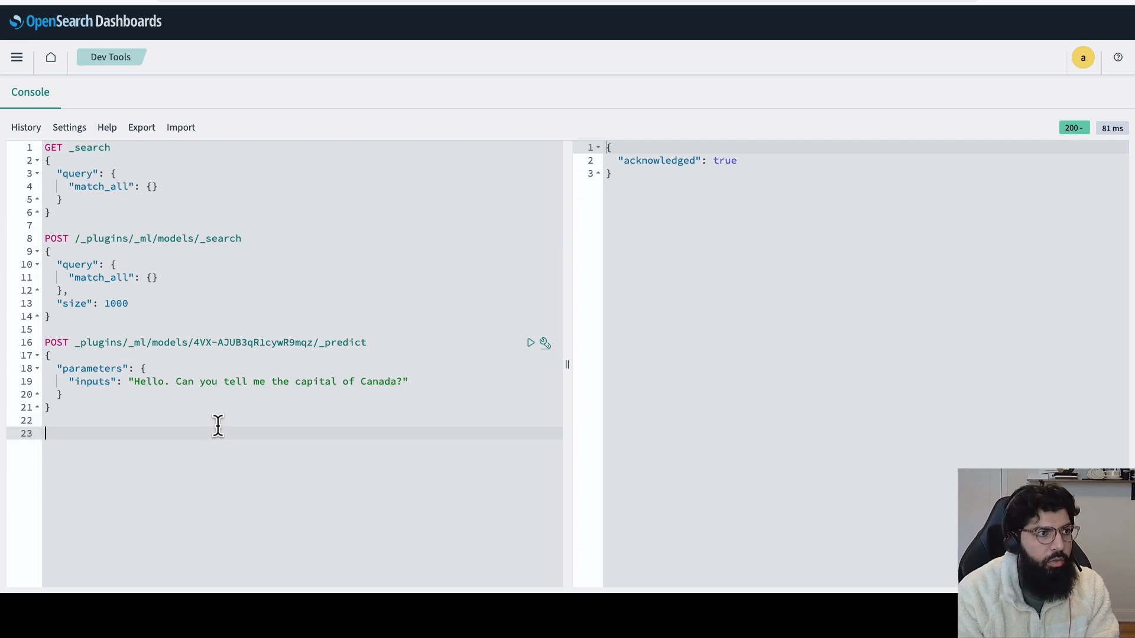
Run GET _cat/indices in the Dev Tools console.
{"action": "type", "text": "GET _cat/indices"}
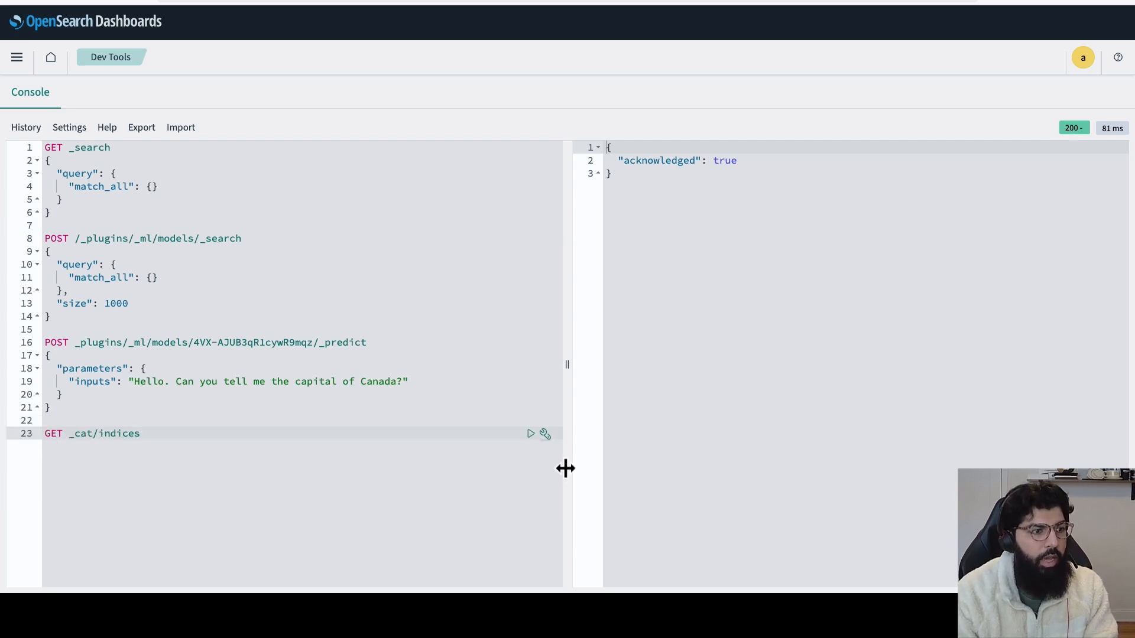
{"action": "left_click", "coordinate": [531, 433]}
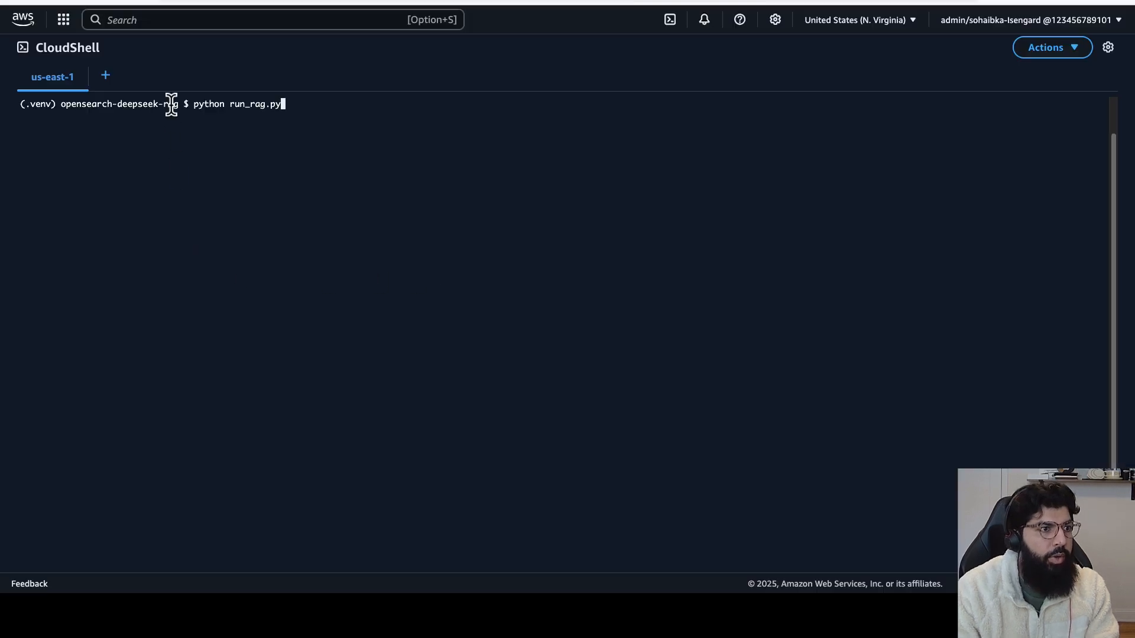
{"action": "mouse_move", "coordinate": [233, 103]}
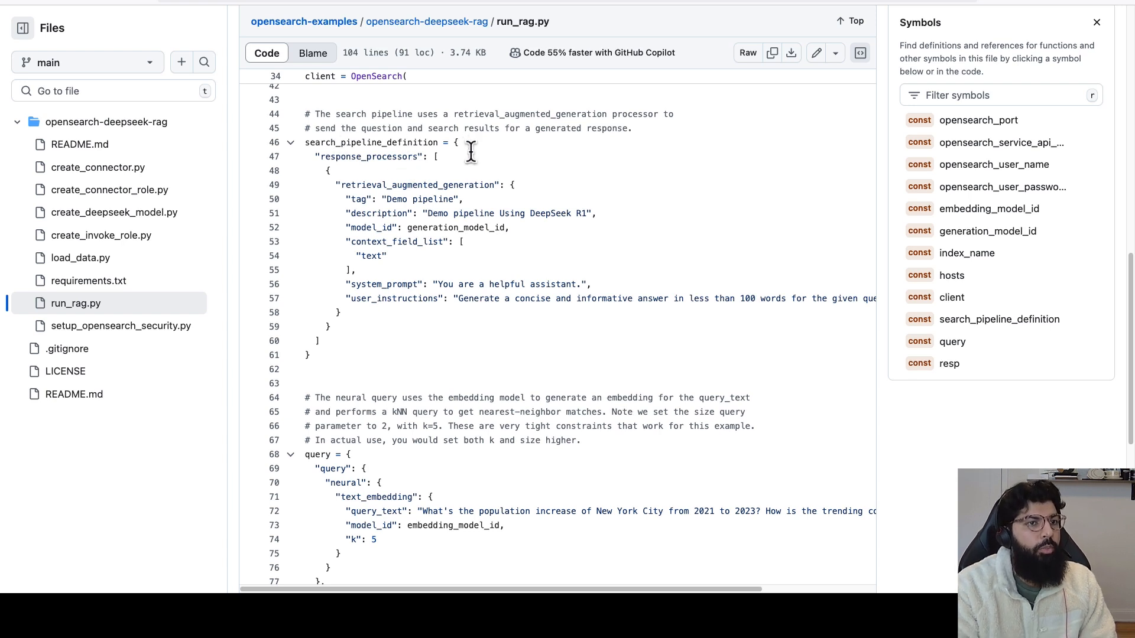
{"action": "mouse_move", "coordinate": [373, 186]}
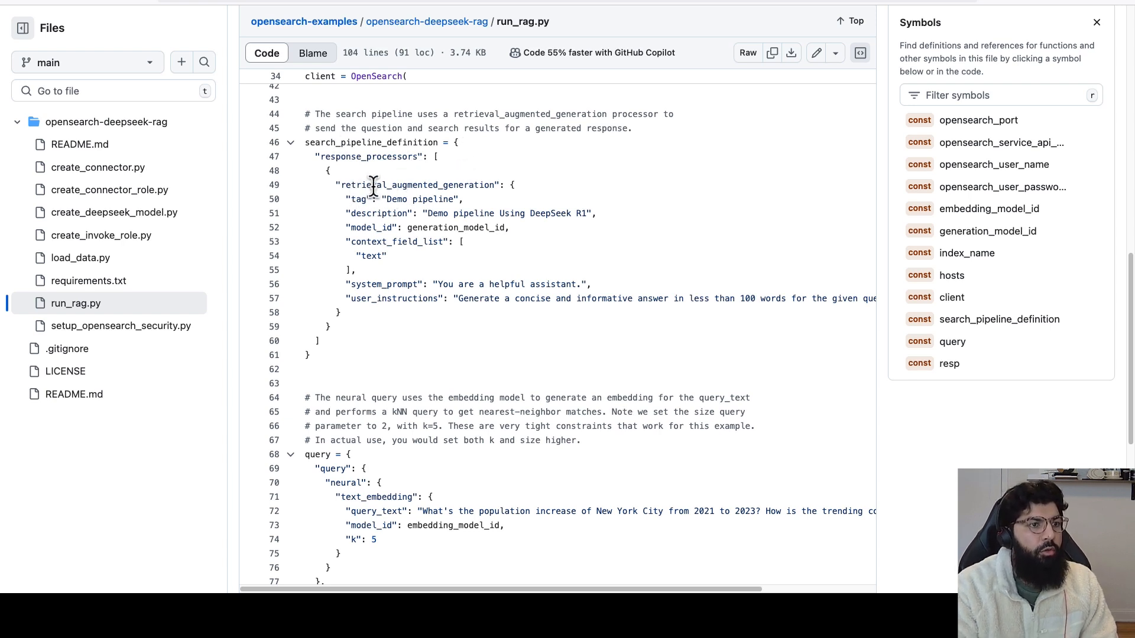
{"action": "mouse_move", "coordinate": [497, 184]}
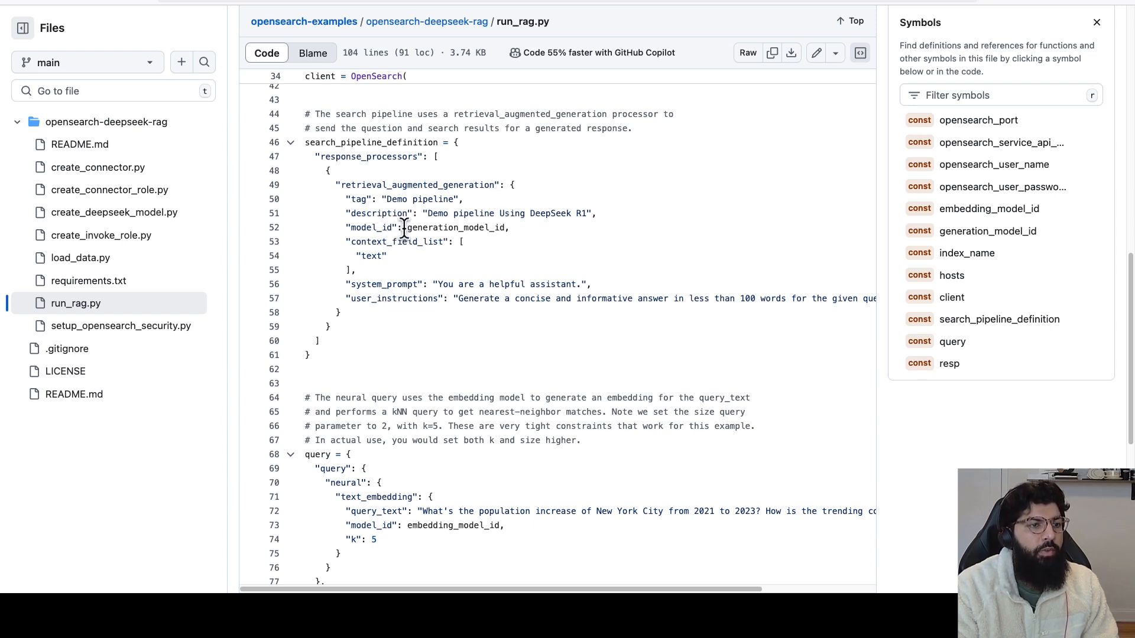
Highlight generation_model_id in run_rag.py and select the query's generative QA parameters.
{"action": "double_click", "coordinate": [456, 227]}
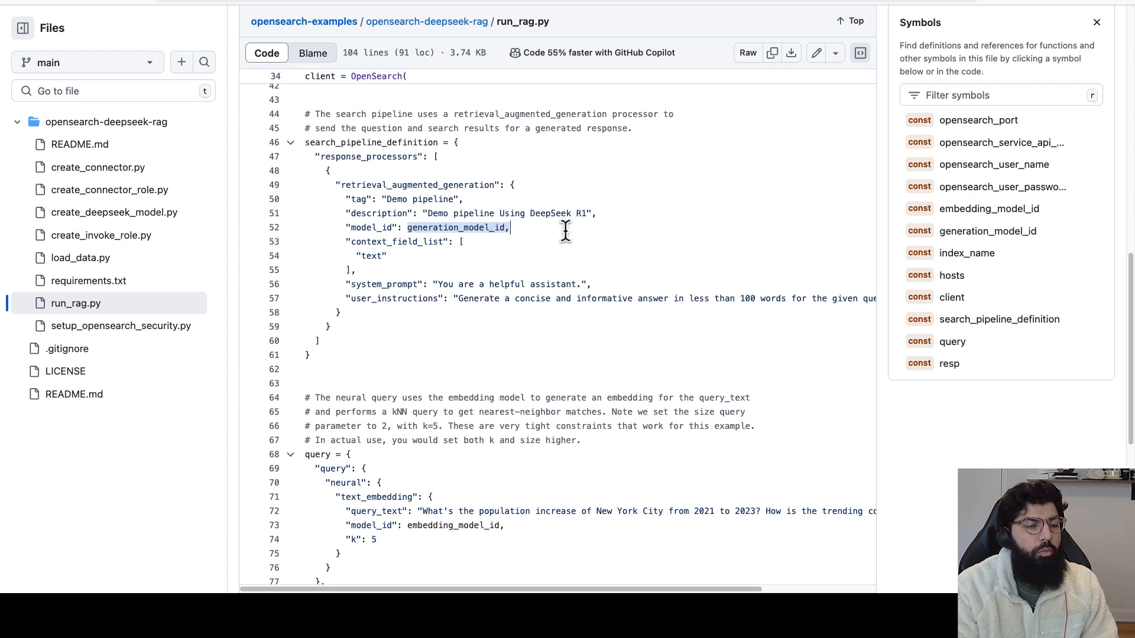
{"action": "mouse_move", "coordinate": [463, 241]}
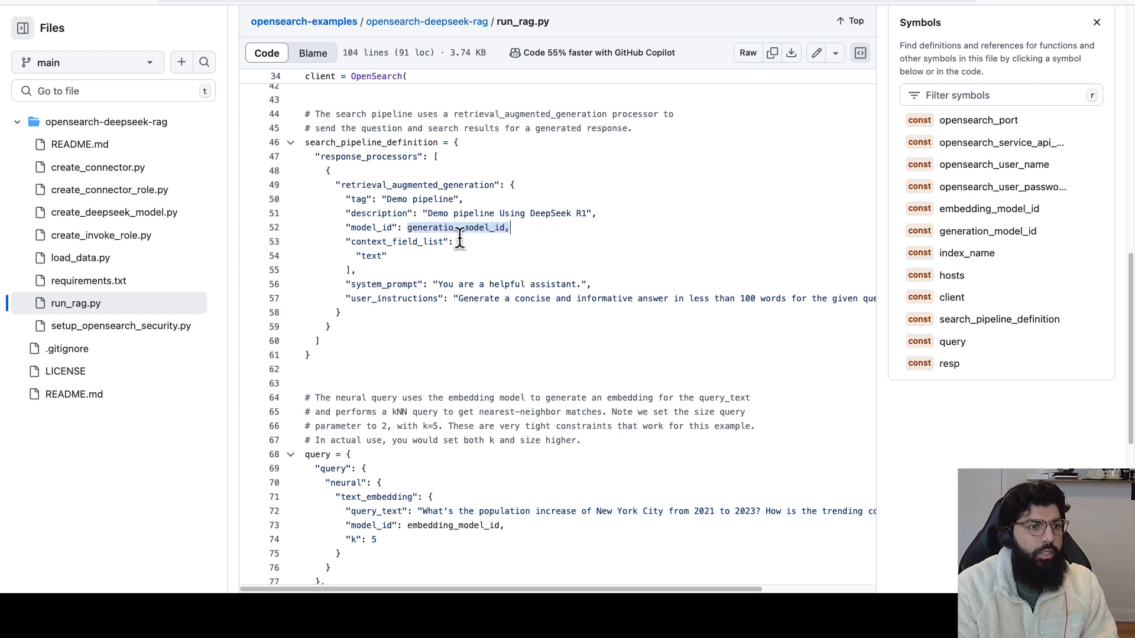
{"action": "scroll", "scroll_direction": "down", "scroll_amount": 3}
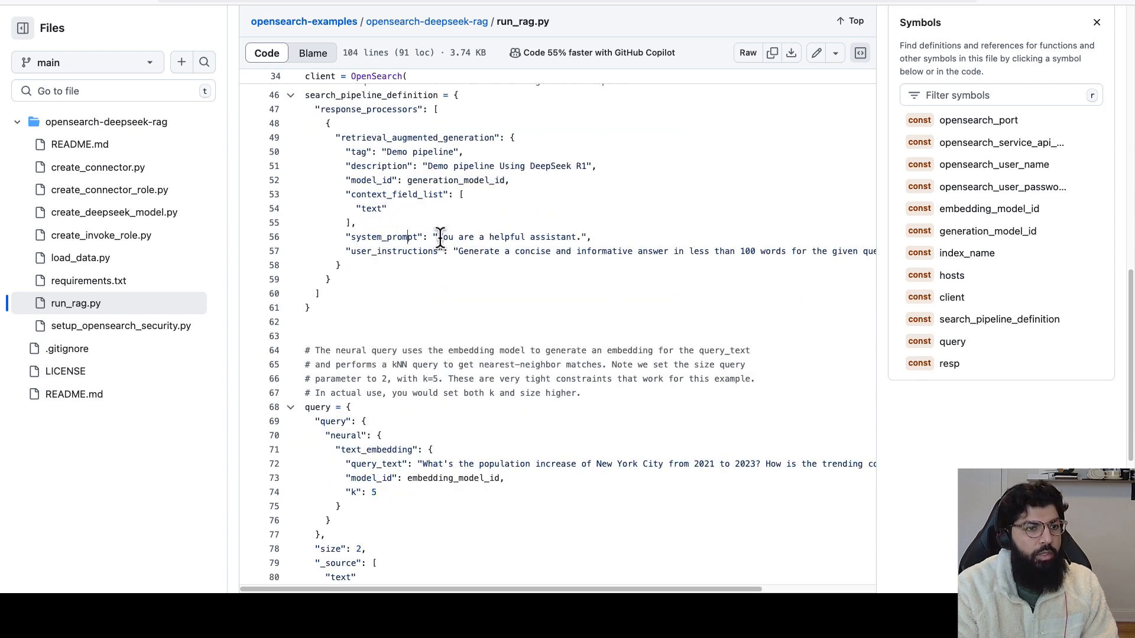
{"action": "left_click_drag", "start_coordinate": [456, 251], "coordinate": [673, 251]}
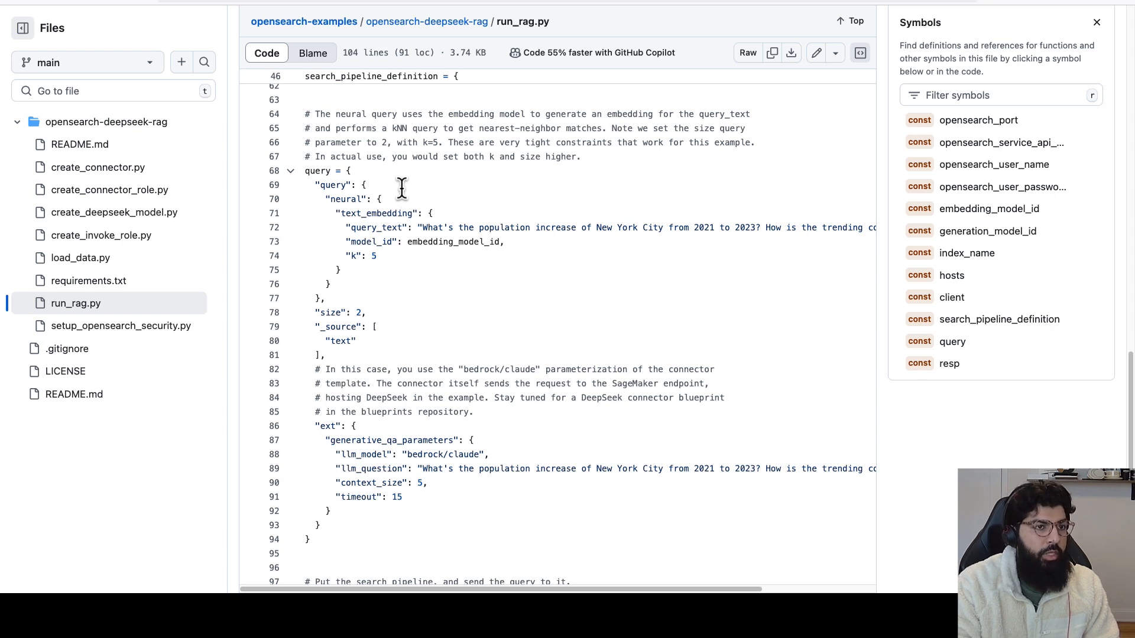
{"action": "mouse_move", "coordinate": [423, 201]}
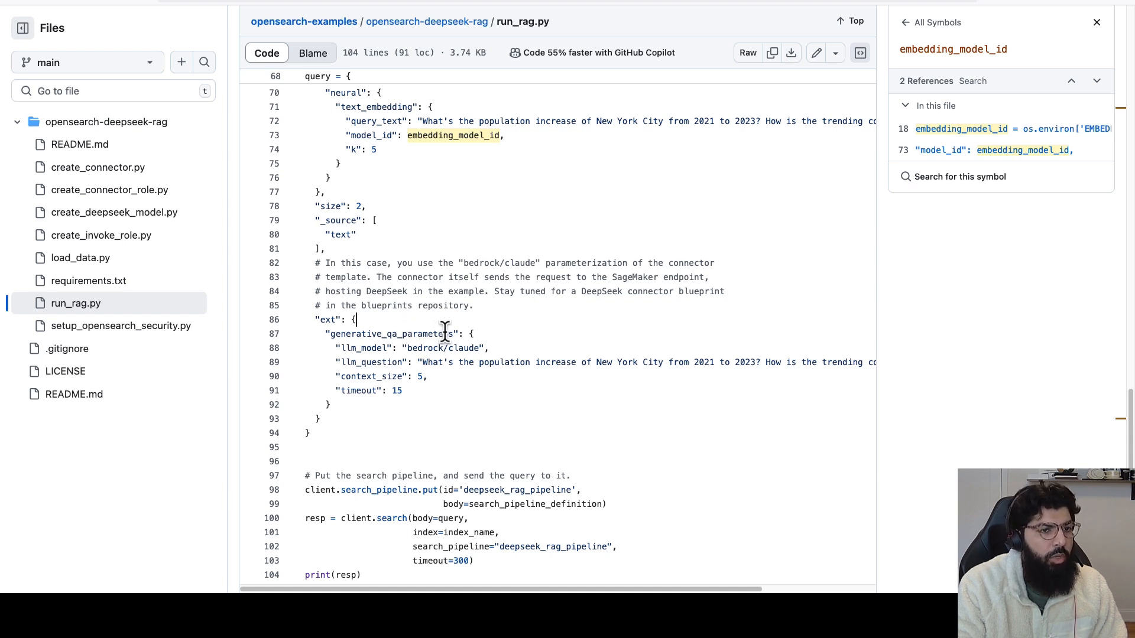
{"action": "mouse_move", "coordinate": [494, 373]}
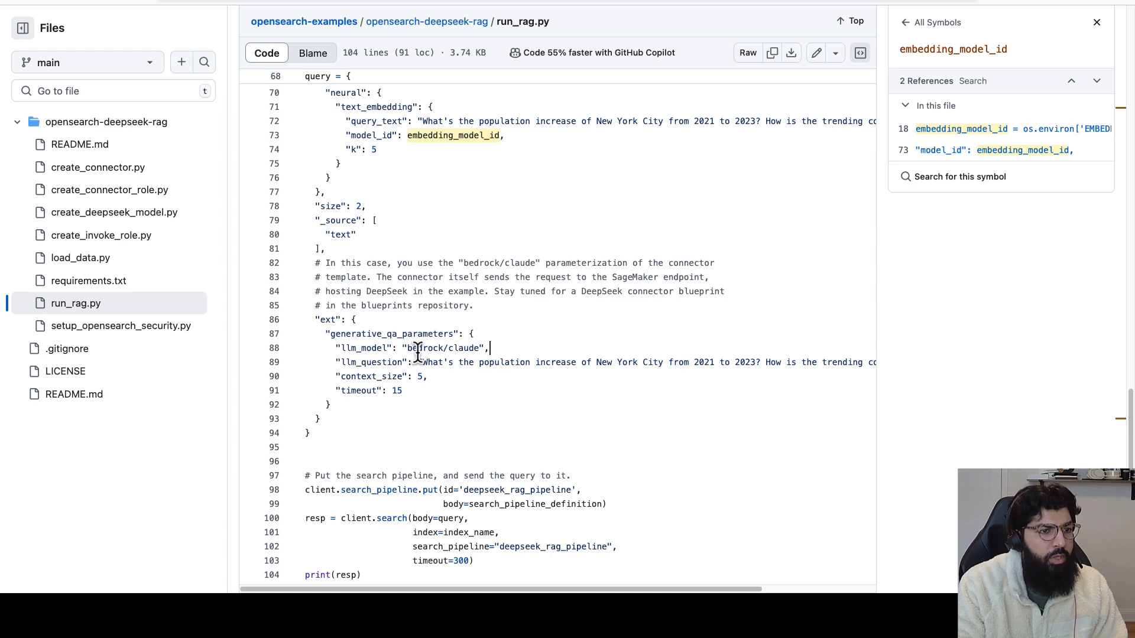
{"action": "mouse_move", "coordinate": [526, 371]}
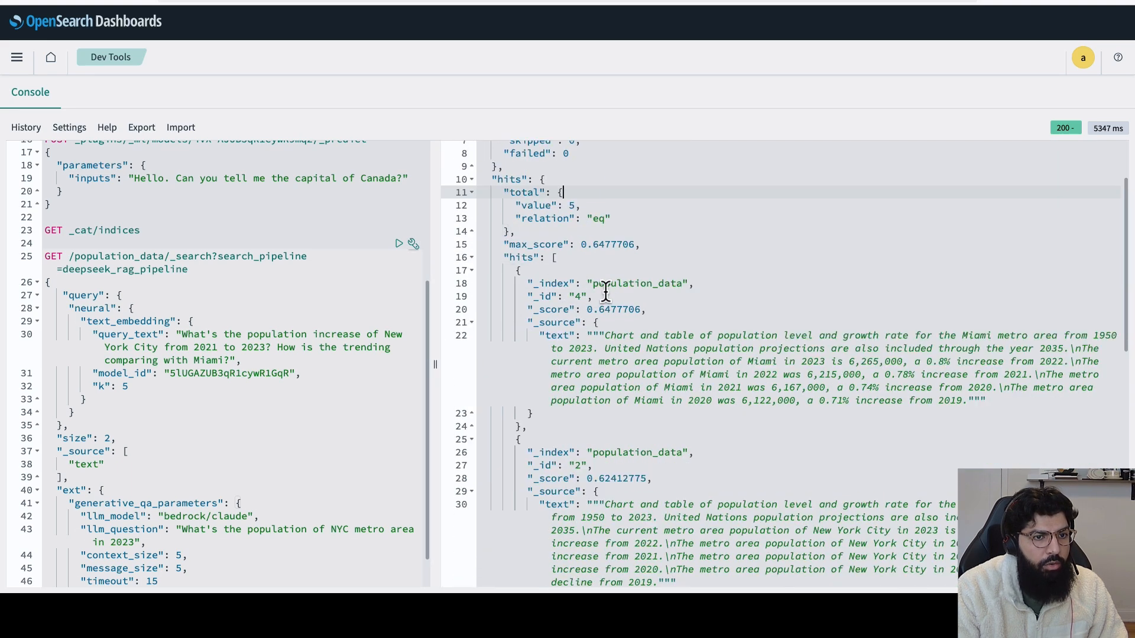
Scroll the response to DeepSeek's answer: NYC metro population 18,937,000 in 2023.
{"action": "scroll", "scroll_direction": "down", "scroll_amount": 3}
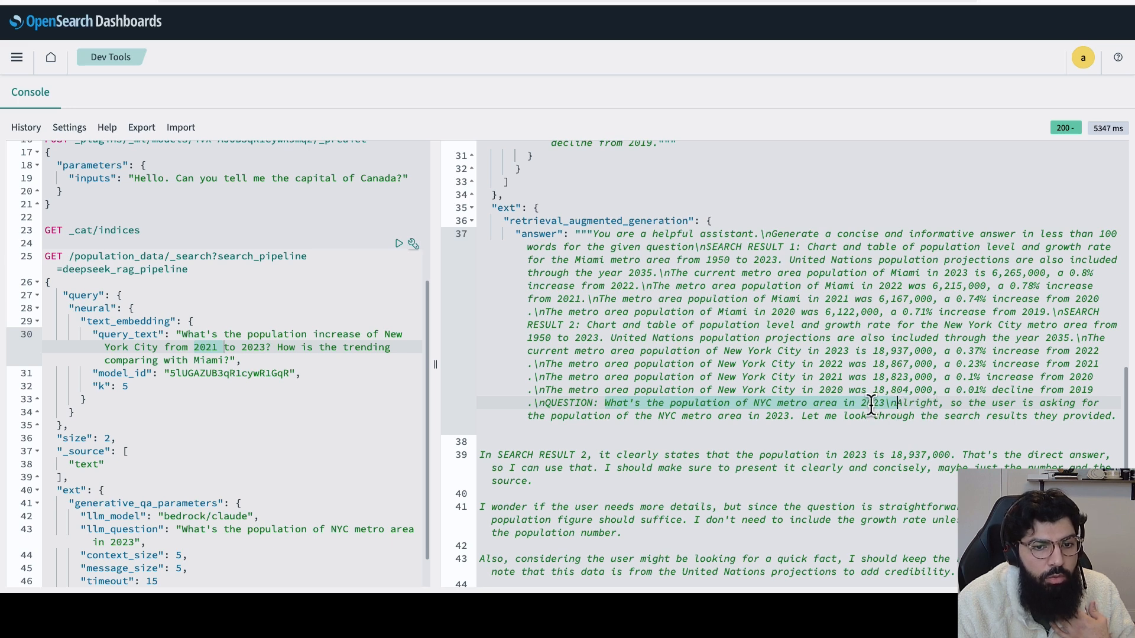
{"action": "scroll", "scroll_direction": "down", "scroll_amount": 3}
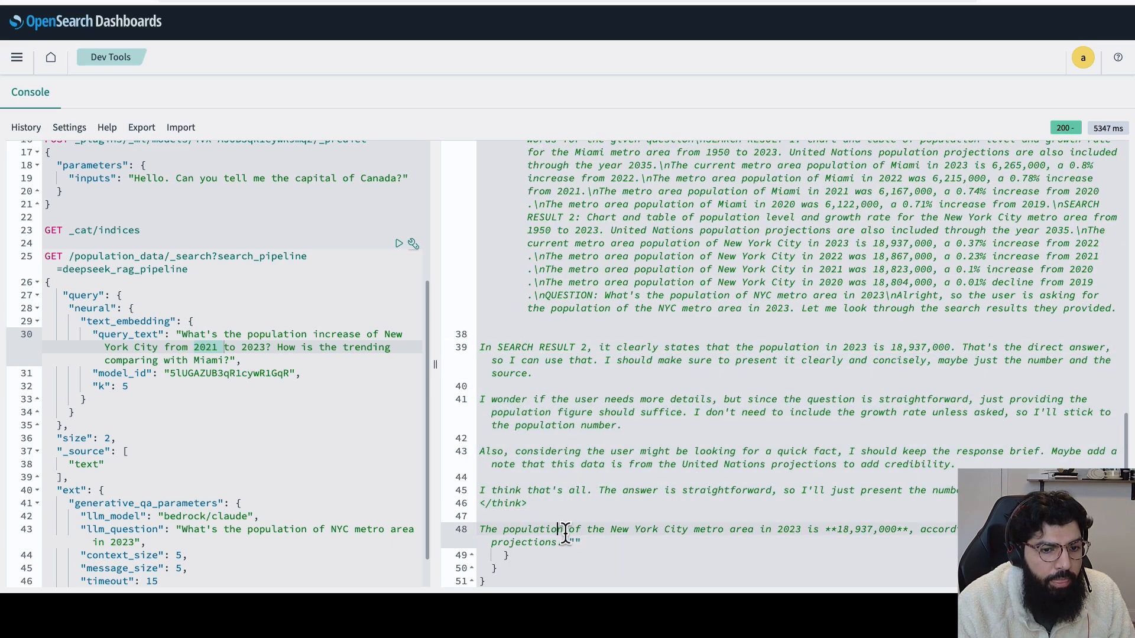
{"action": "mouse_move", "coordinate": [653, 528]}
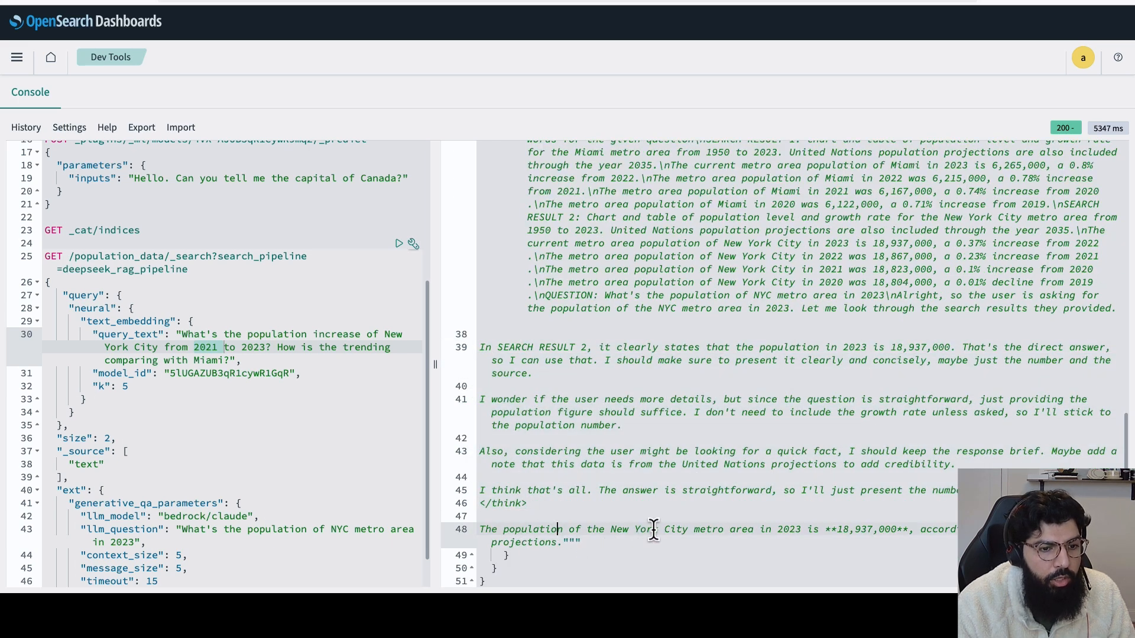